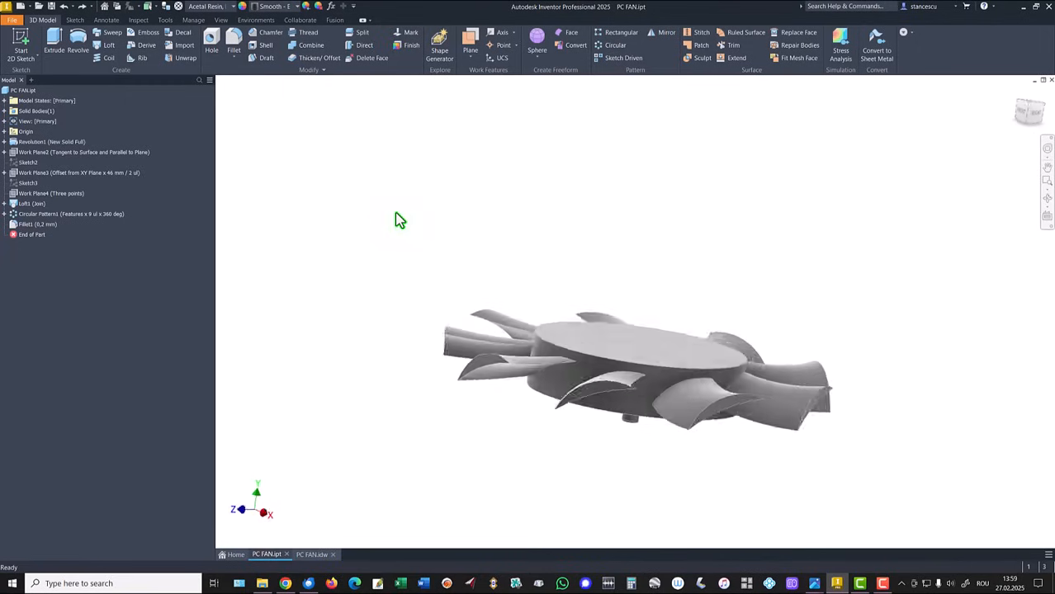
- Review the finished fan in home view and its PC FAN.idw drawing, then start a new Standard part
key("F6")
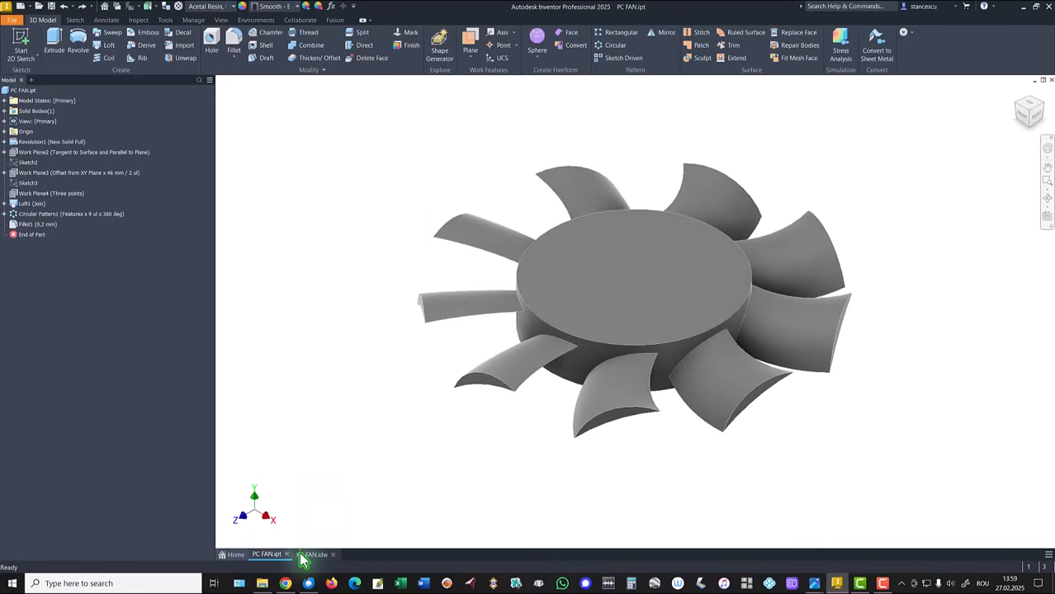
left_click(314, 555)
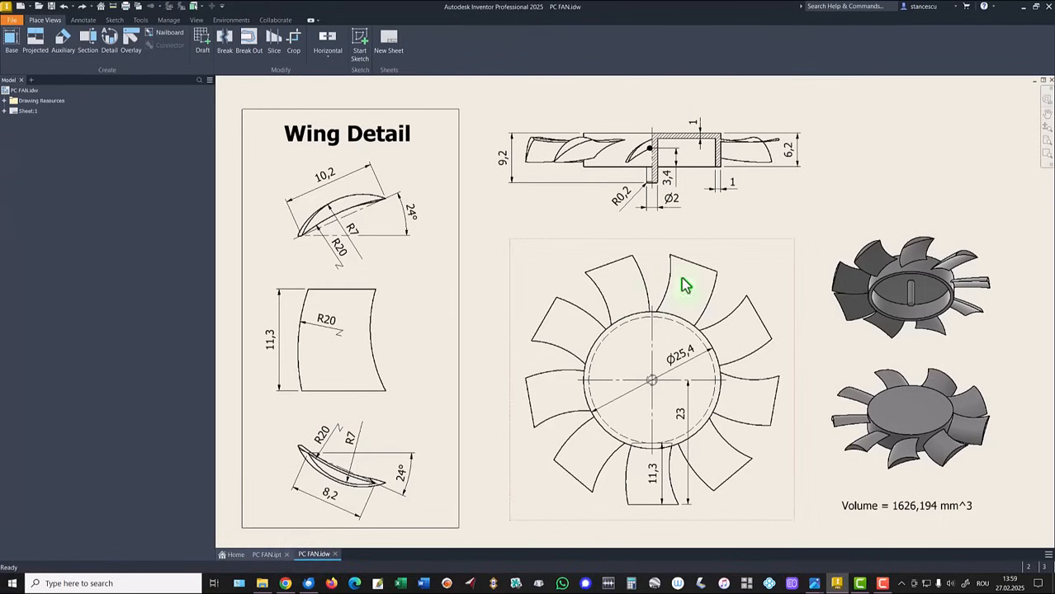
left_click(603, 433)
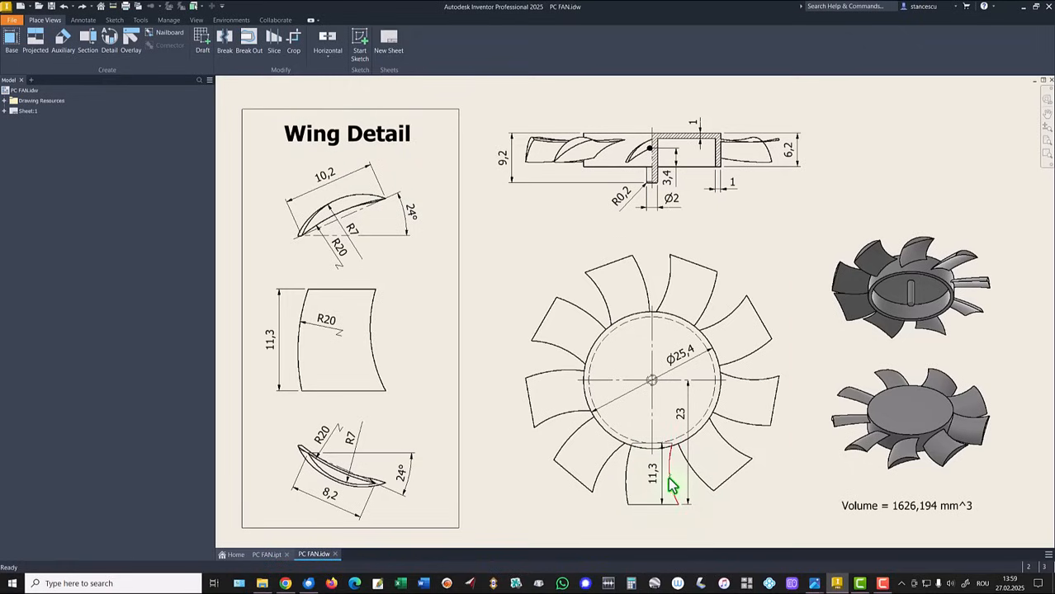
mouse_move(674, 475)
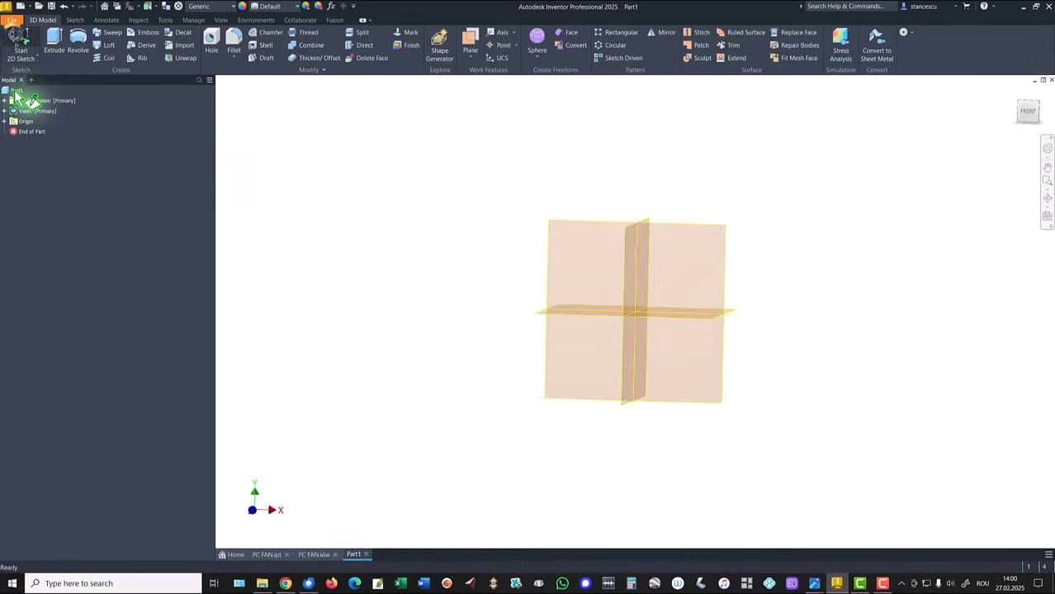
- Sketch on the XY plane a rough line outline of the hub's cup-shaped cross-section
left_click(20, 46)
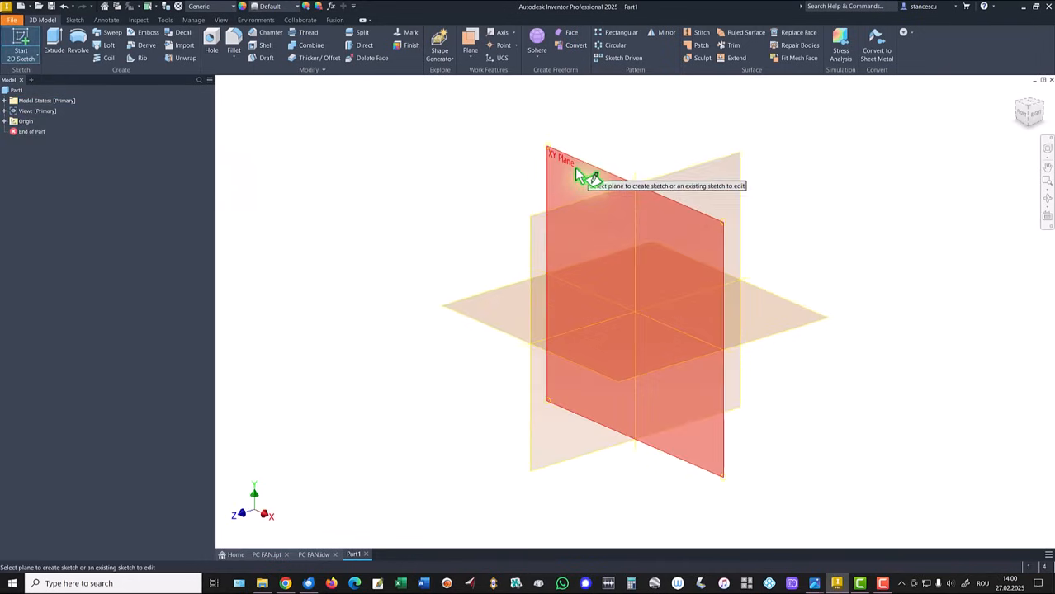
left_click(564, 157)
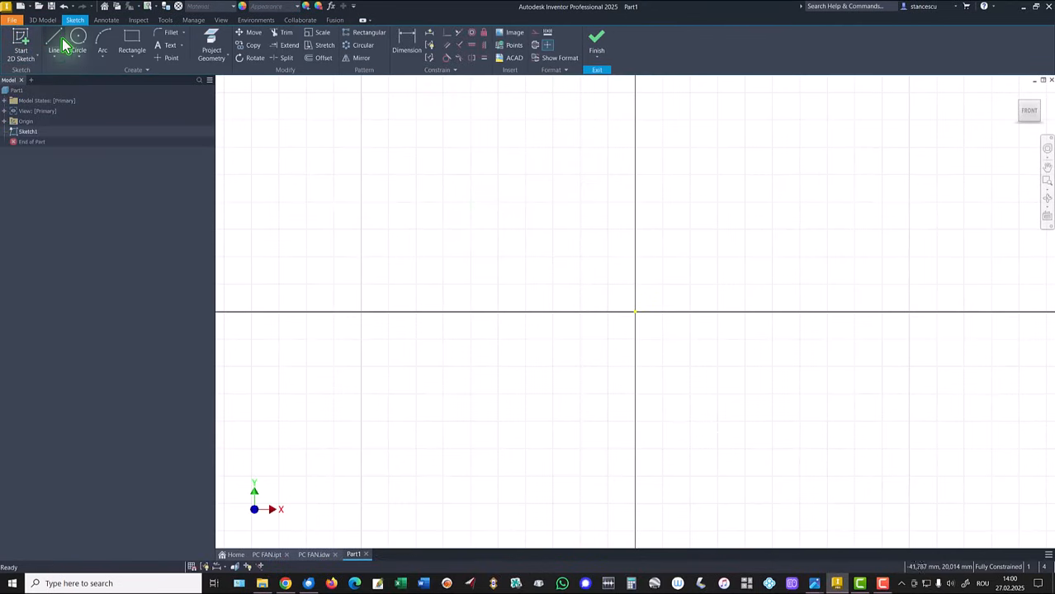
left_click(53, 42)
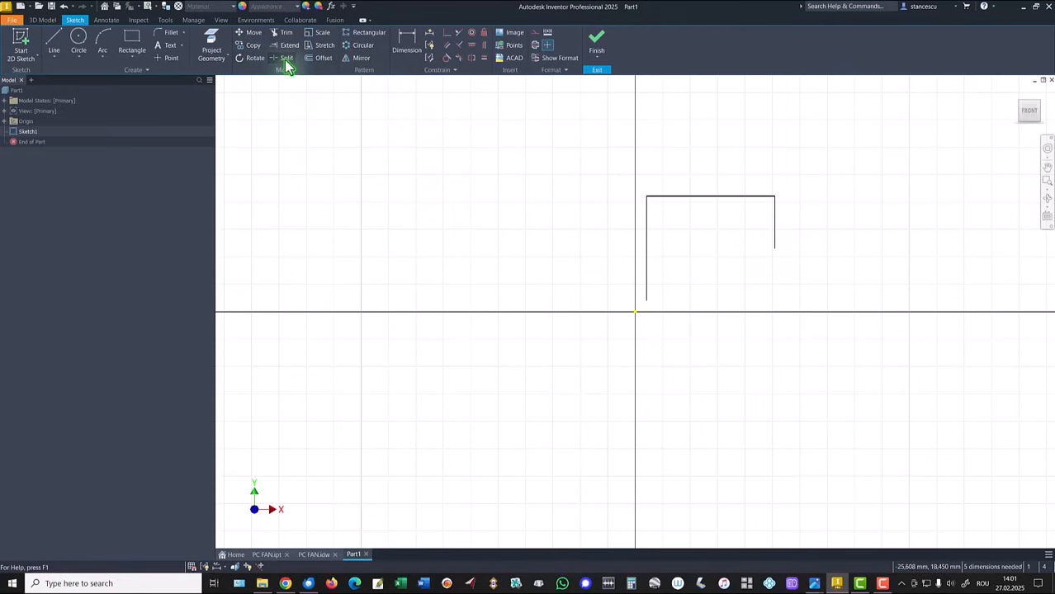
left_click(323, 58)
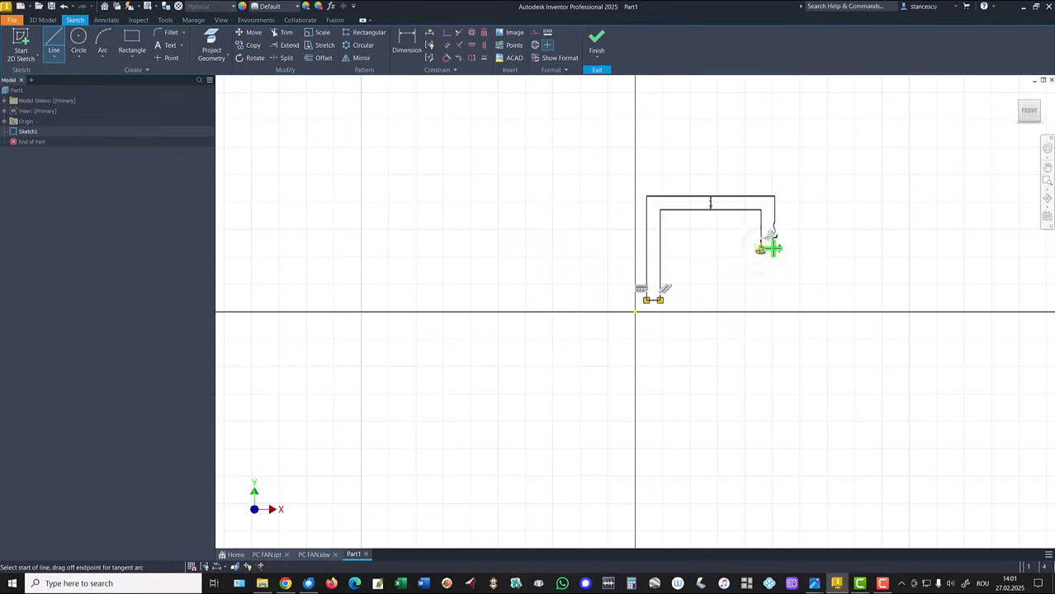
key("Escape")
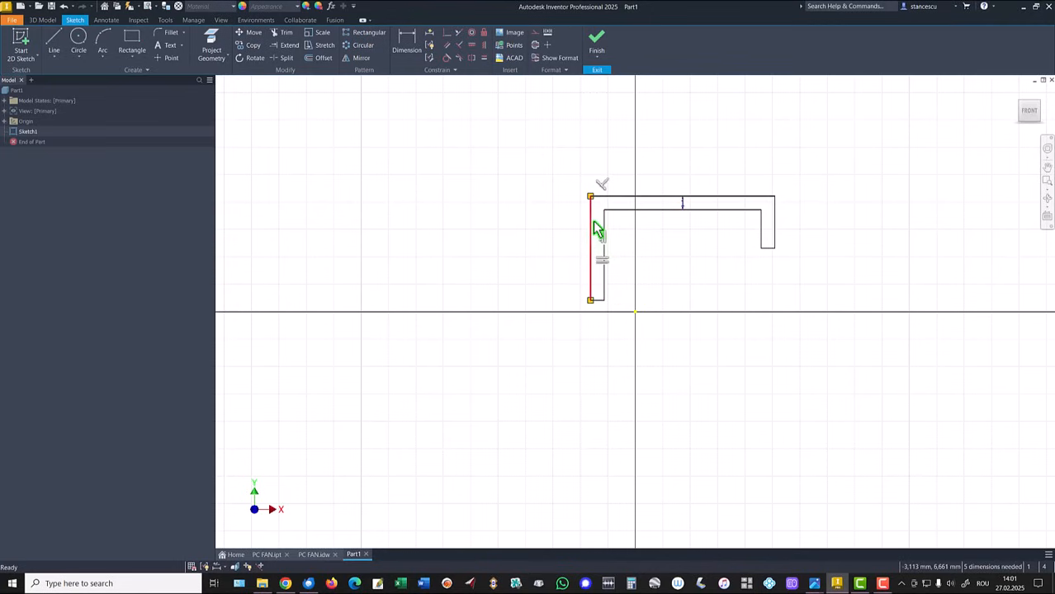
- End the line chain, make the left edge a centreline and draw the shaft stub below the axis
right_click(596, 235)
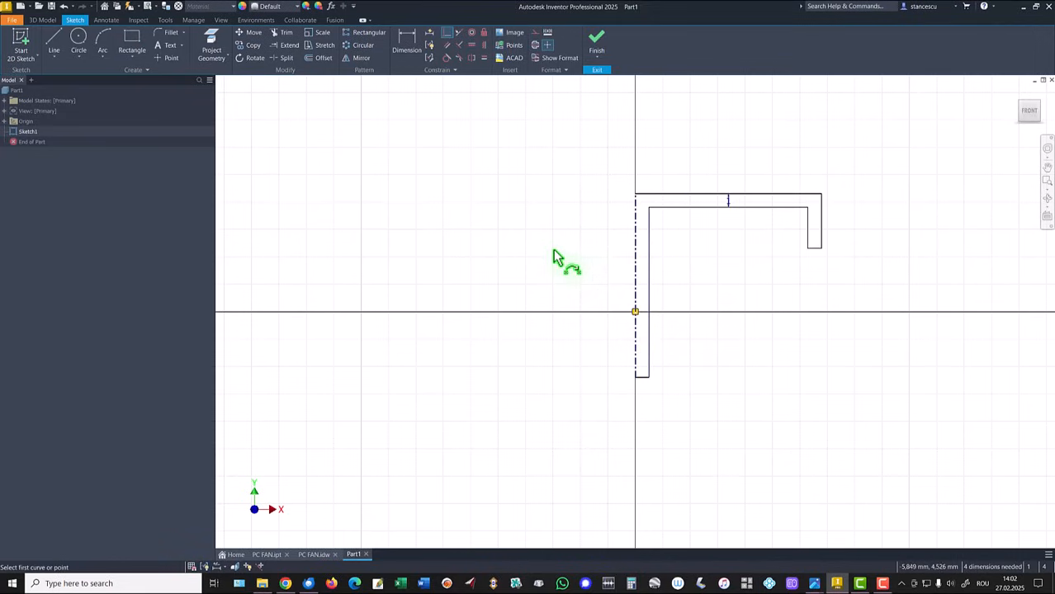
mouse_move(472, 122)
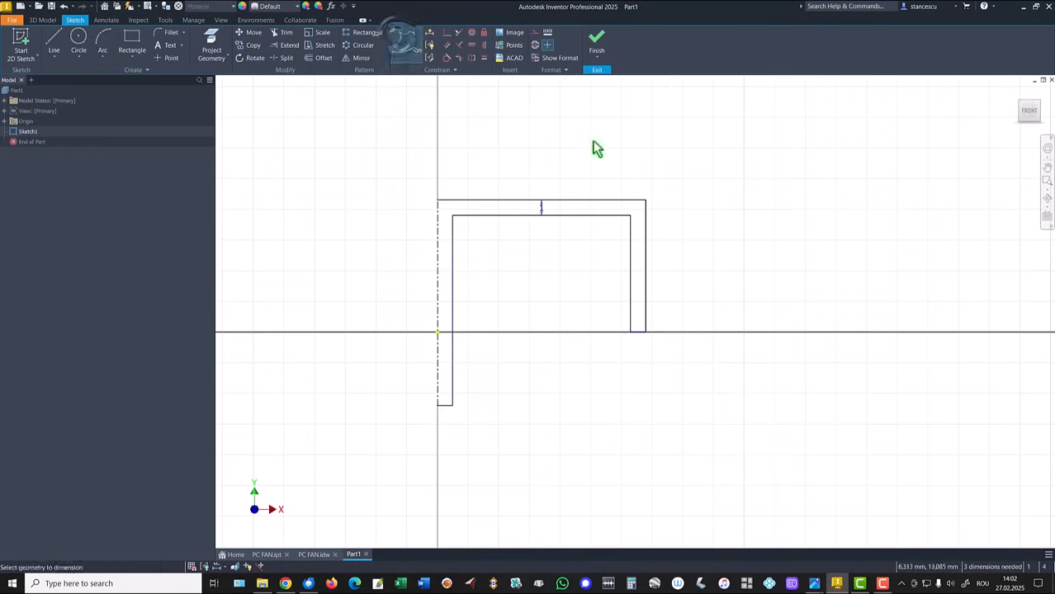
- Dimension the hub profile: Ø25,4 diameter, 6,2 outer height and 9,2 overall height
left_click(437, 36)
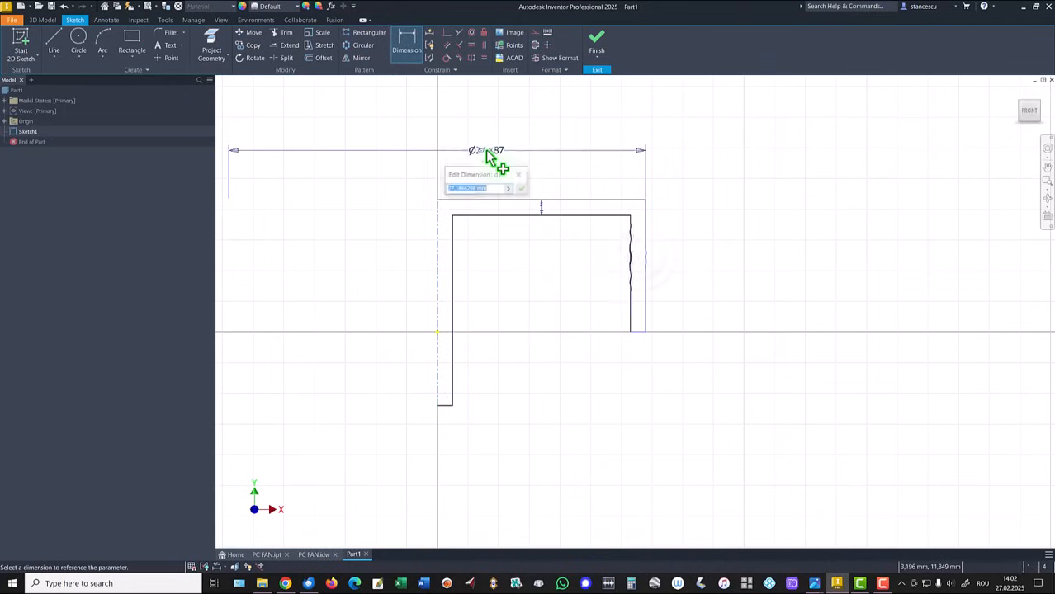
type("25")
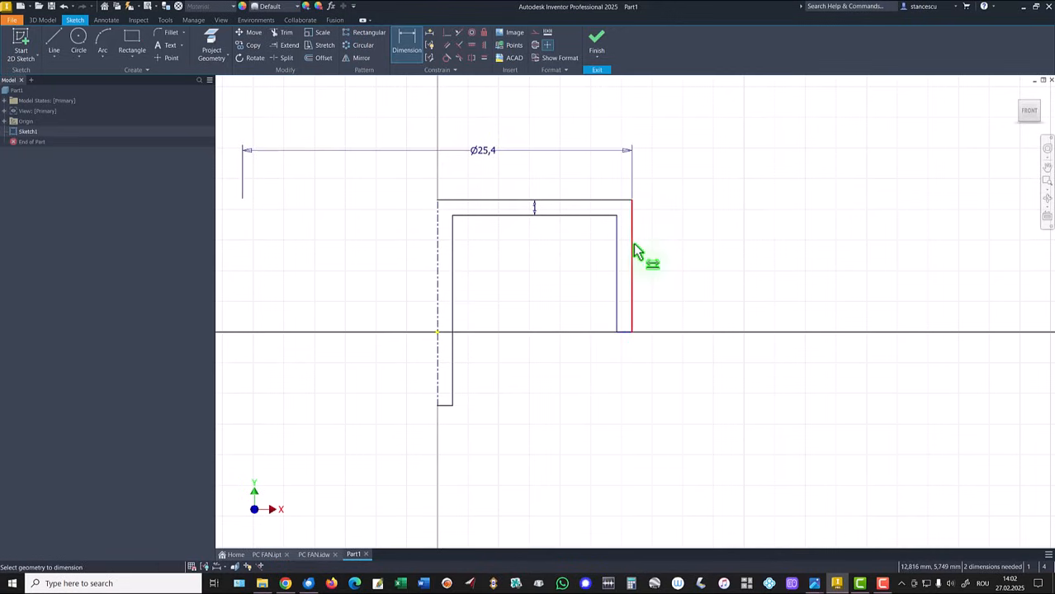
left_click(631, 264)
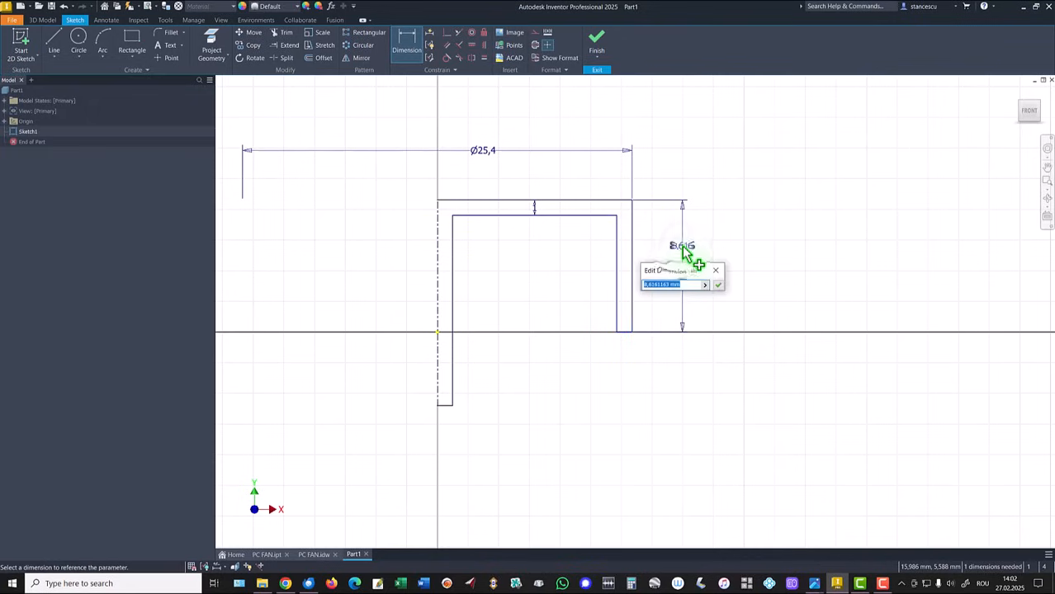
type("6,2")
key("enter")
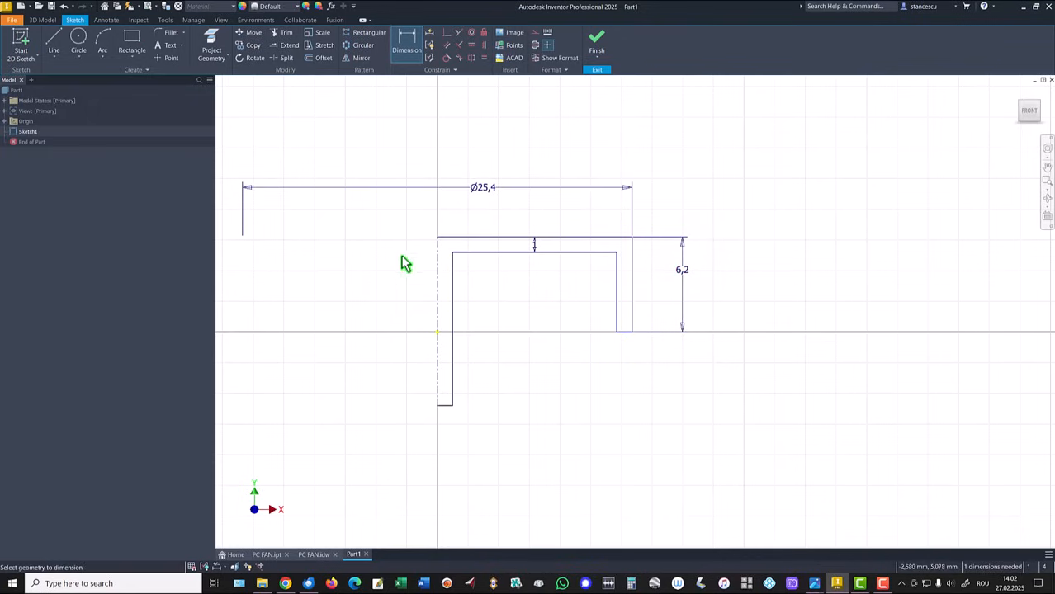
mouse_move(450, 274)
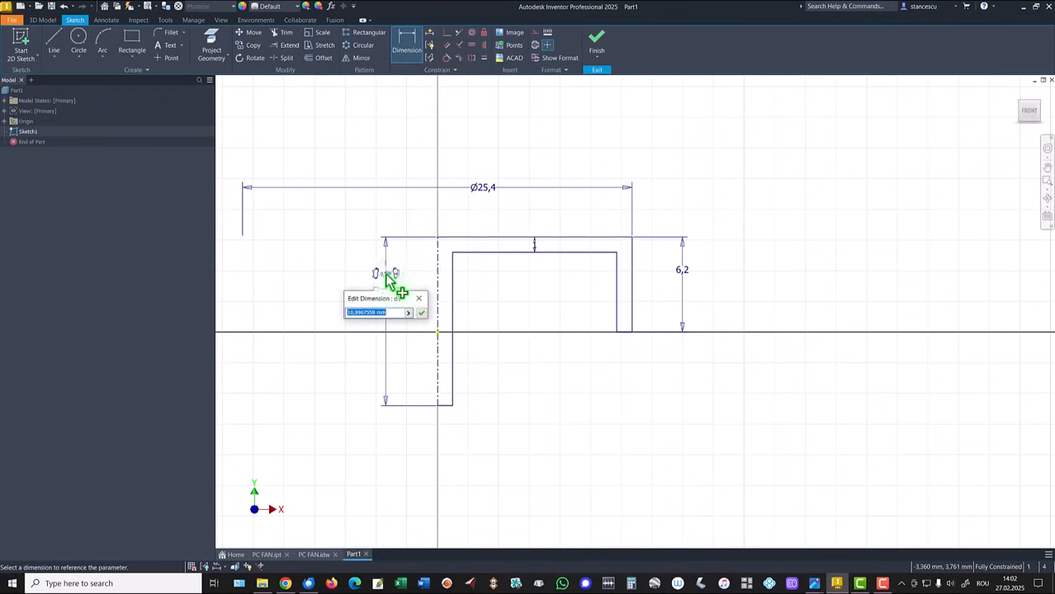
type("9,2")
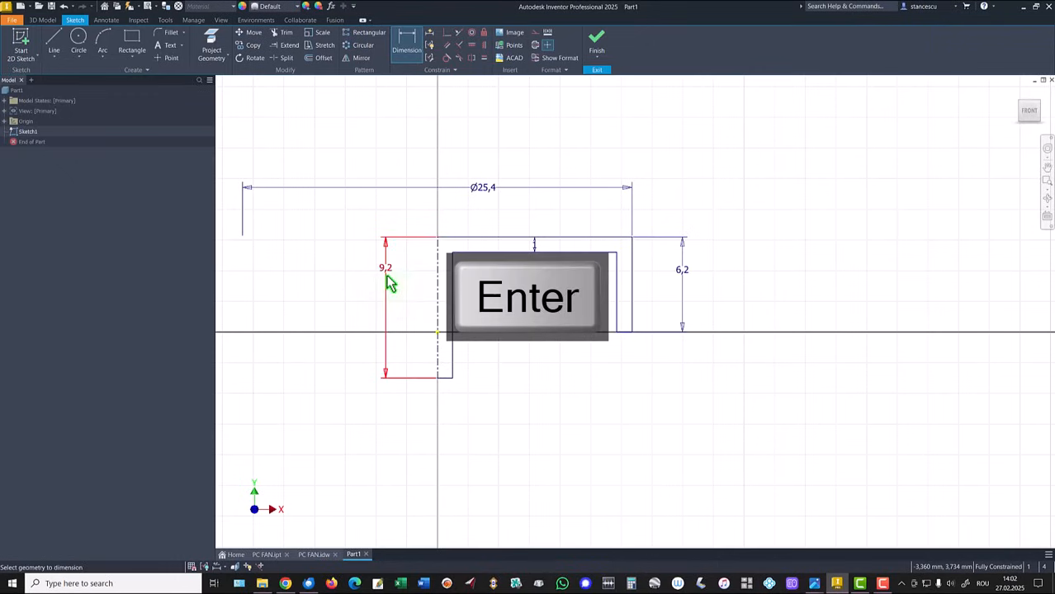
key("enter")
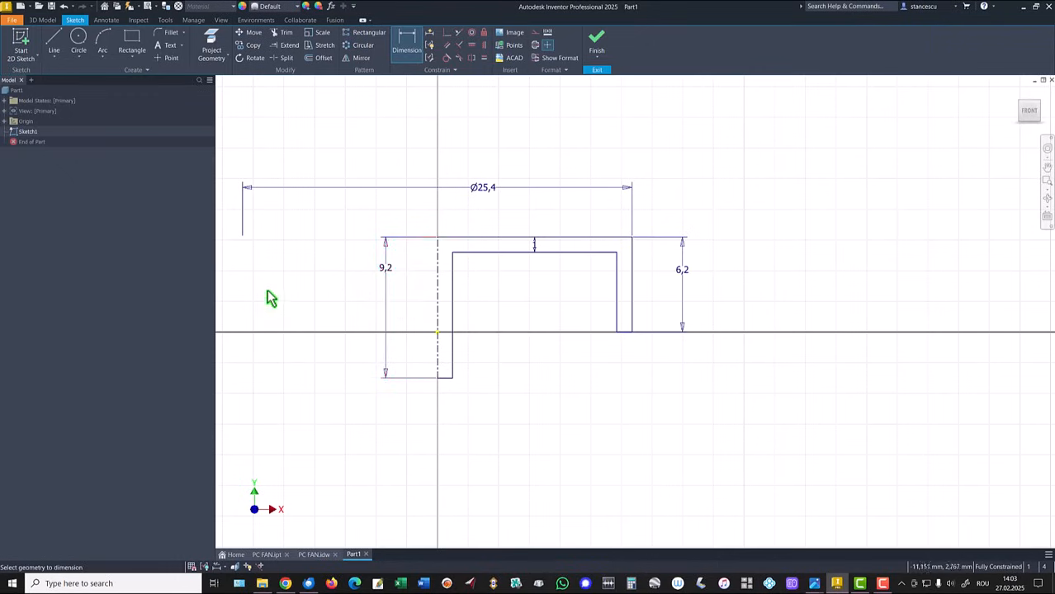
mouse_move(826, 459)
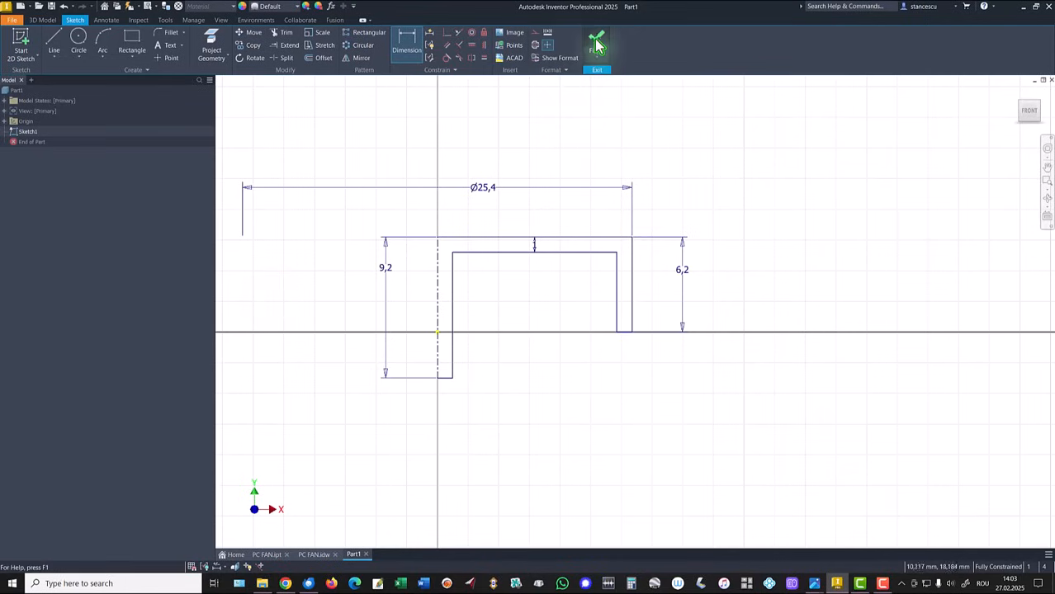
- Revolve the profile into a solid hub disc and bring up the reference drawing again
left_click(596, 46)
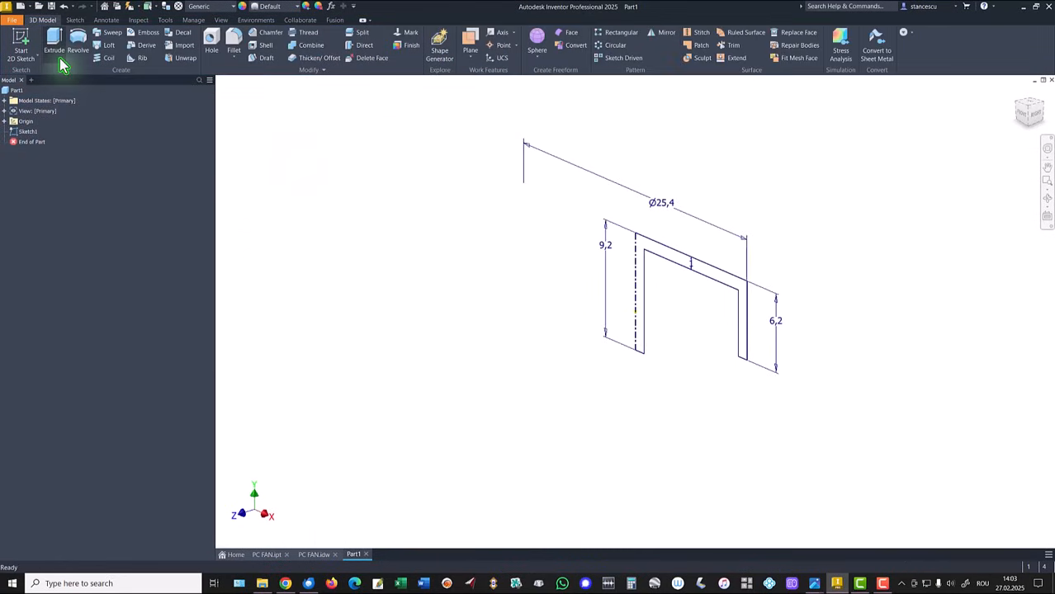
left_click(78, 50)
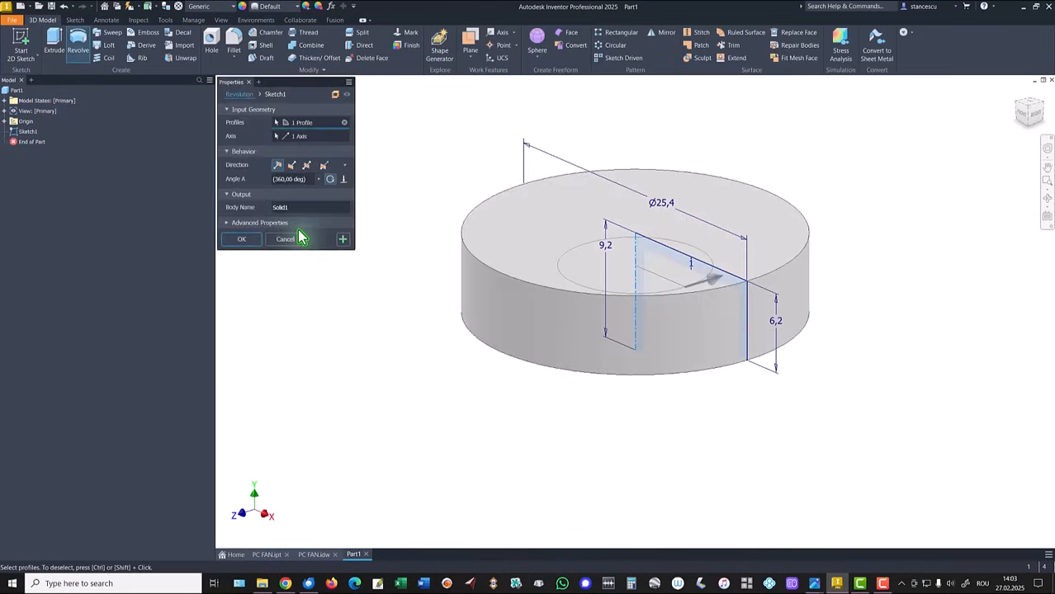
key("f6")
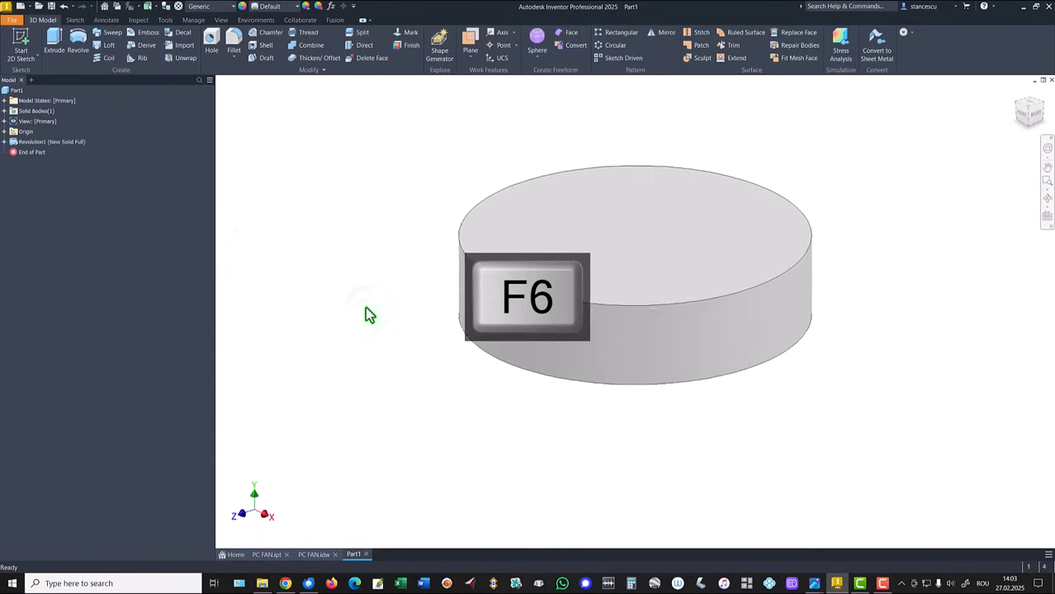
key("f6")
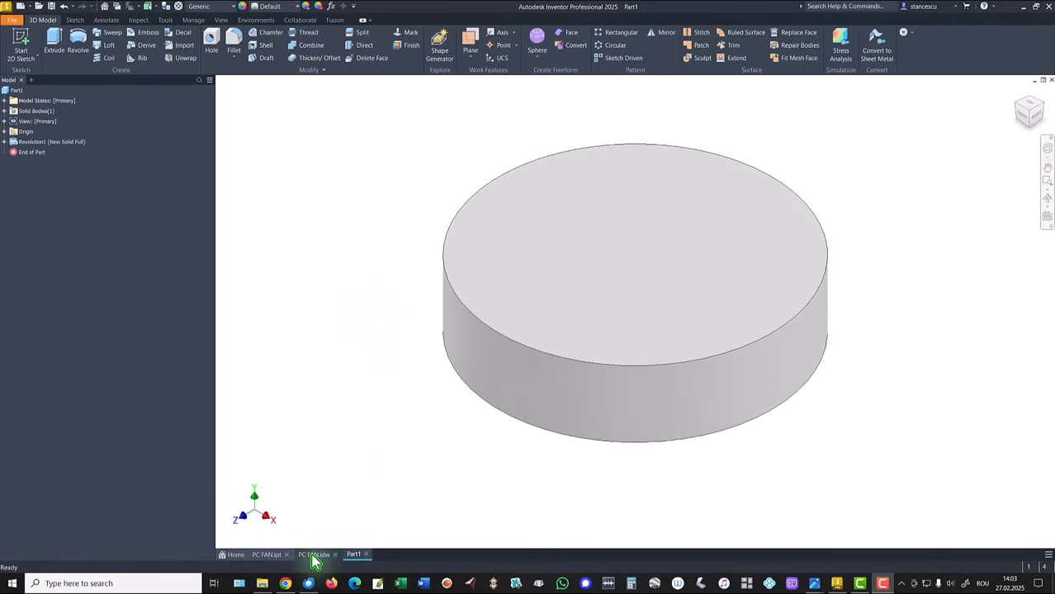
left_click(314, 555)
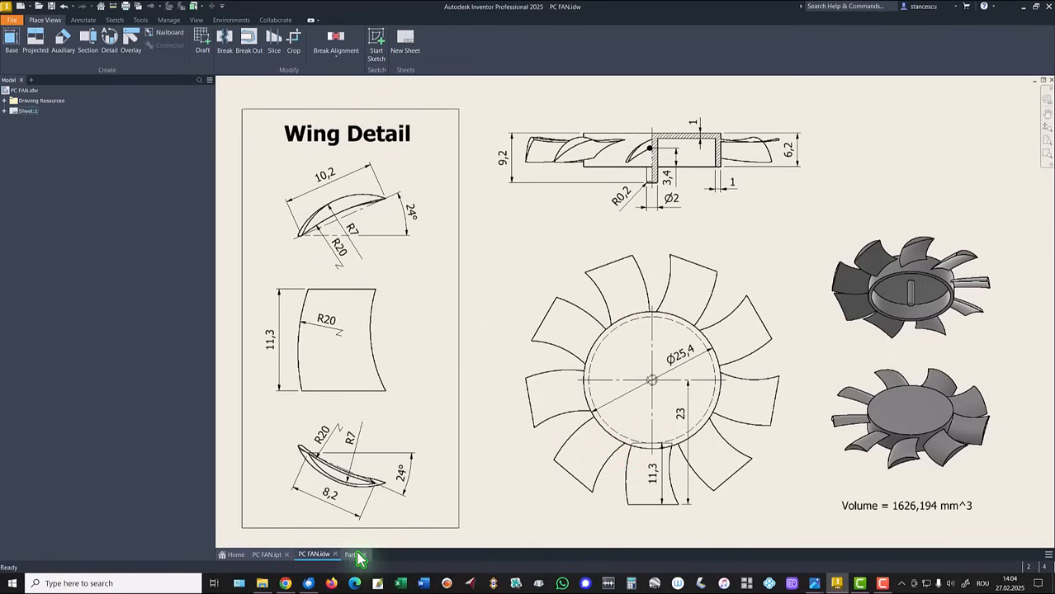
- Create a work plane tangent to the hub and parallel to an origin plane, with a new sketch on it
left_click(353, 555)
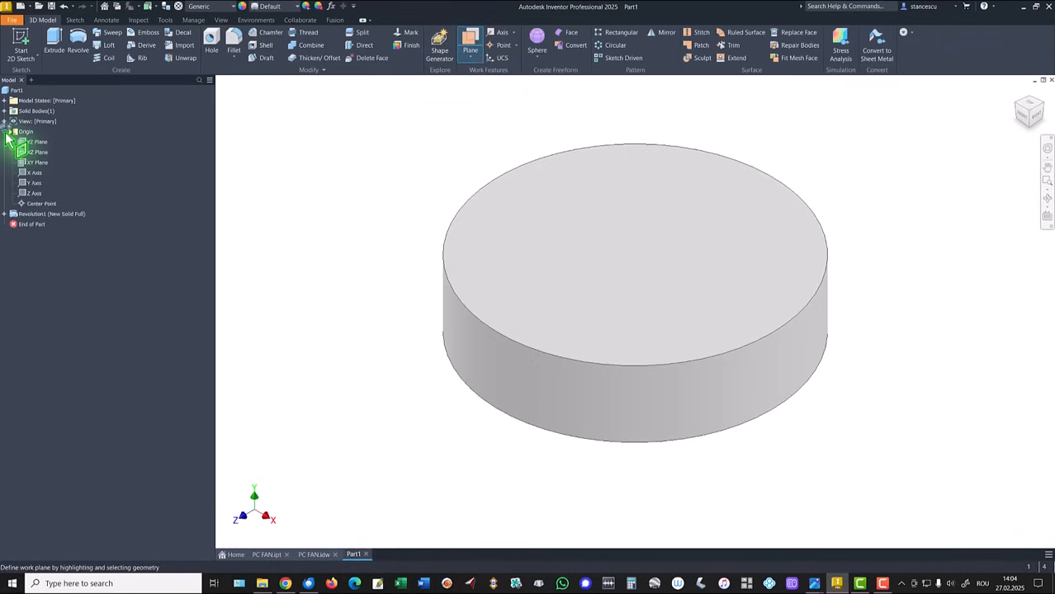
left_click(39, 164)
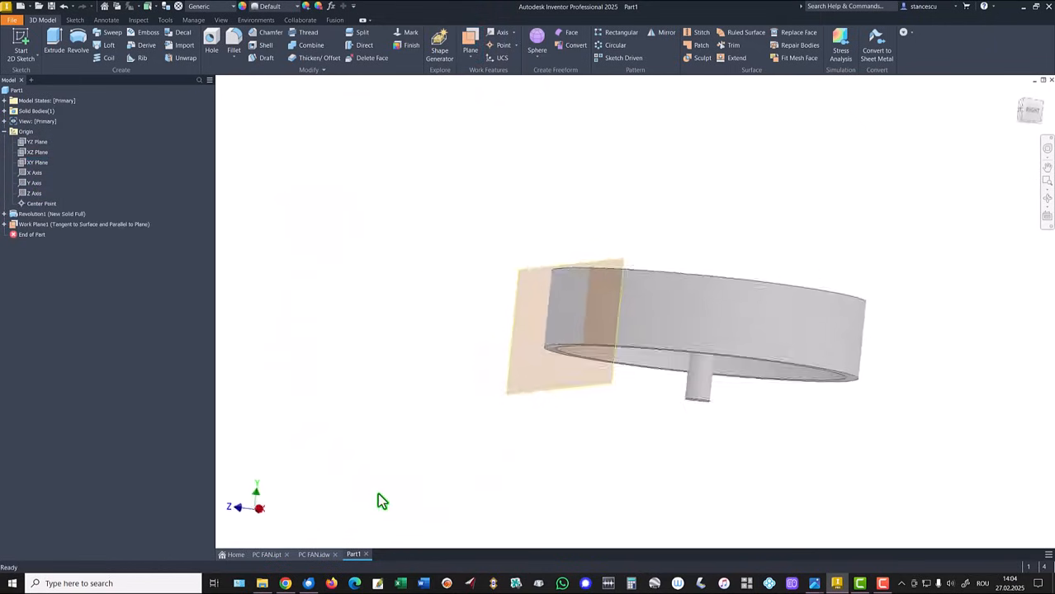
key("f6")
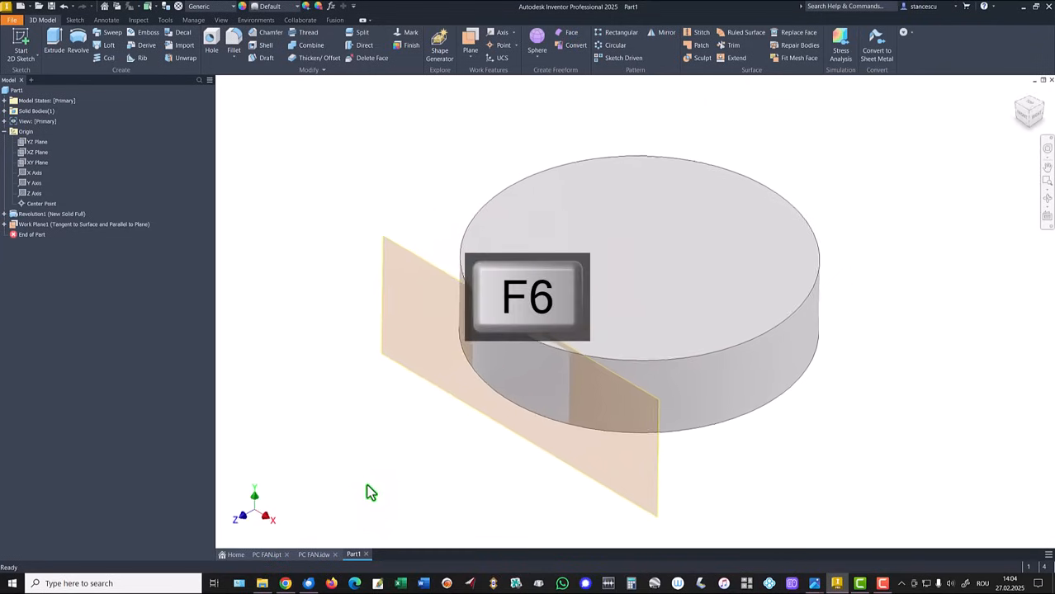
key("f6")
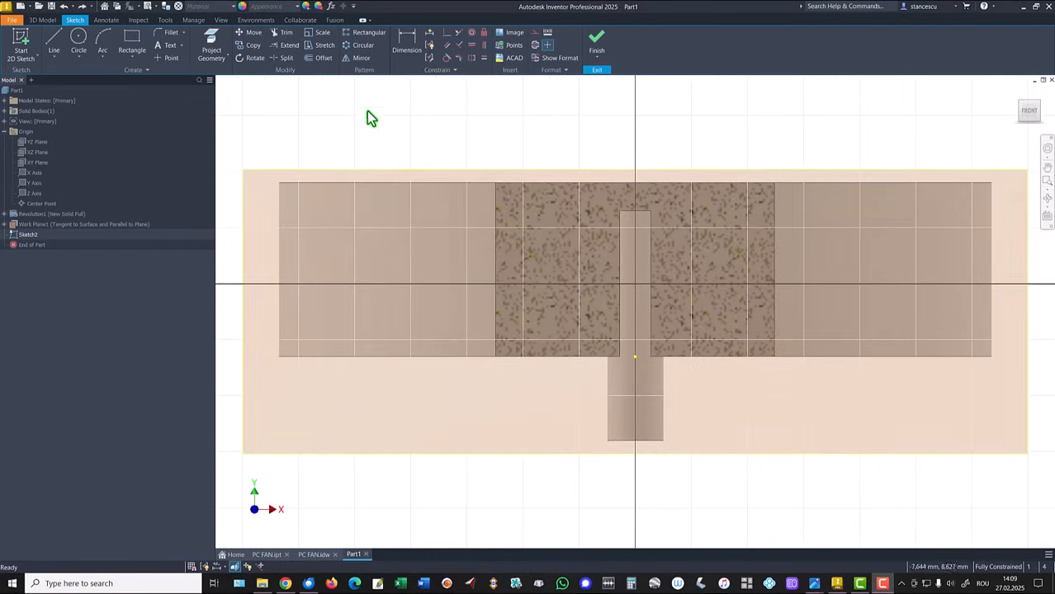
- Draw two arcs forming a thin crescent blade profile above the part's centre
left_click(102, 47)
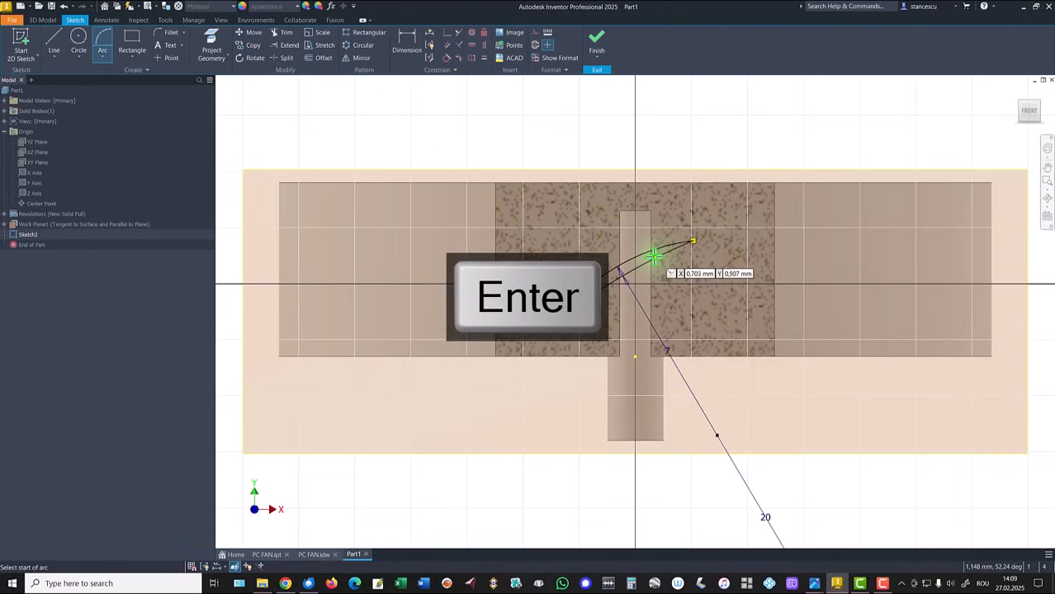
key("Escape")
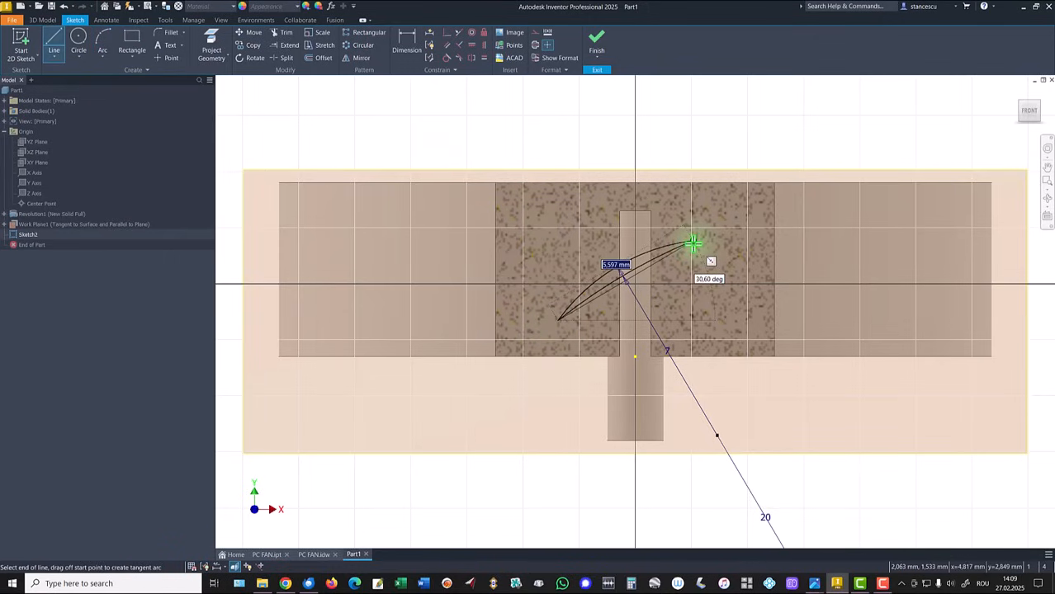
left_click(692, 242)
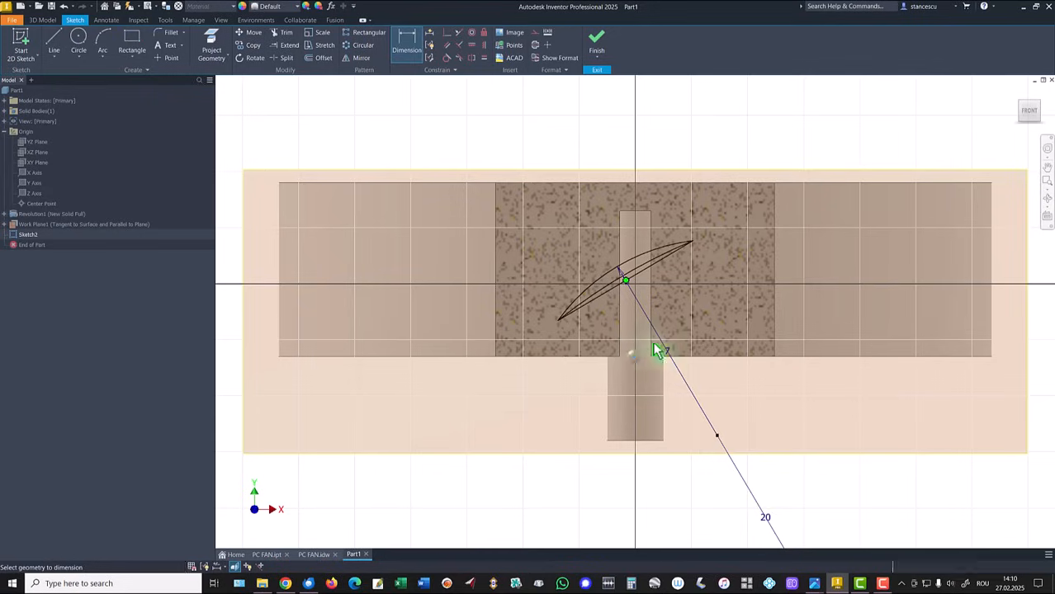
- Constrain the blade profile with 8,2, 3,4, 7 and 24,00 dimensions
left_click(667, 350)
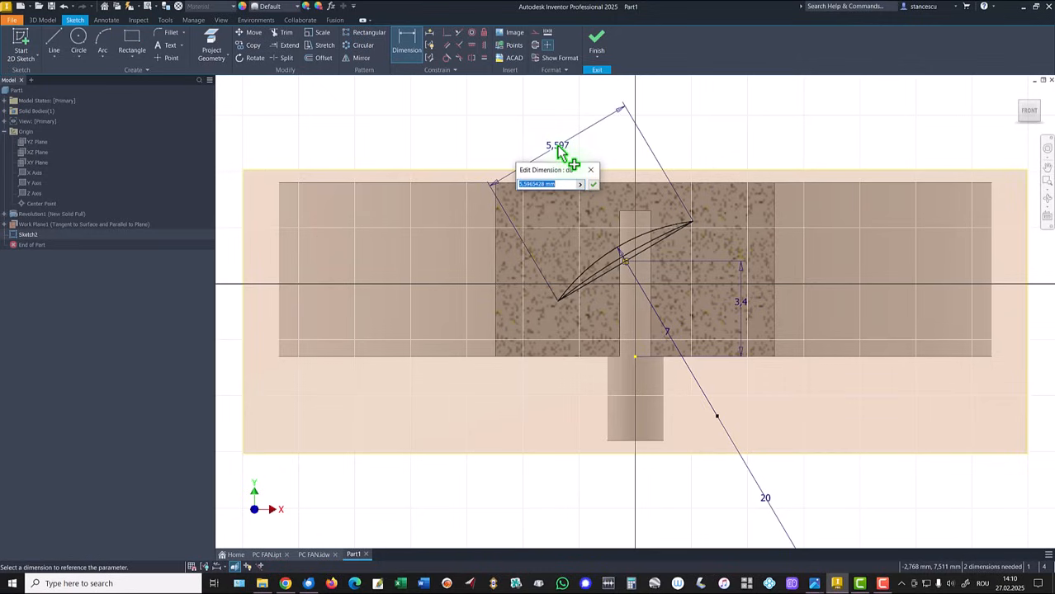
type("8.2")
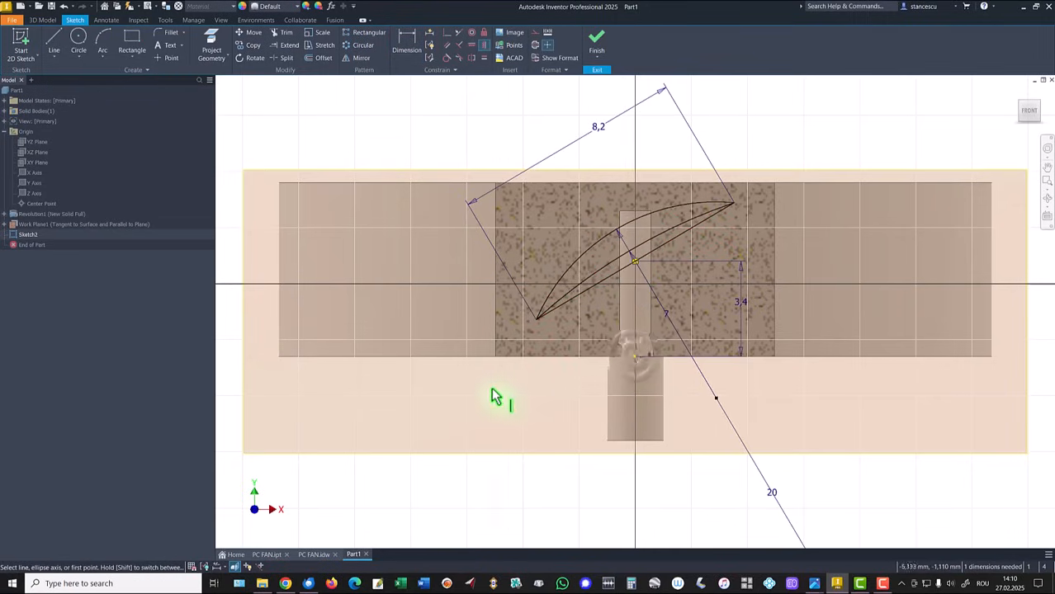
mouse_move(265, 90)
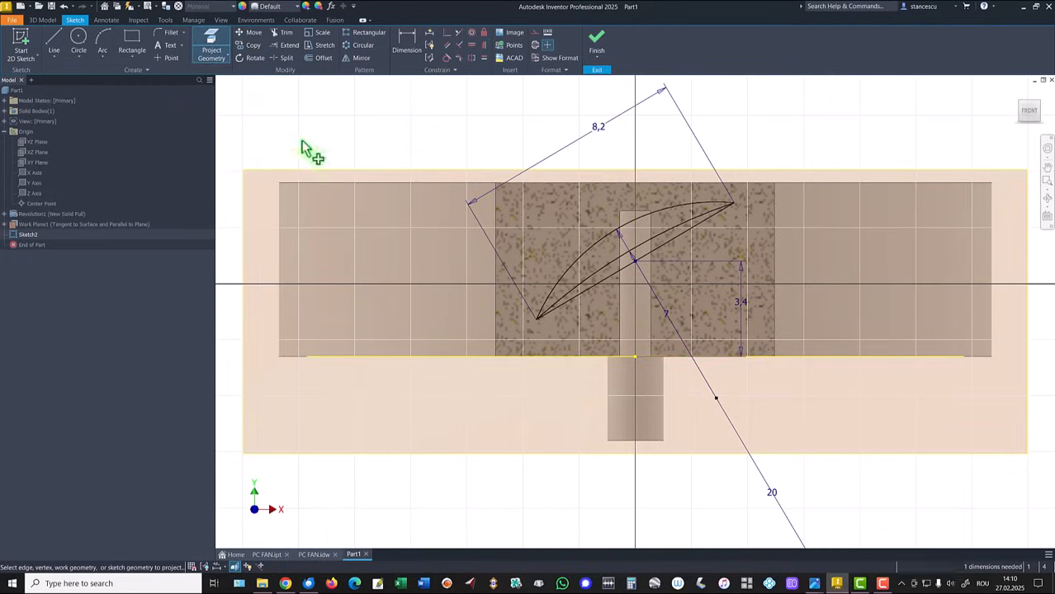
mouse_move(129, 94)
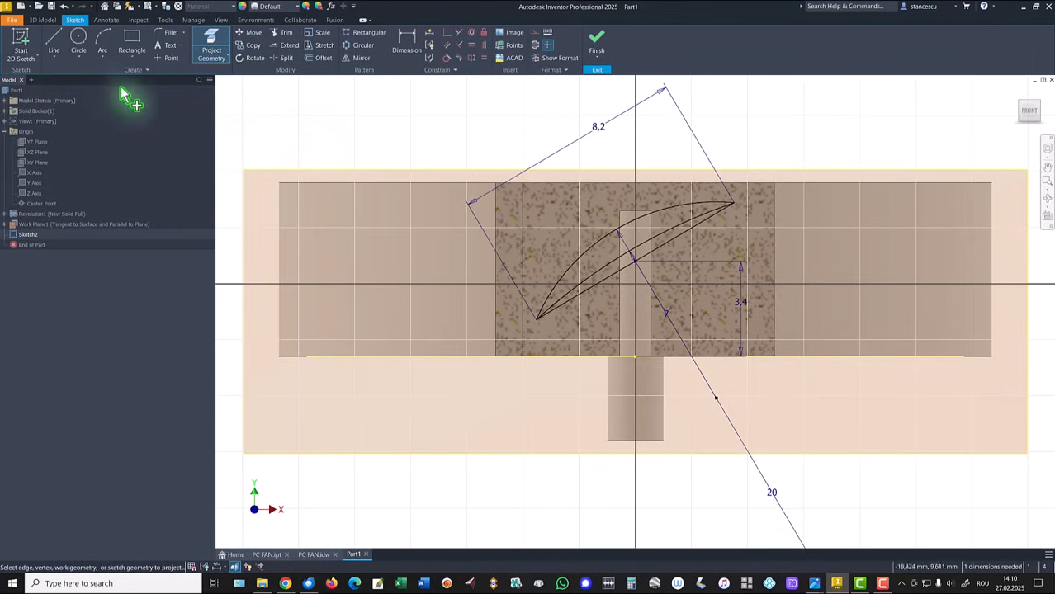
mouse_move(195, 56)
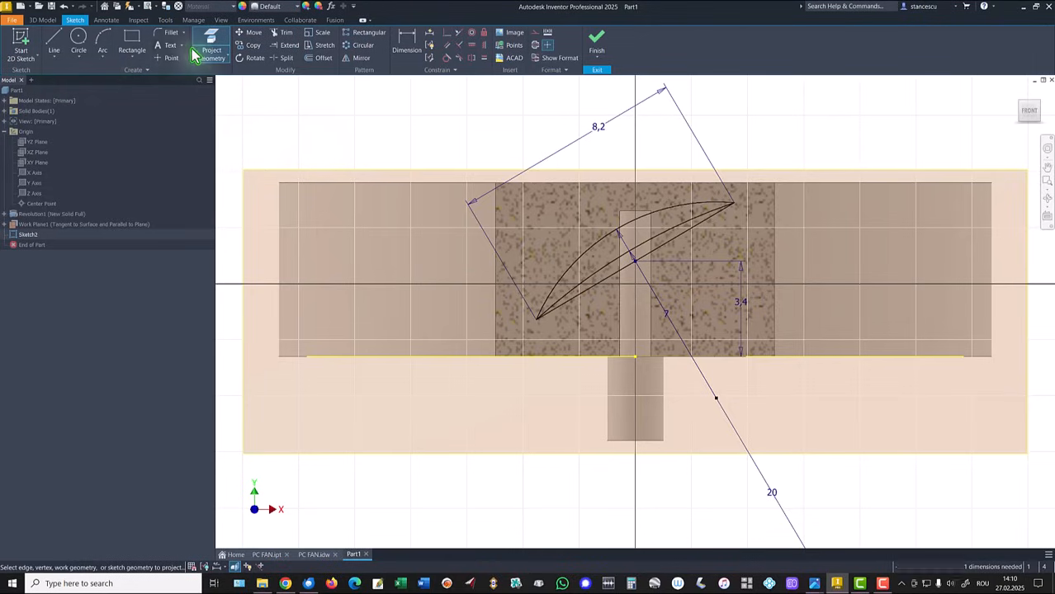
left_click(677, 239)
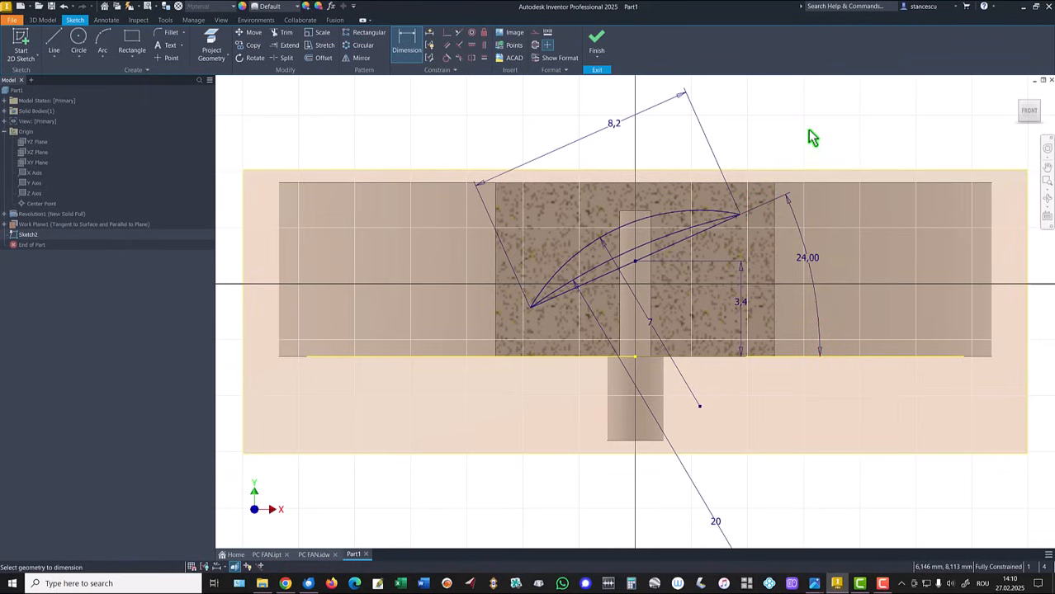
key("Escape")
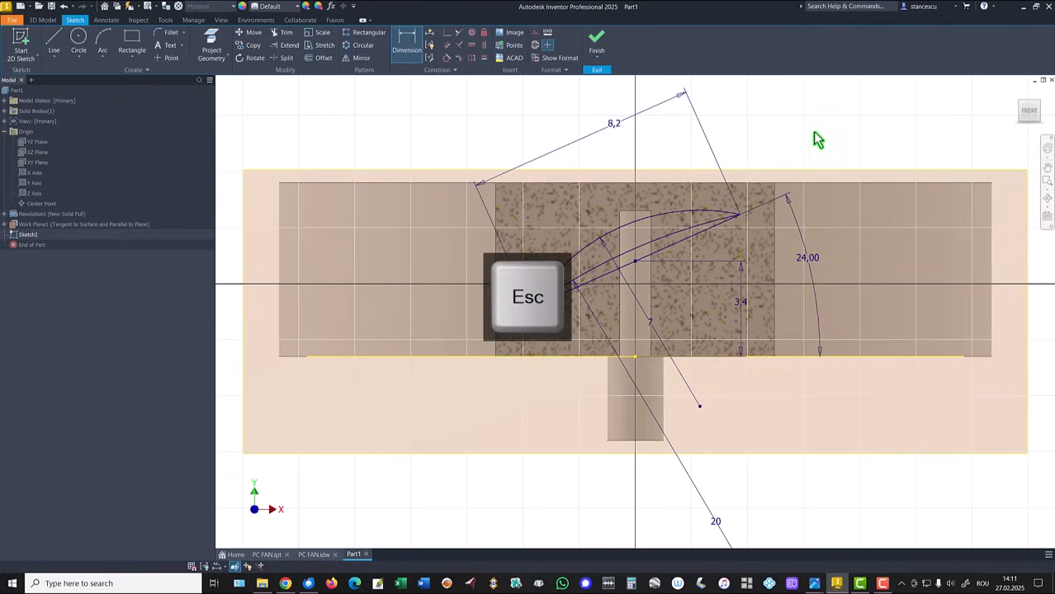
- Slice the graphics in front of the sketch and finish it, returning to the 3D hub
right_click(677, 251)
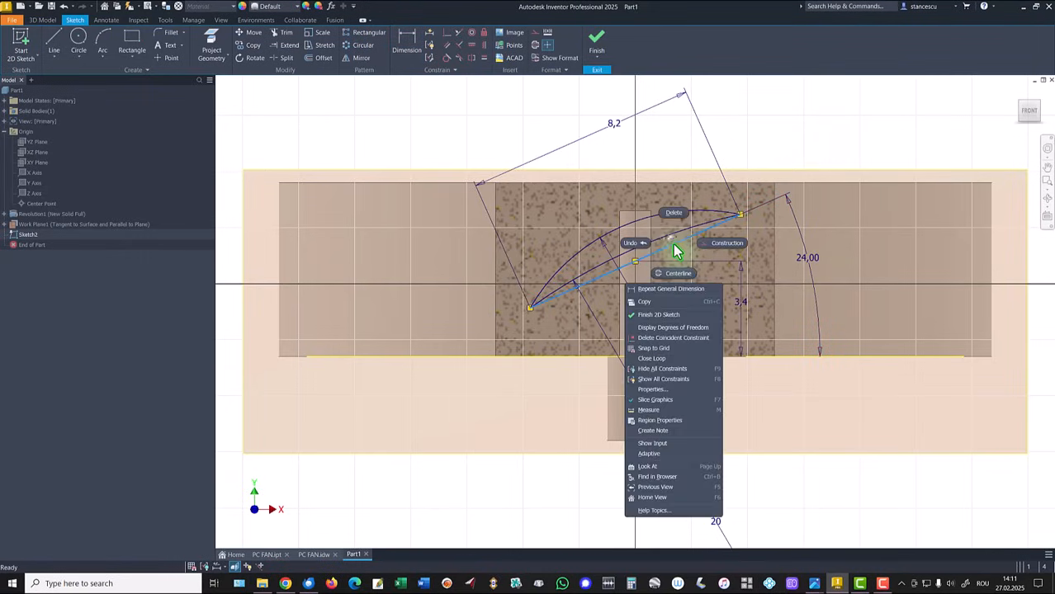
left_click(845, 135)
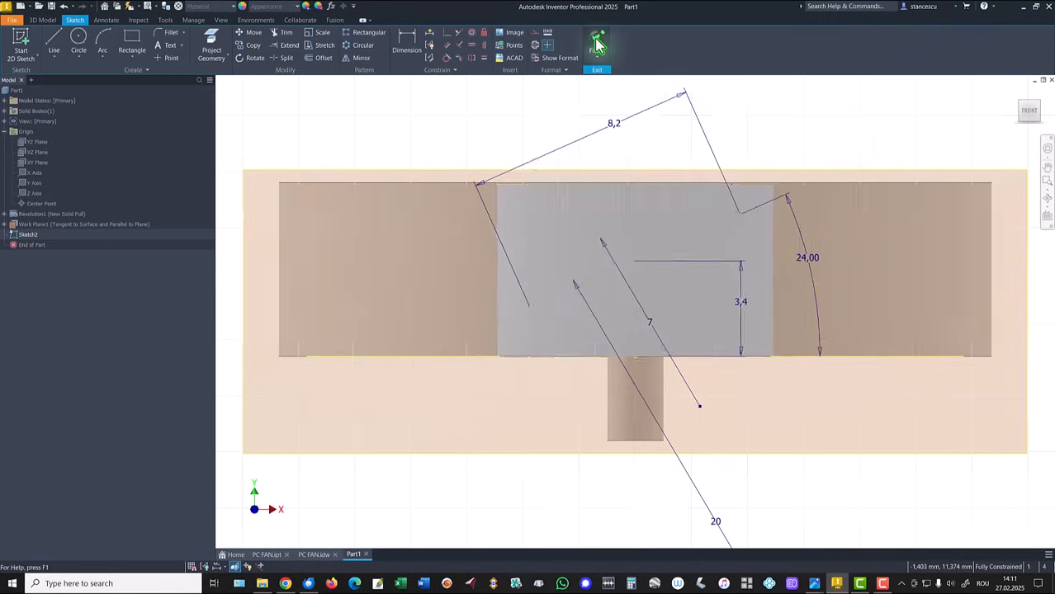
left_click(596, 46)
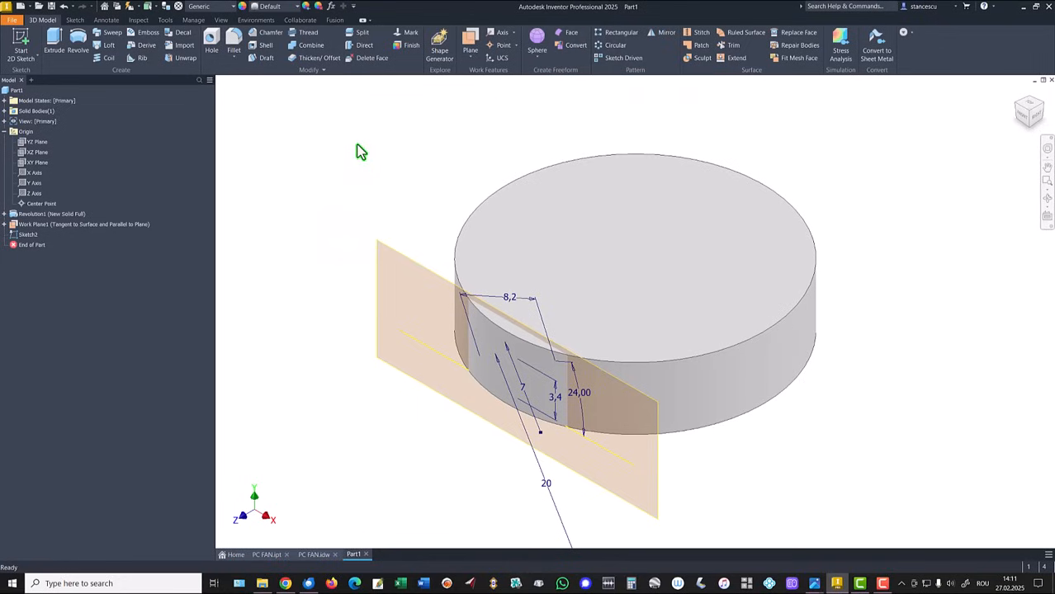
mouse_move(338, 190)
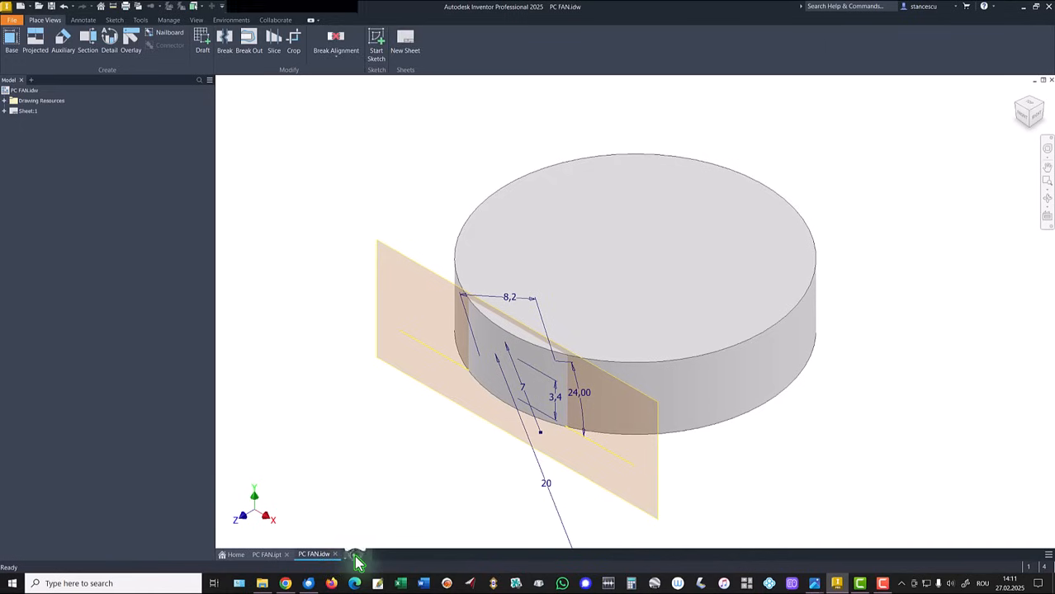
- Create a work plane offset 1 parallel to the blade sketch plane
left_click(355, 555)
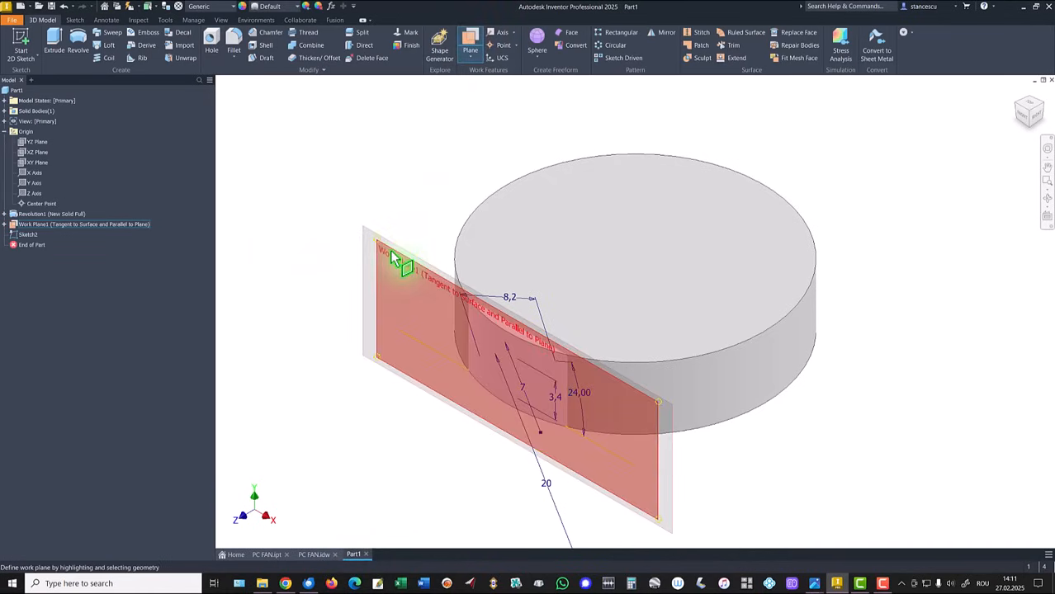
left_click(397, 256)
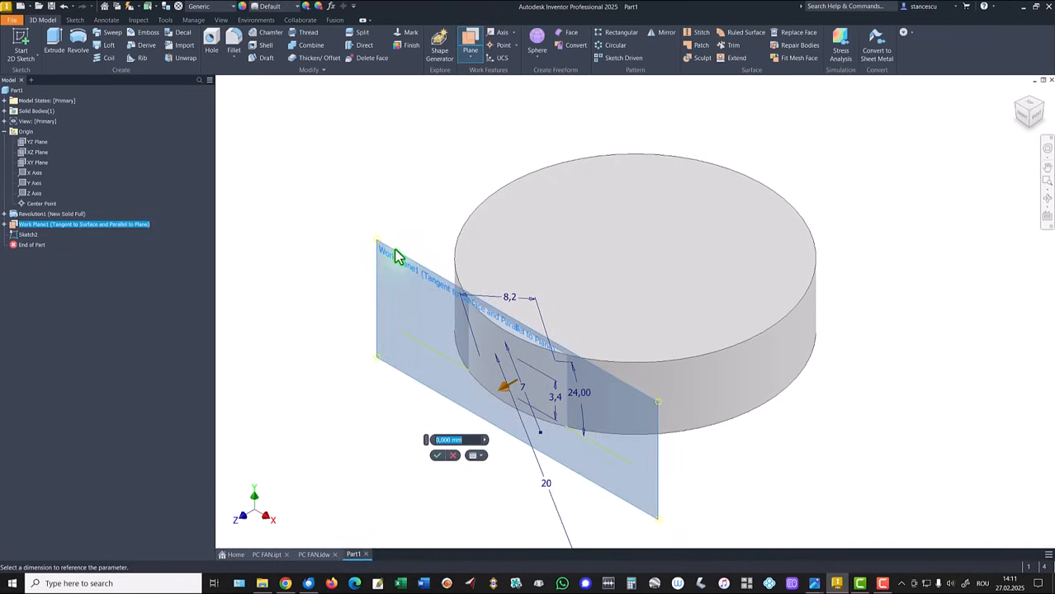
mouse_move(383, 269)
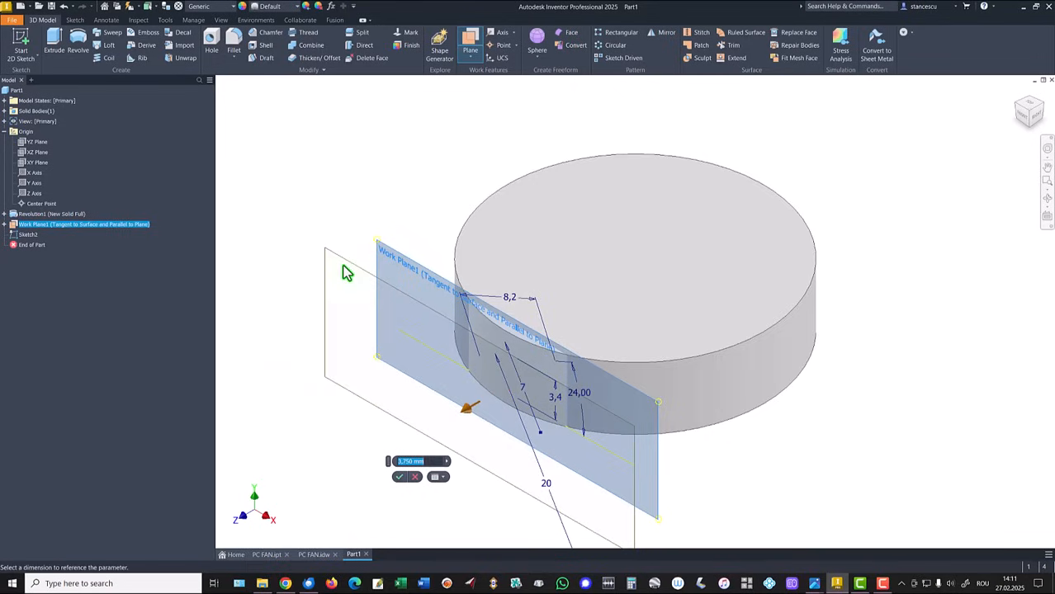
type("1")
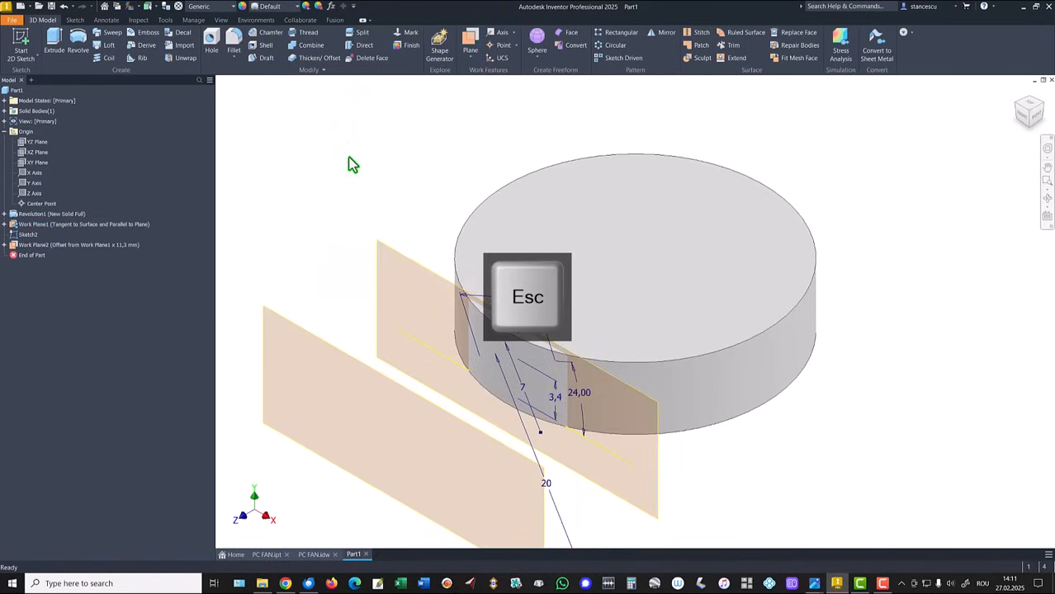
- Hide the original tangent work plane and start a new sketch on the offset plane
right_click(430, 261)
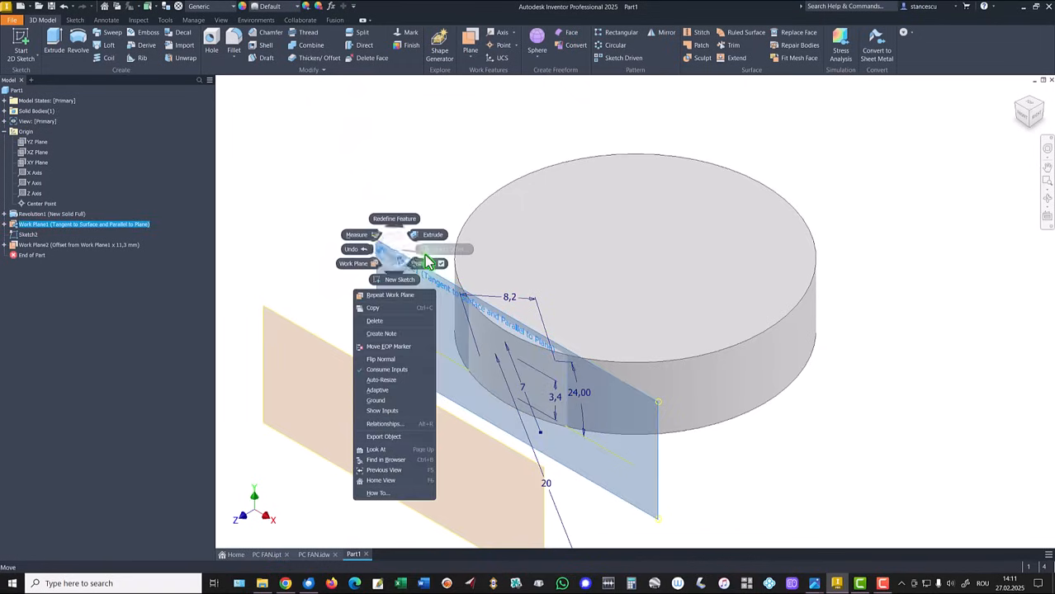
left_click(371, 302)
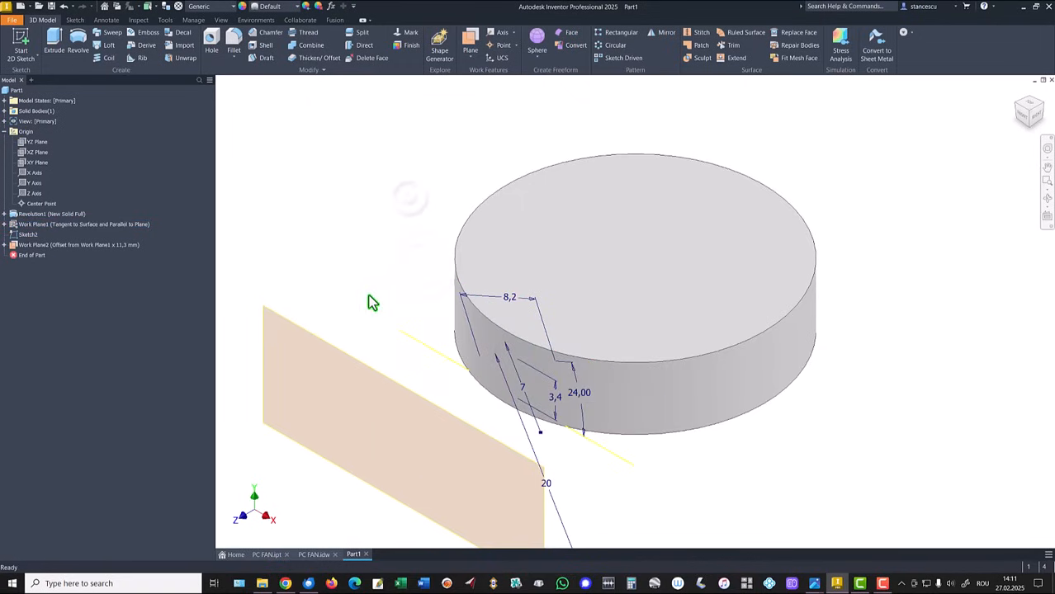
left_click(79, 245)
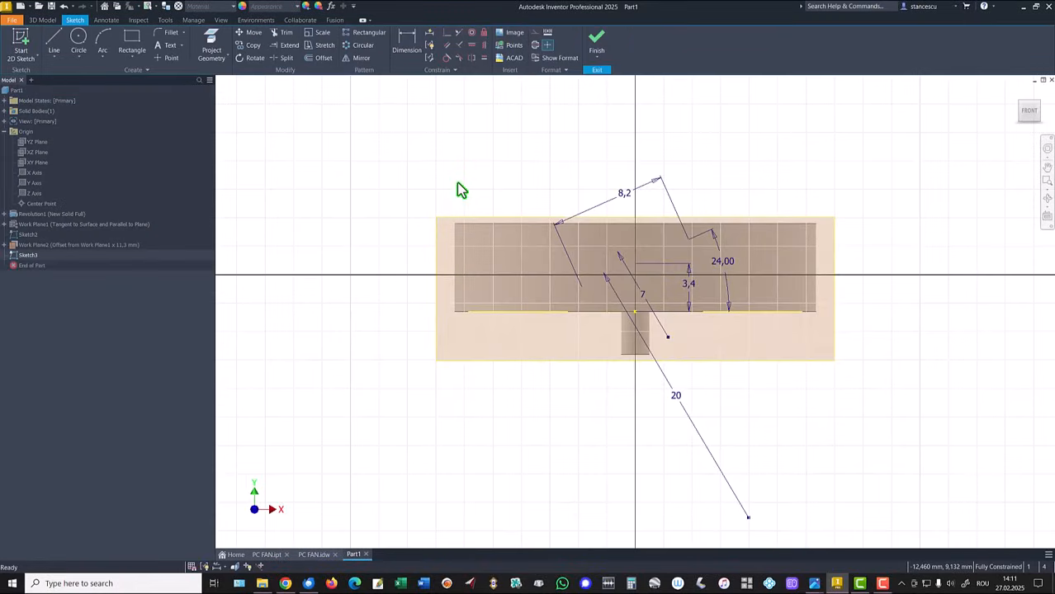
mouse_move(442, 152)
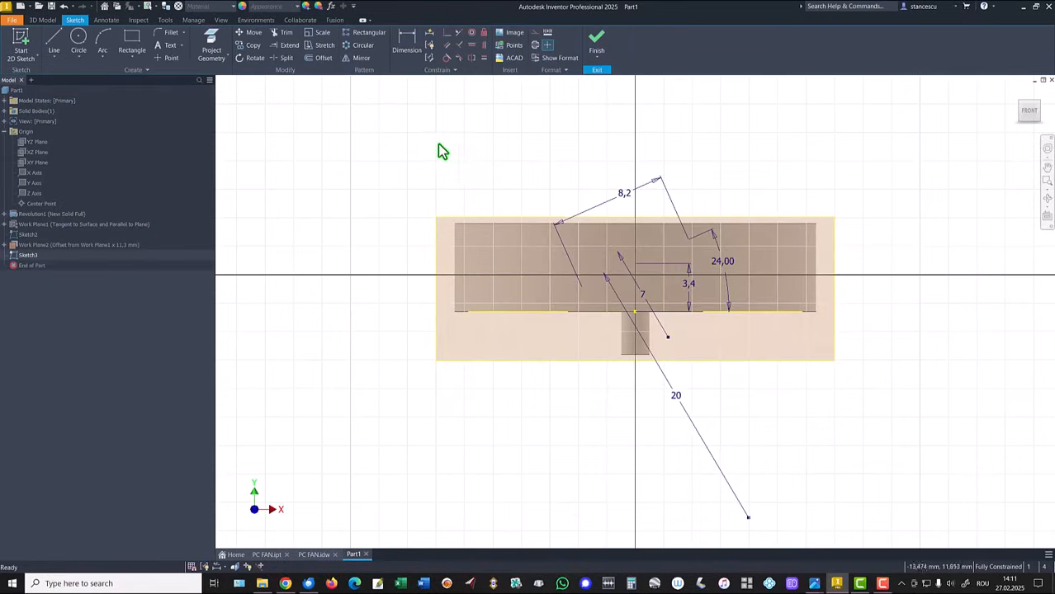
- Project the first blade sketch's arcs into the new sketch on the offset plane
right_click(30, 254)
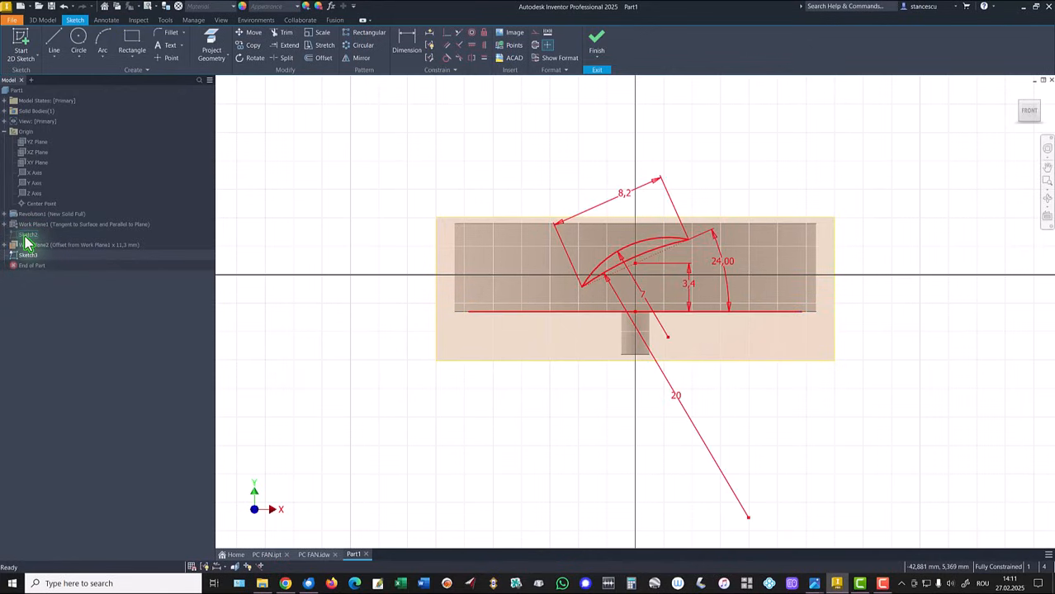
right_click(28, 235)
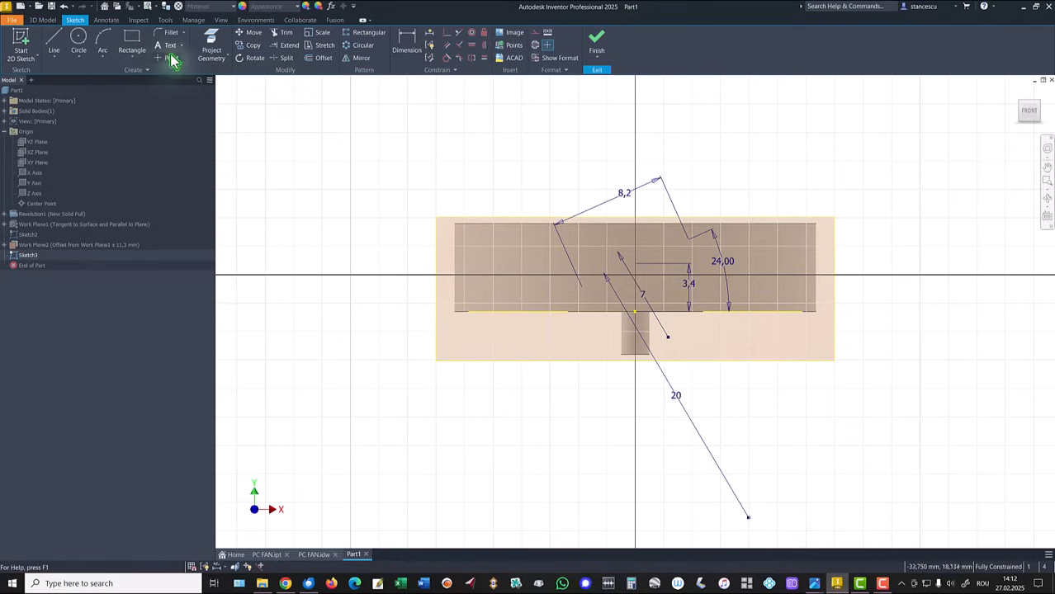
left_click(212, 53)
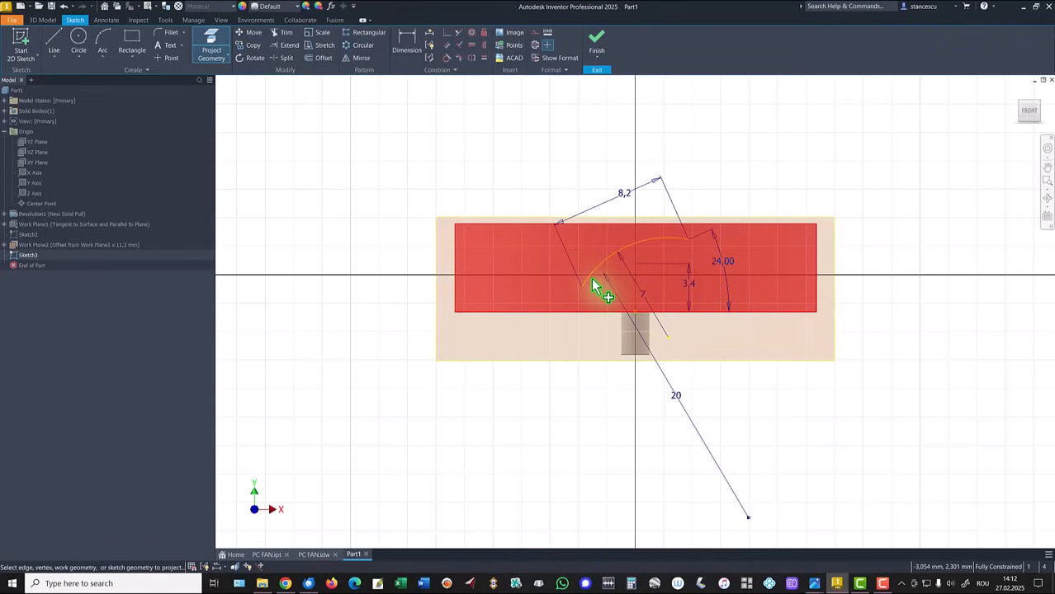
mouse_move(619, 272)
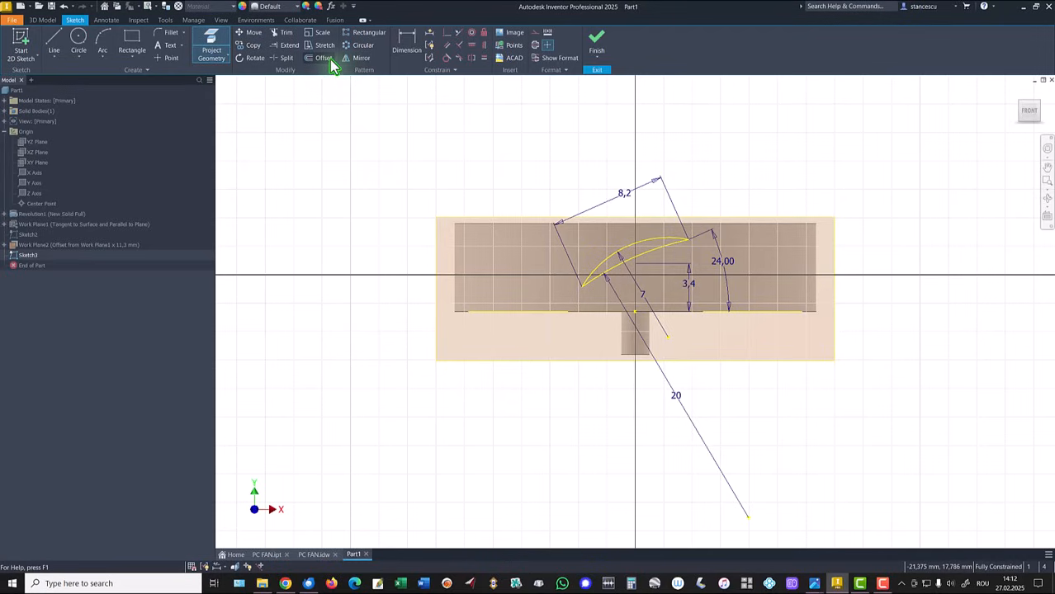
left_click(322, 58)
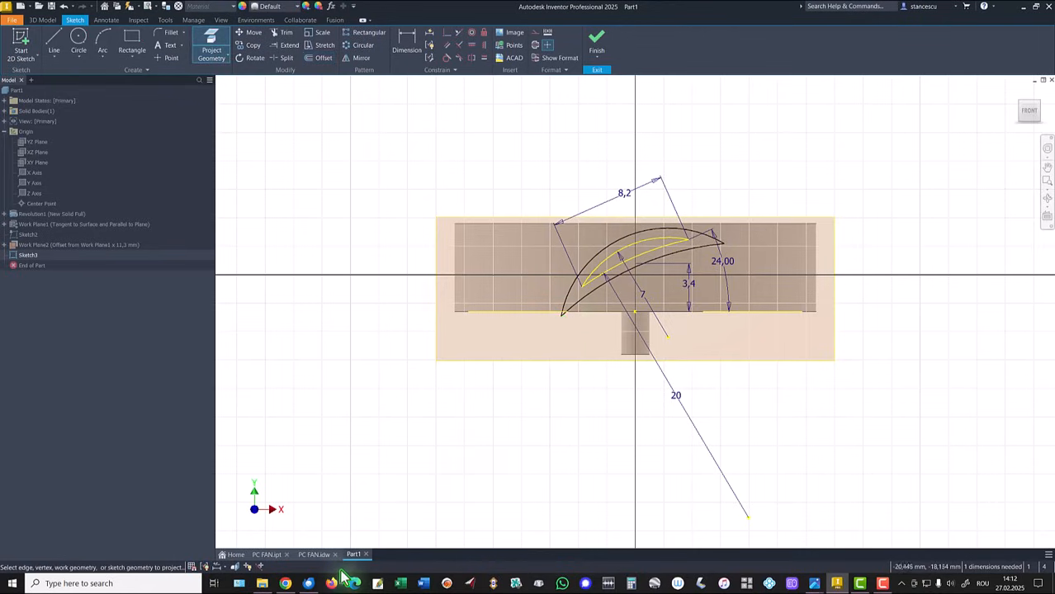
- Check the reference drawing, then dimension the blade chord to 10,2
left_click(314, 555)
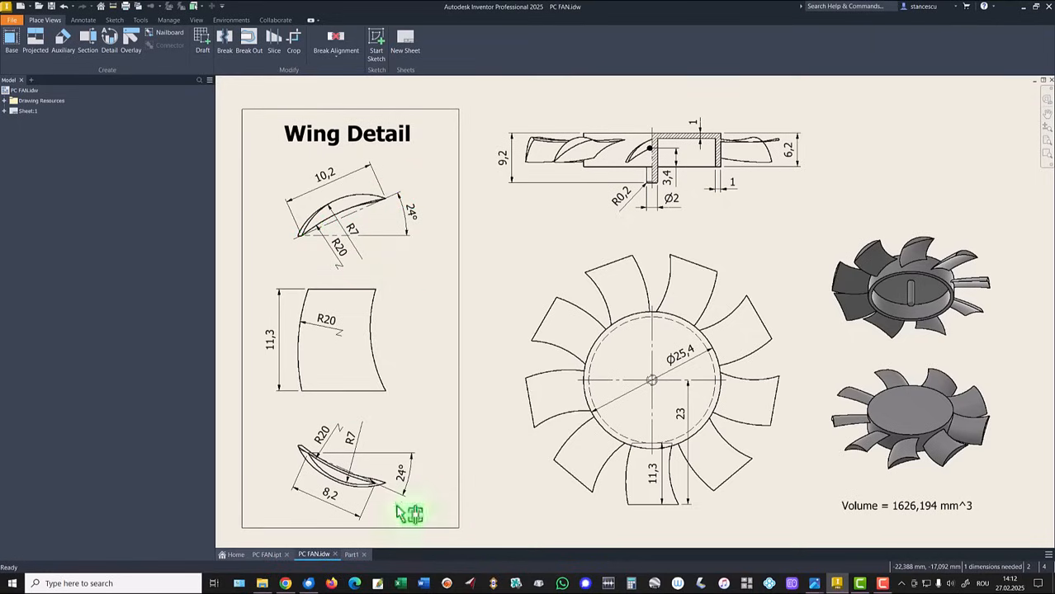
left_click(354, 555)
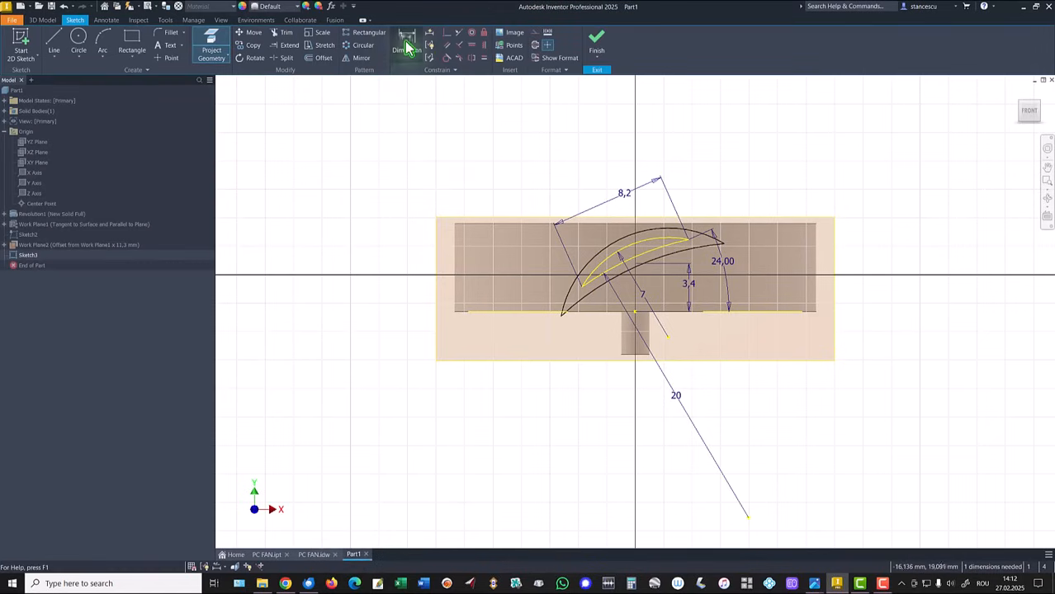
left_click(406, 42)
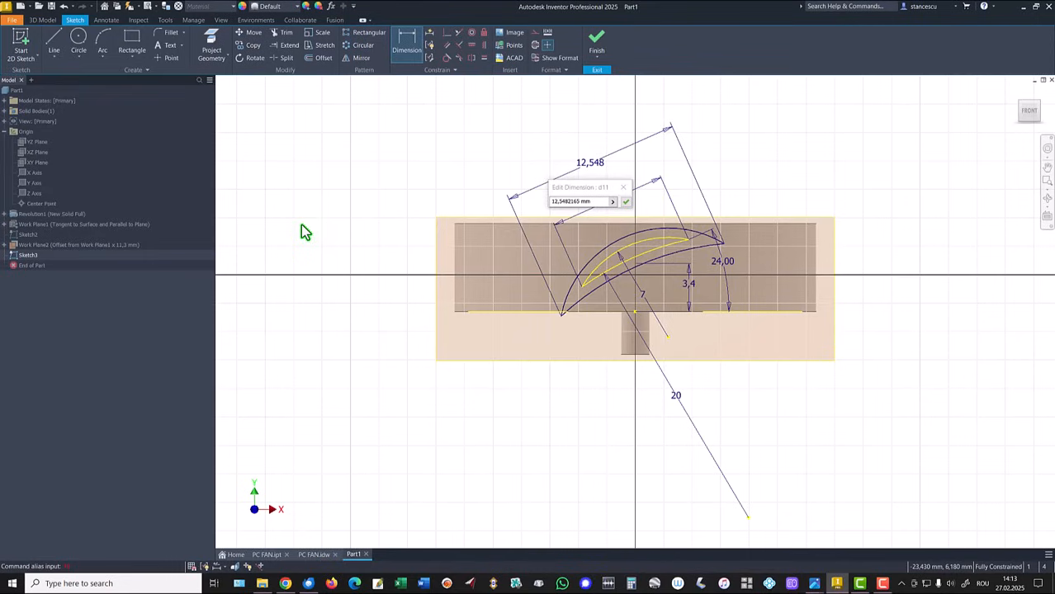
left_click(581, 201)
type("10,2")
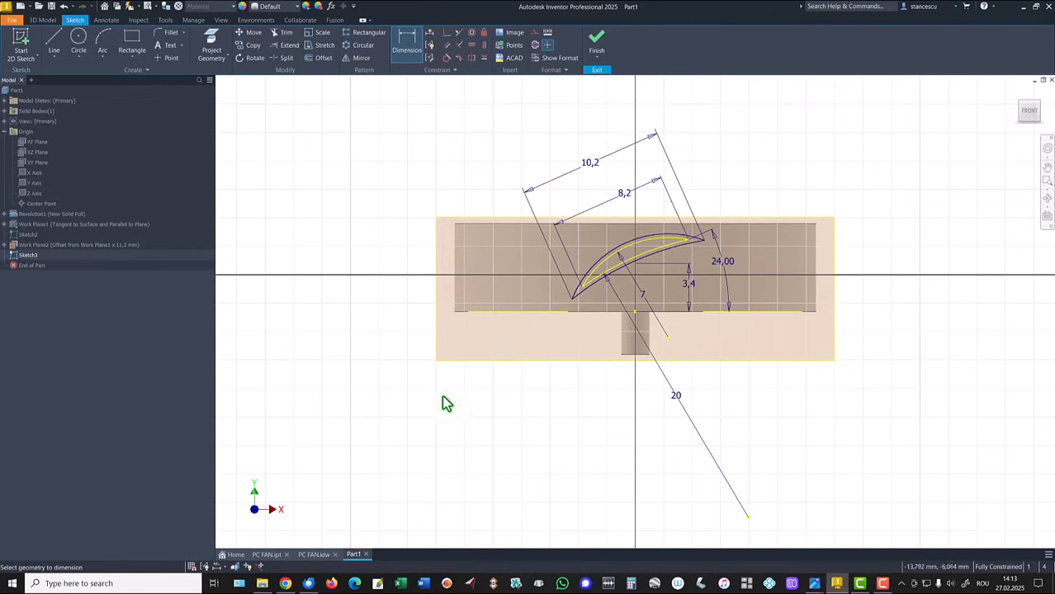
mouse_move(769, 187)
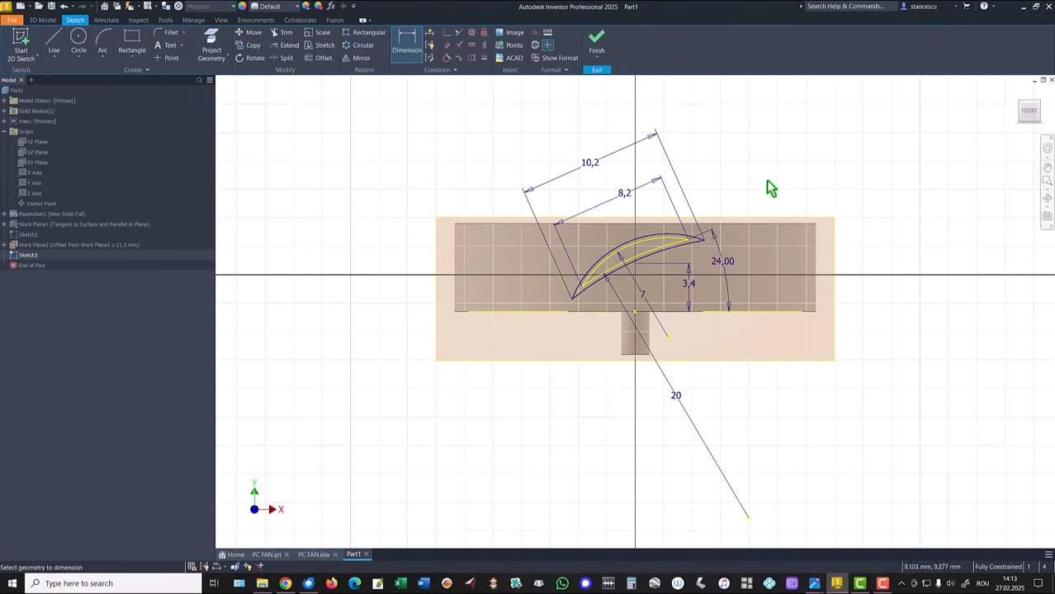
mouse_move(806, 406)
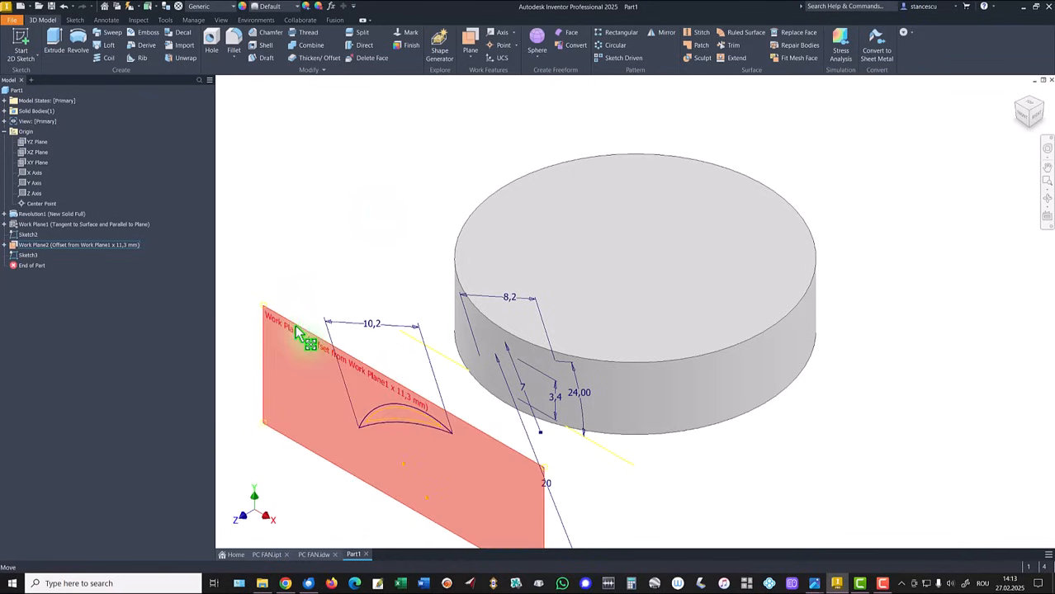
- Hide the offset work plane and create a three-point work plane through the blade sketch points
right_click(310, 342)
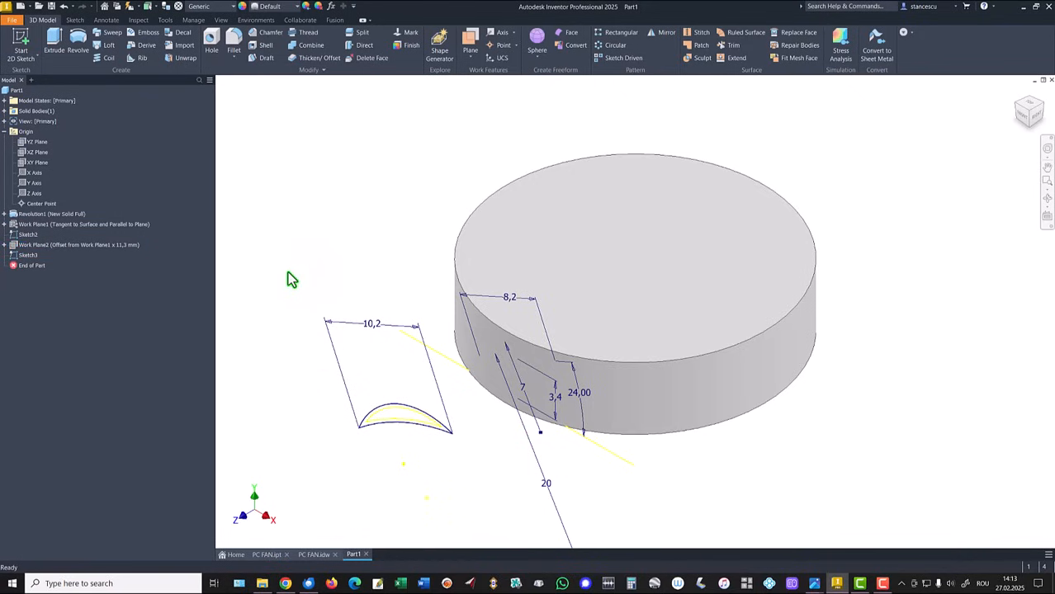
mouse_move(322, 261)
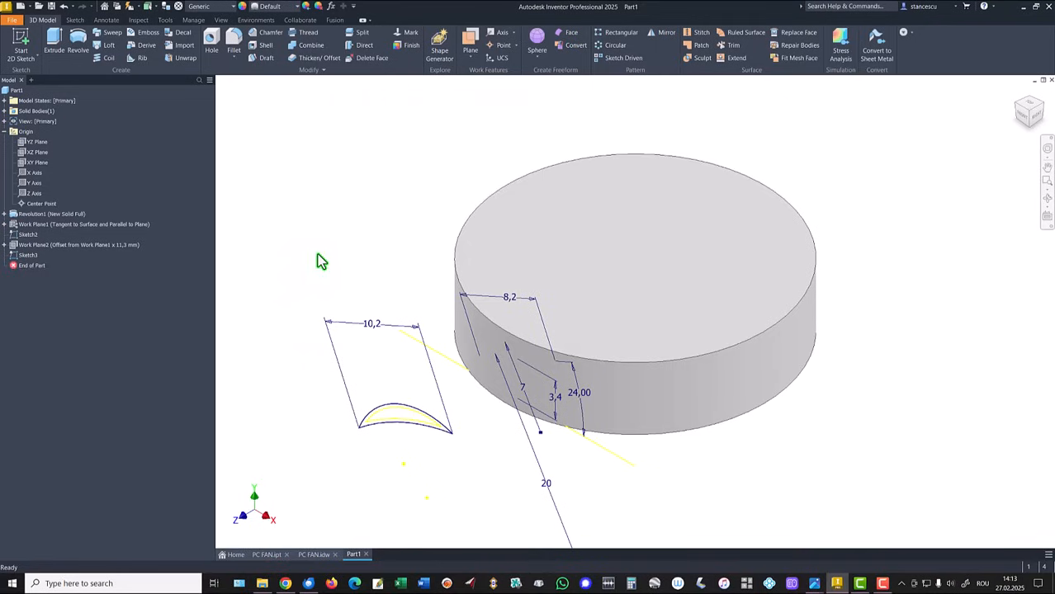
mouse_move(449, 342)
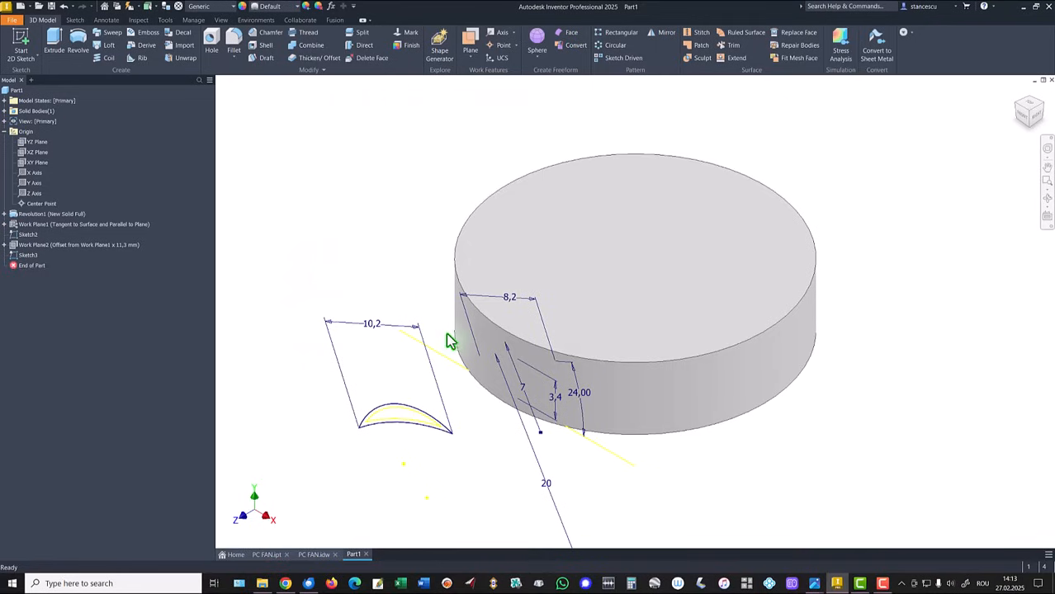
mouse_move(511, 93)
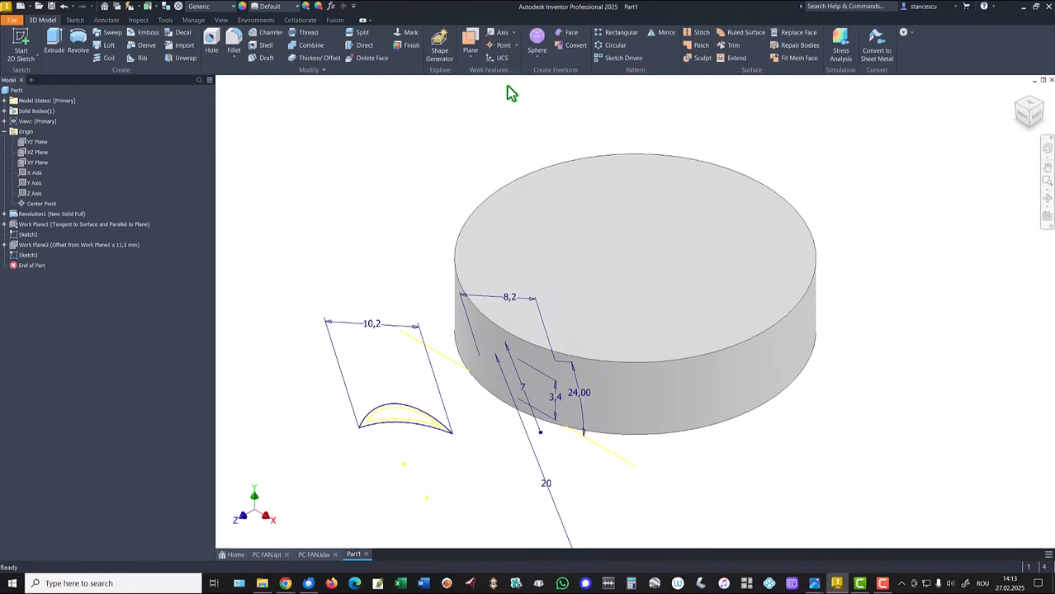
left_click(469, 46)
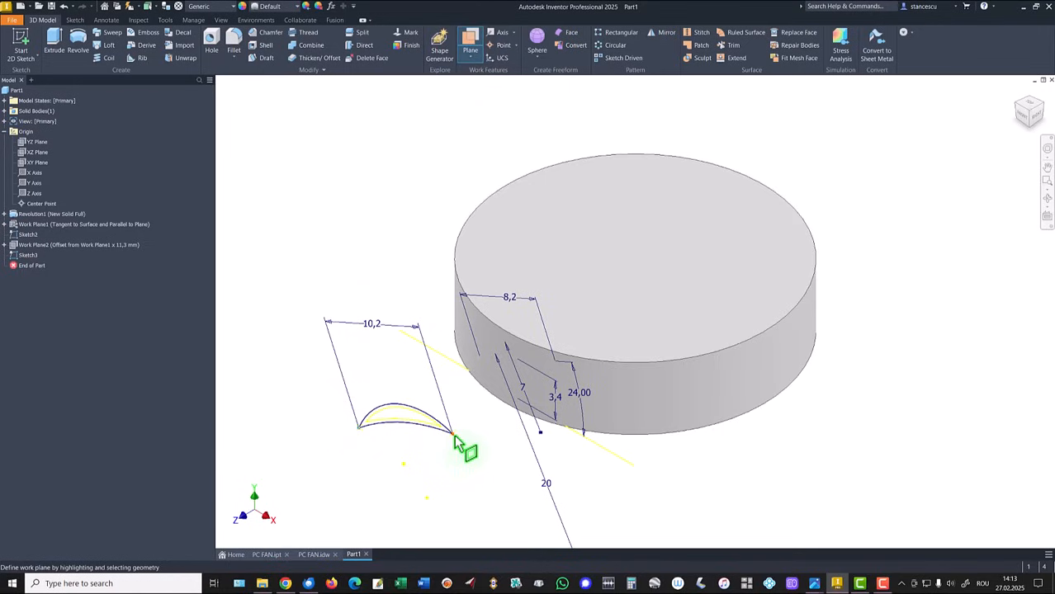
mouse_move(496, 376)
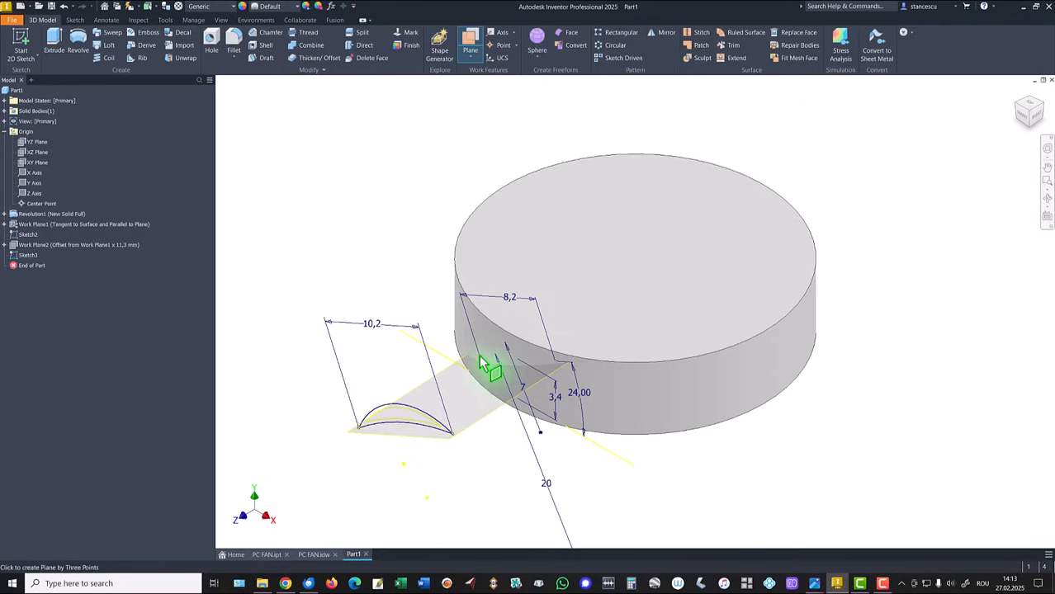
left_click(487, 367)
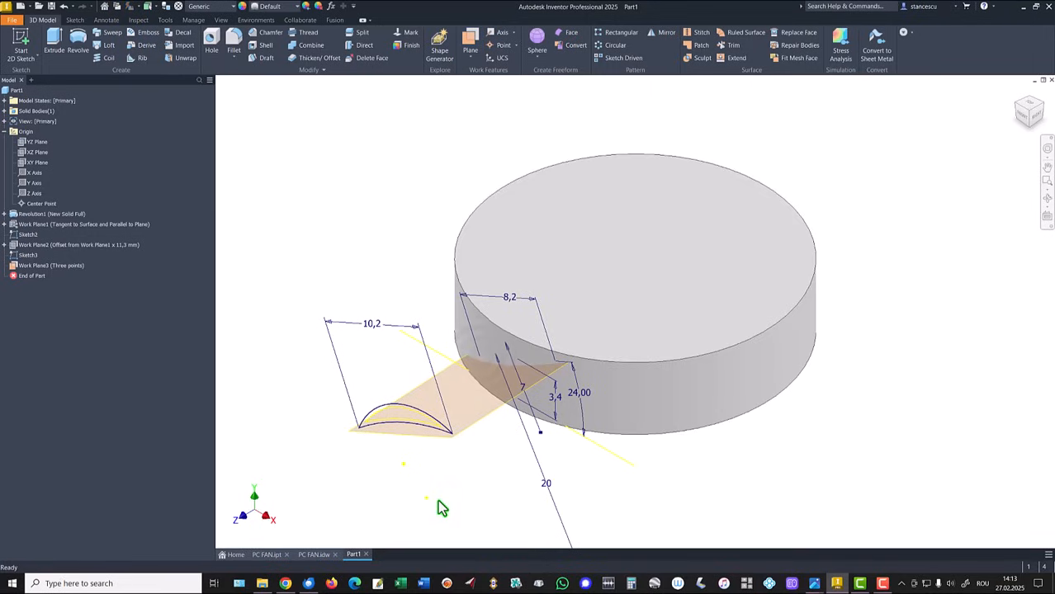
mouse_move(459, 499)
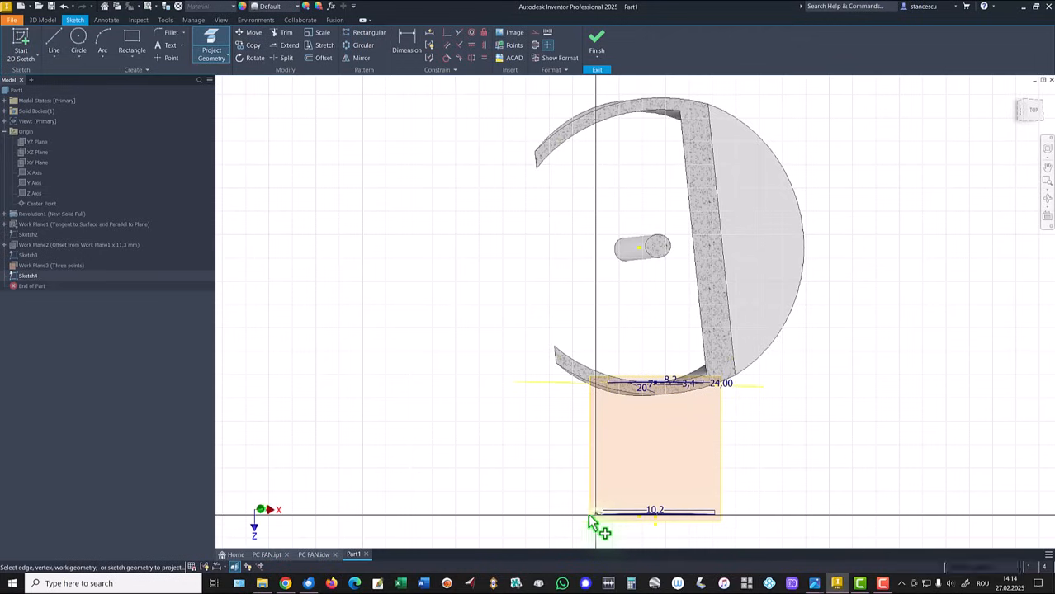
- Sketch a radius 20 arc from the projected blade point on the three-point plane and finish it
left_click(102, 49)
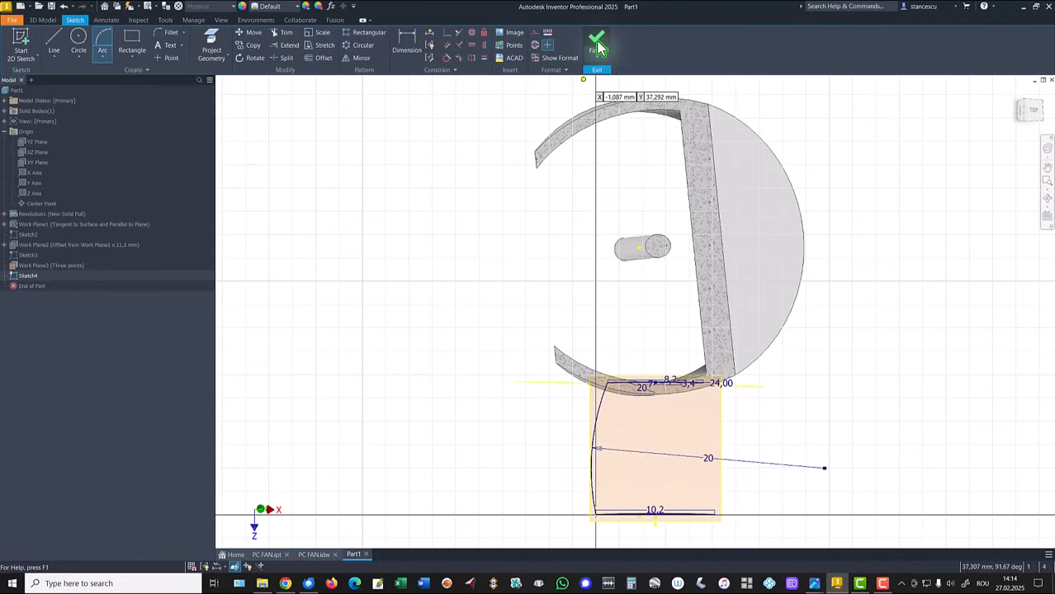
left_click(596, 41)
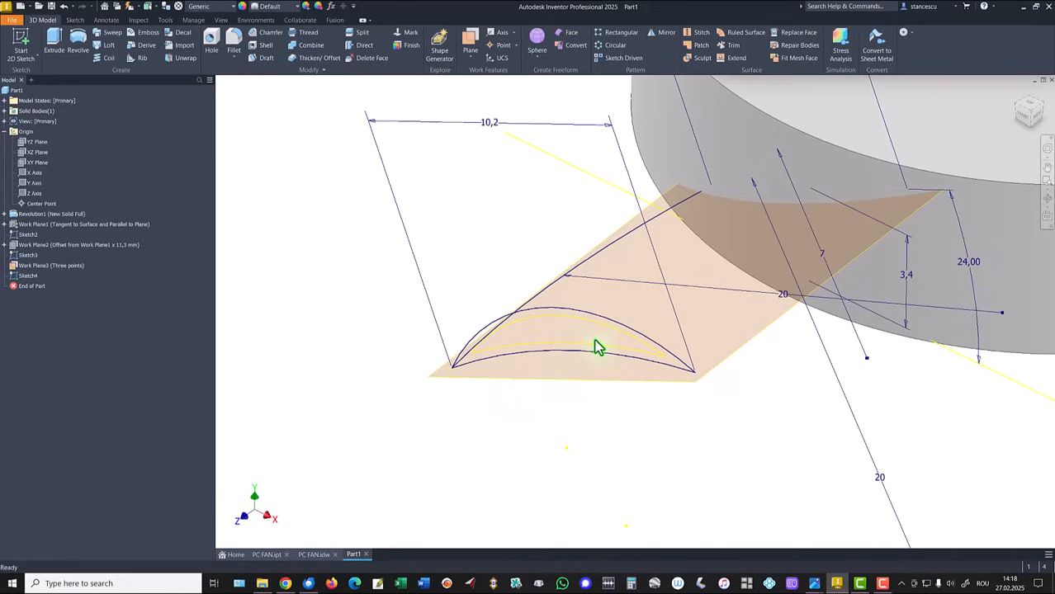
mouse_move(593, 347)
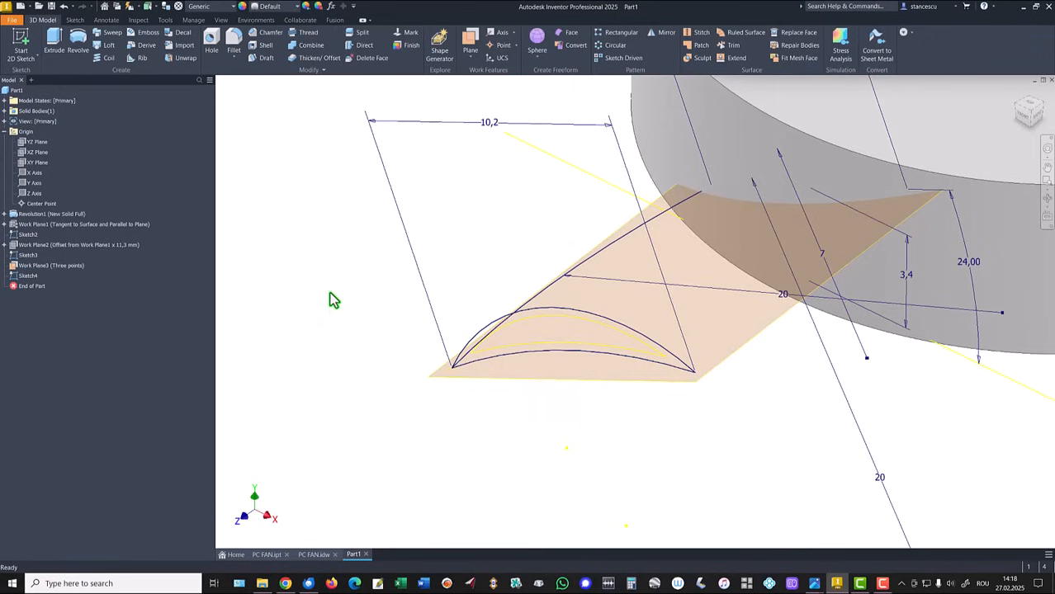
mouse_move(321, 261)
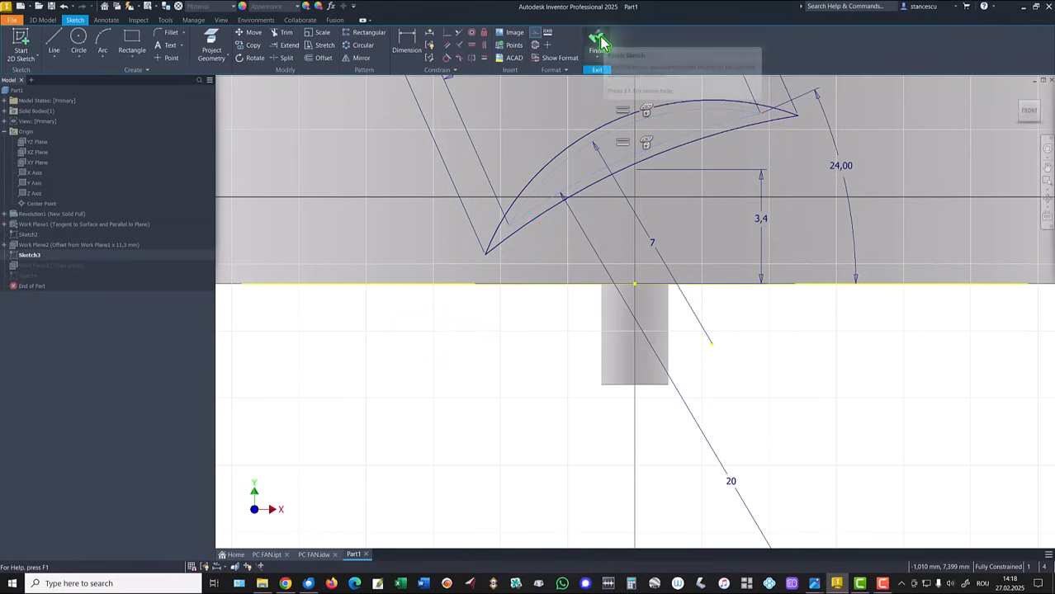
left_click(596, 43)
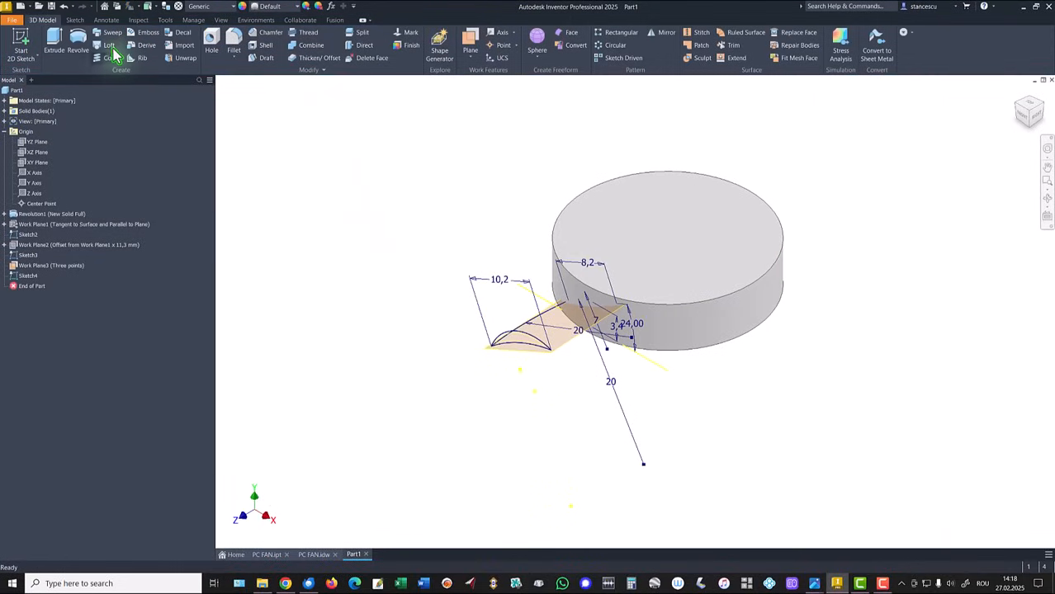
- Loft the blade between the profile sections using the radius 20 arc as centre line
left_click(109, 47)
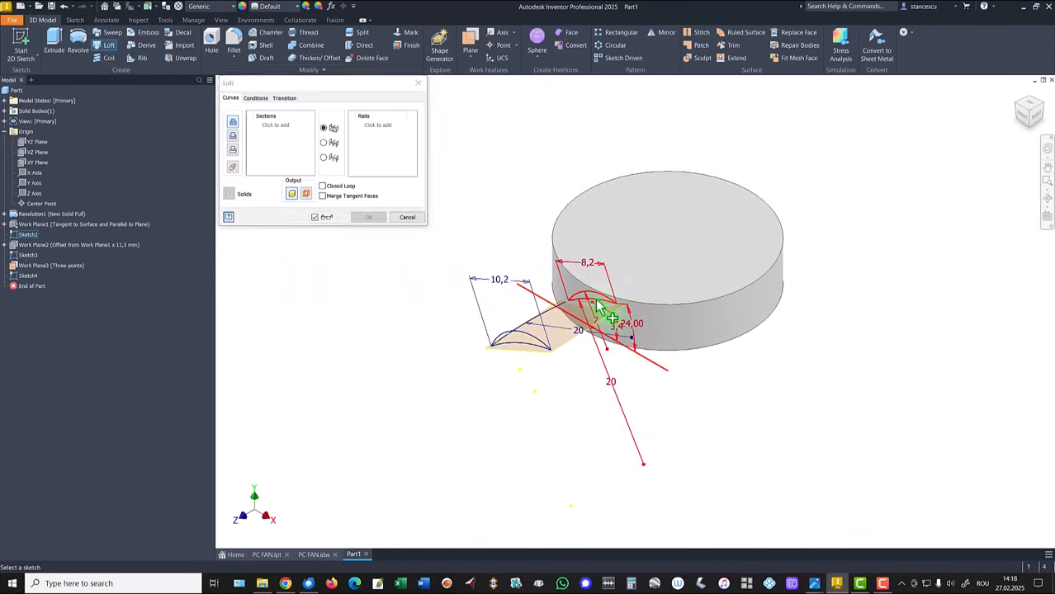
left_click(520, 350)
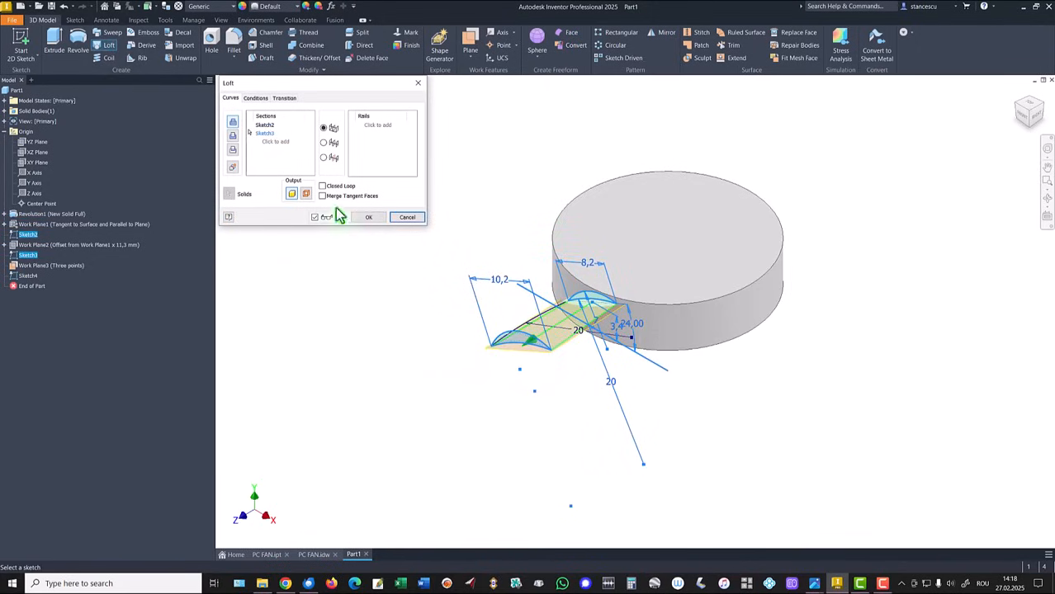
left_click(324, 142)
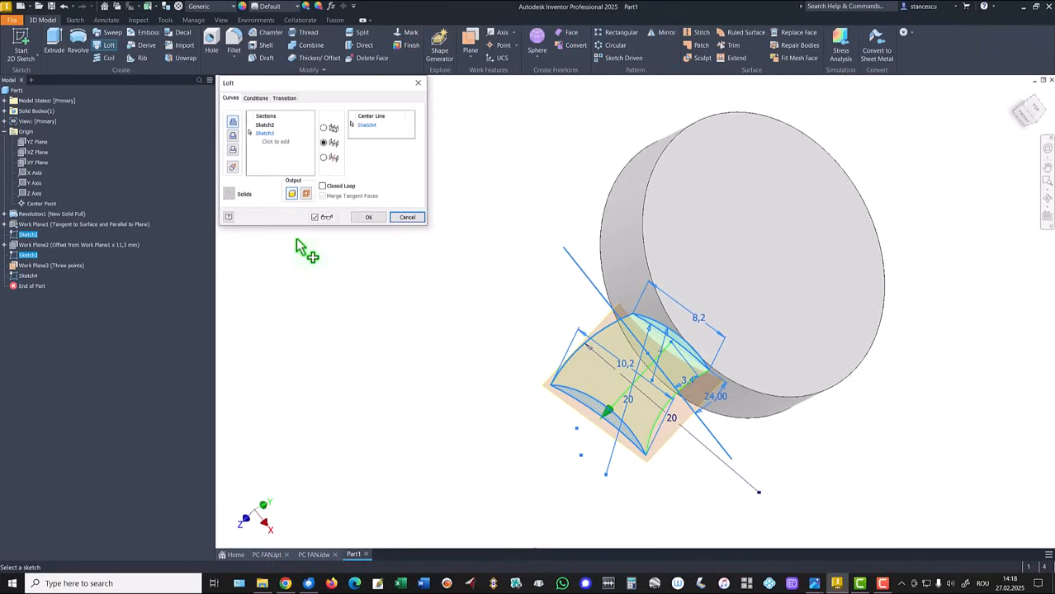
left_click(368, 218)
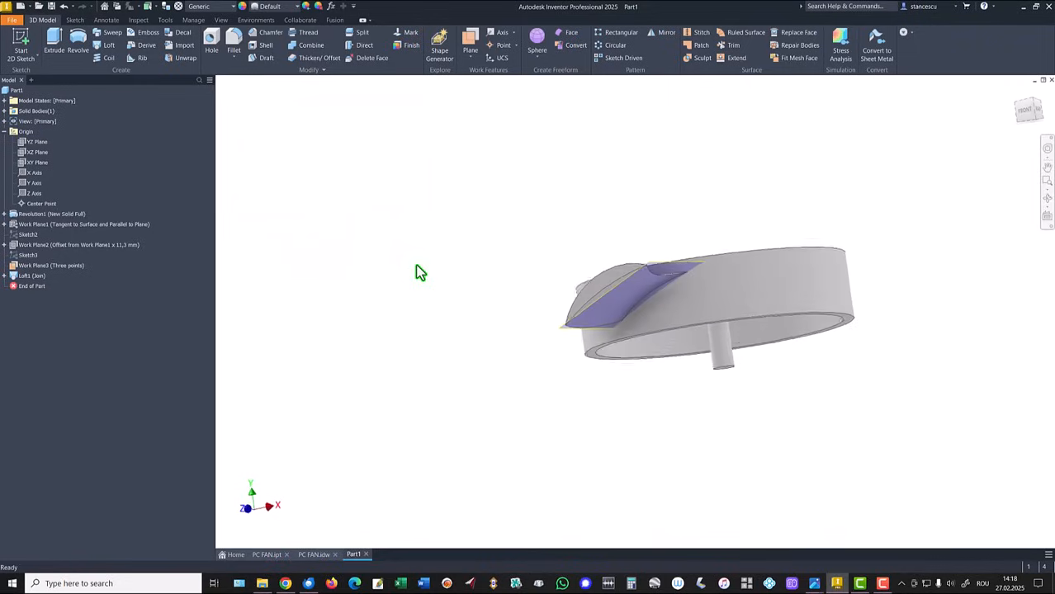
- Hide the three-point work plane and return the disc with its blade to the home view
key("f6")
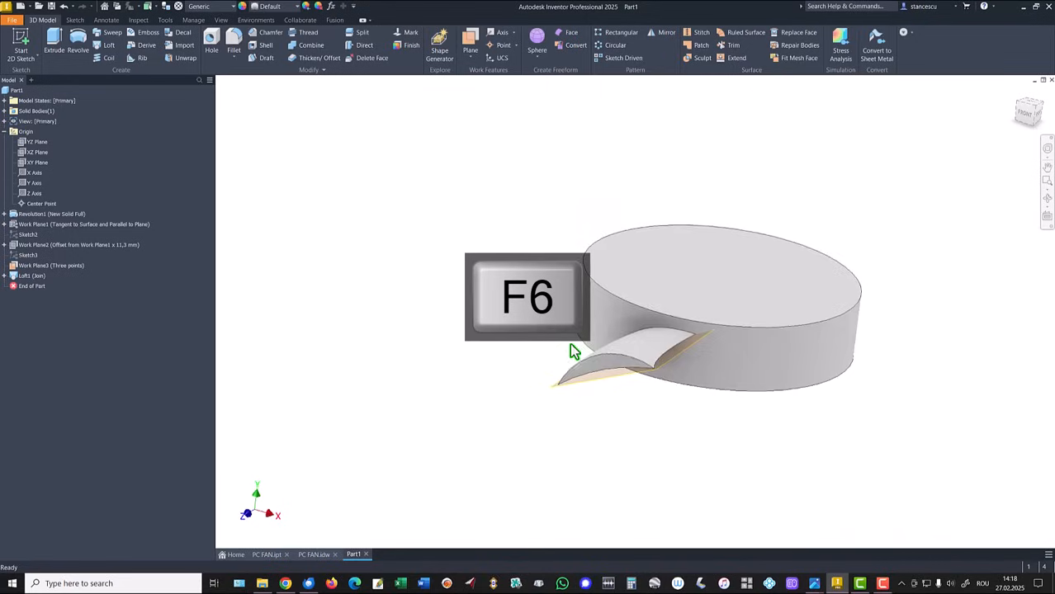
right_click(578, 380)
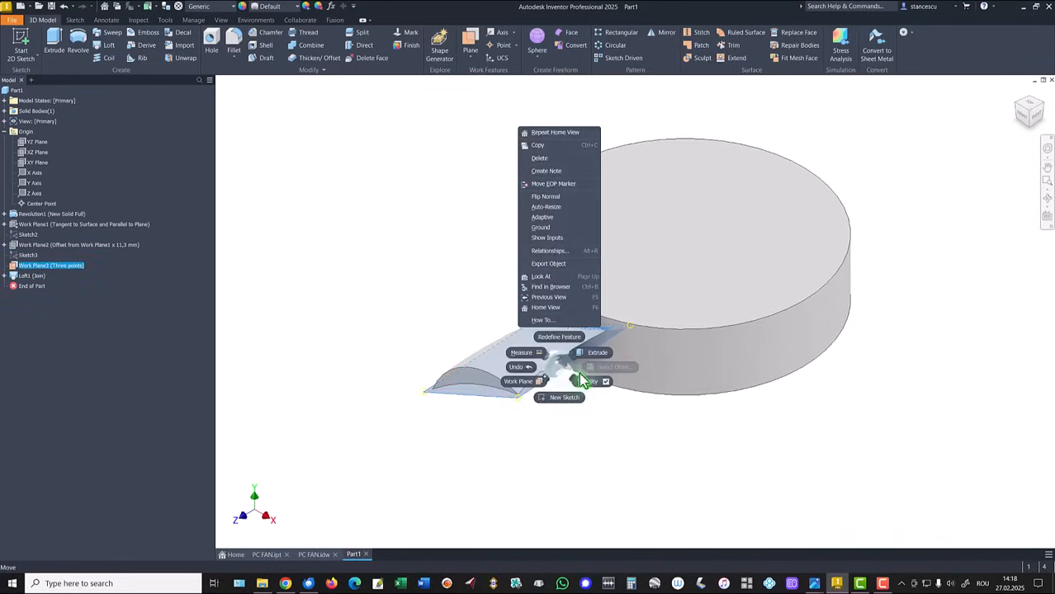
key("F6")
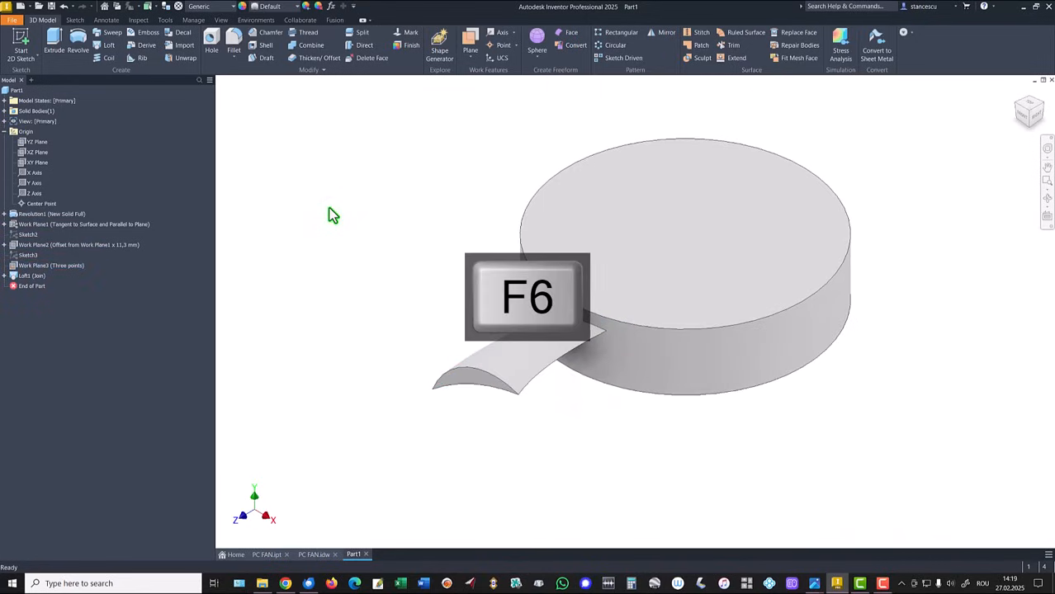
key("f6")
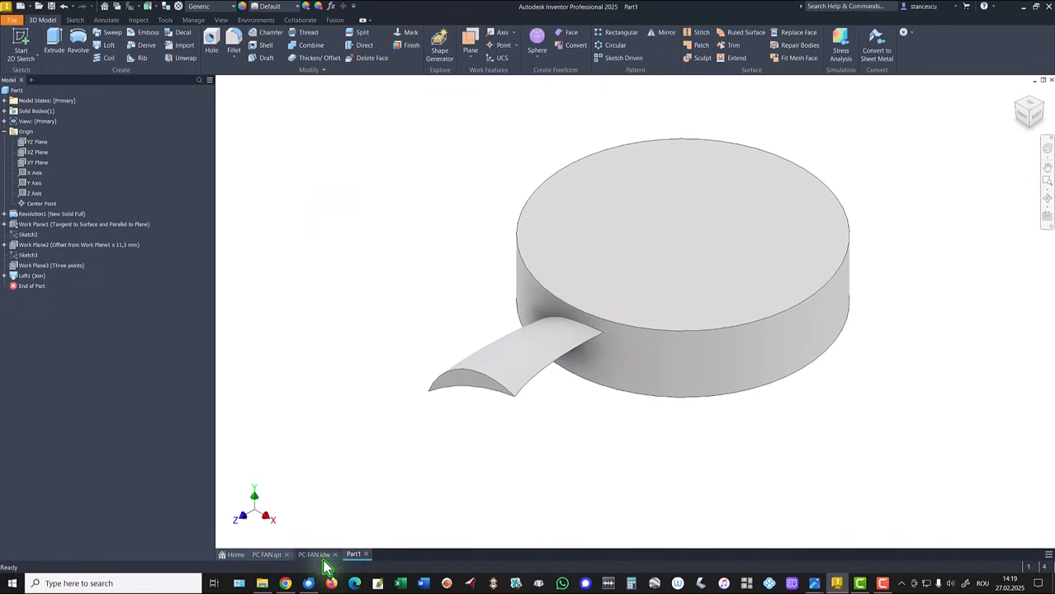
- Add a '9 Wings' leader note to the blades in the fan drawing's front view
left_click(314, 555)
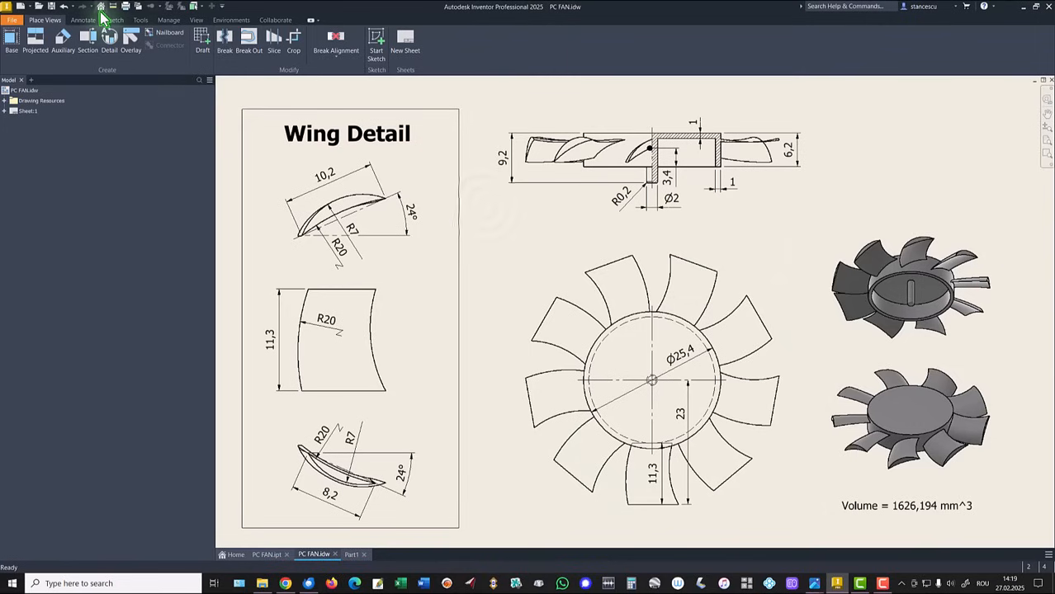
left_click(83, 20)
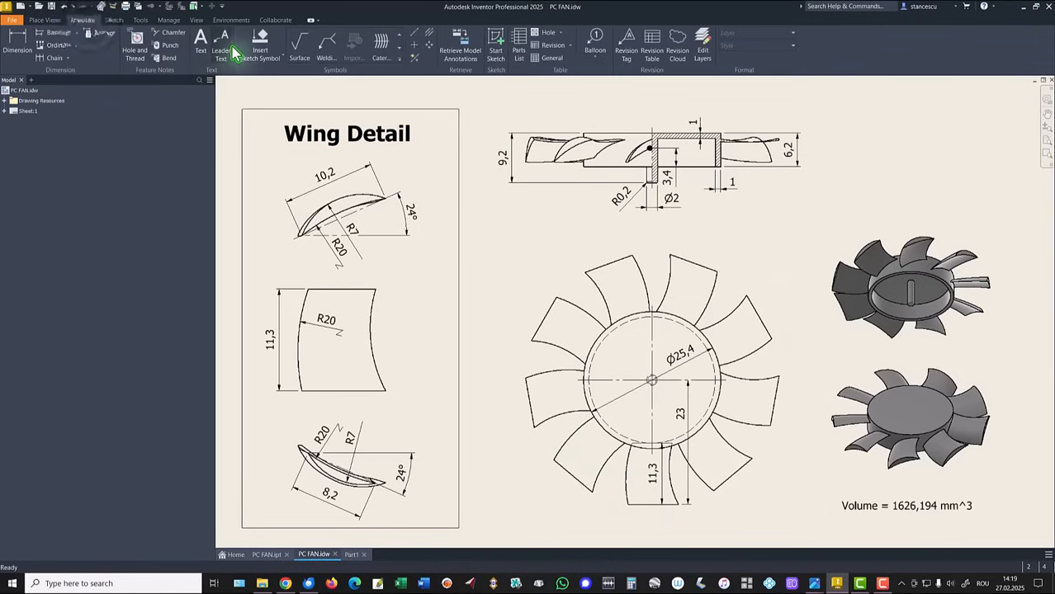
left_click(221, 47)
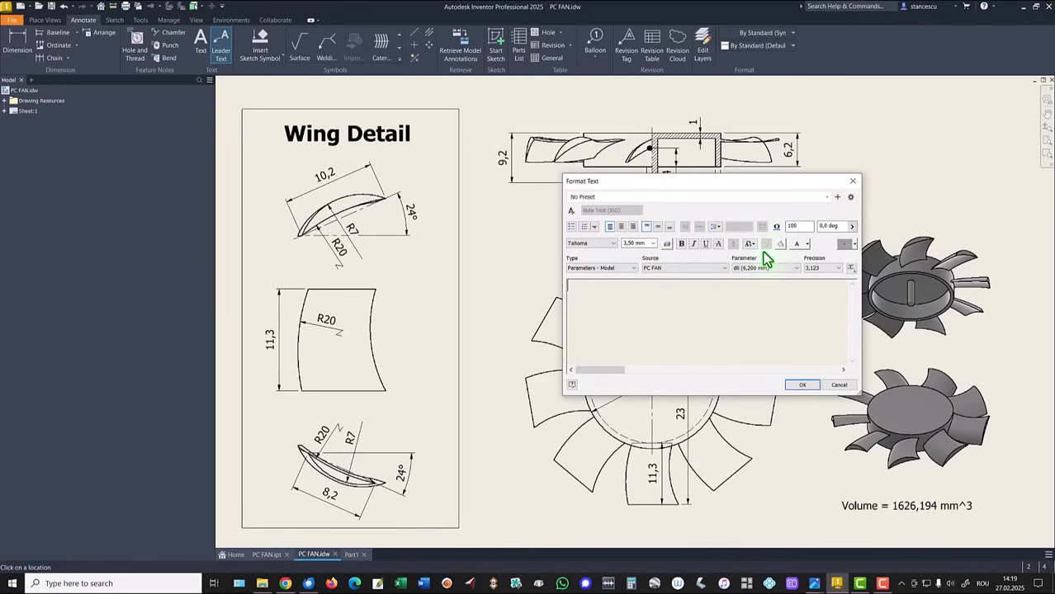
type("9 Wi")
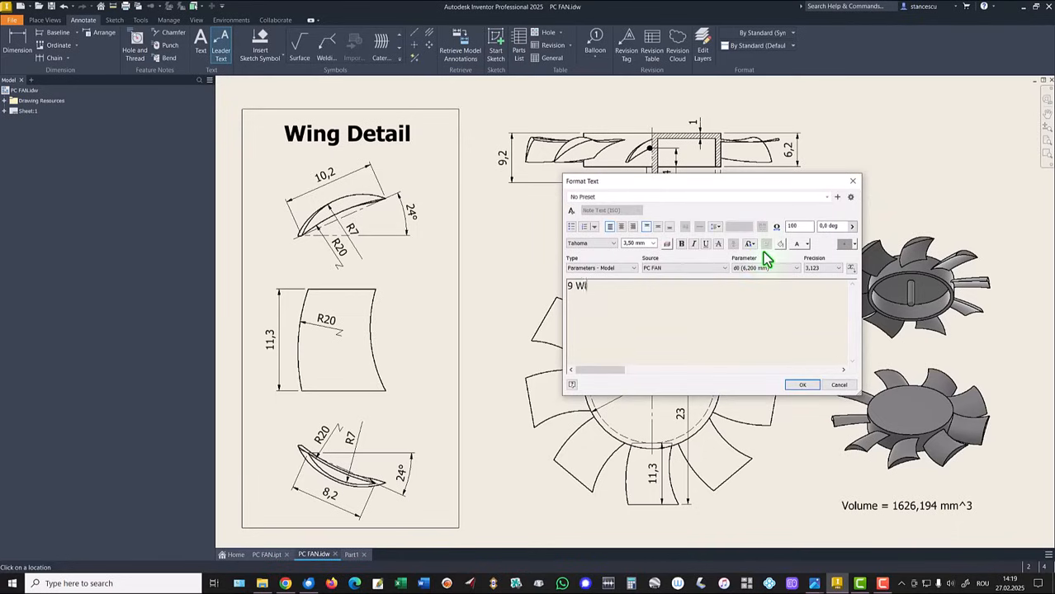
type("ngs")
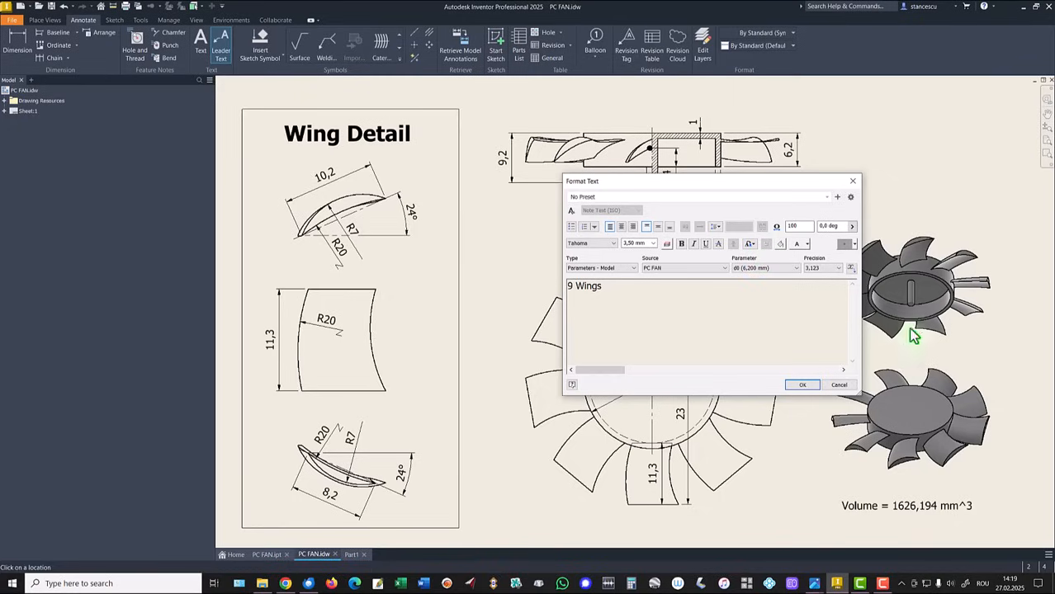
left_click(802, 385)
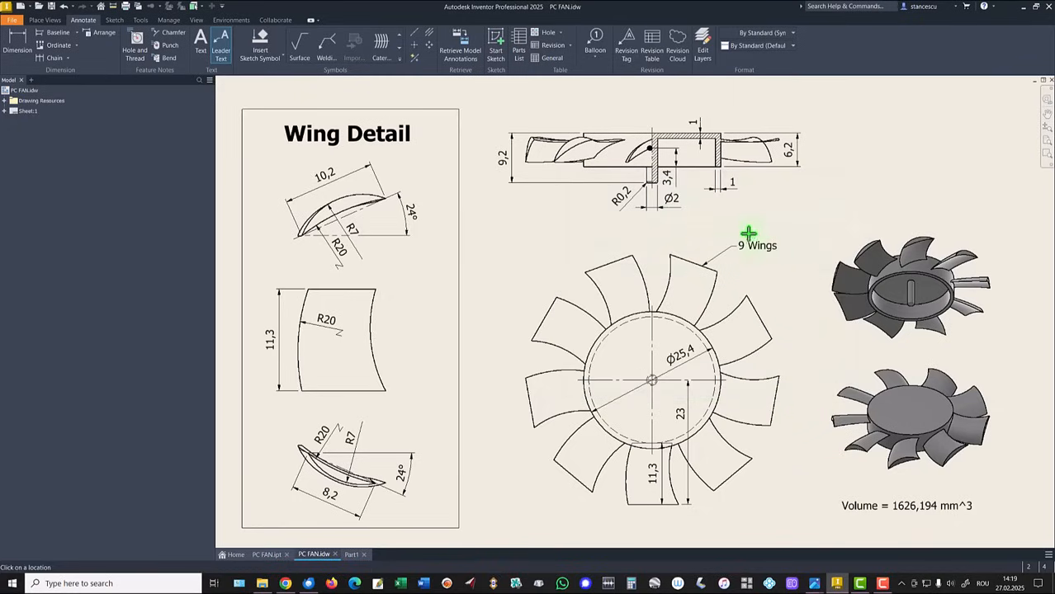
mouse_move(483, 228)
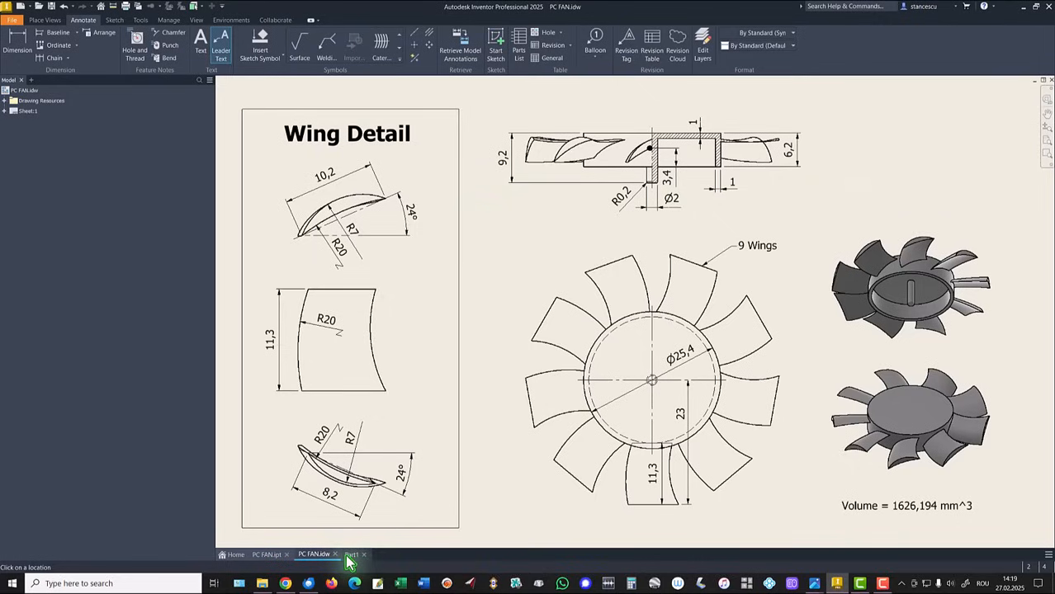
- Circular-pattern the blade into 9 blades over 360° around the hub axis
left_click(354, 555)
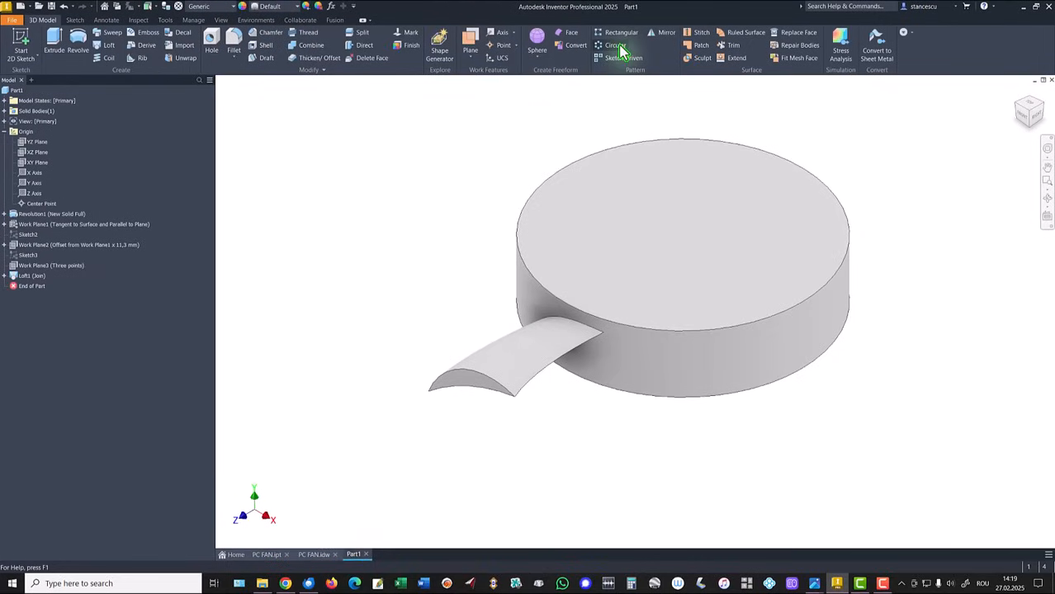
left_click(614, 45)
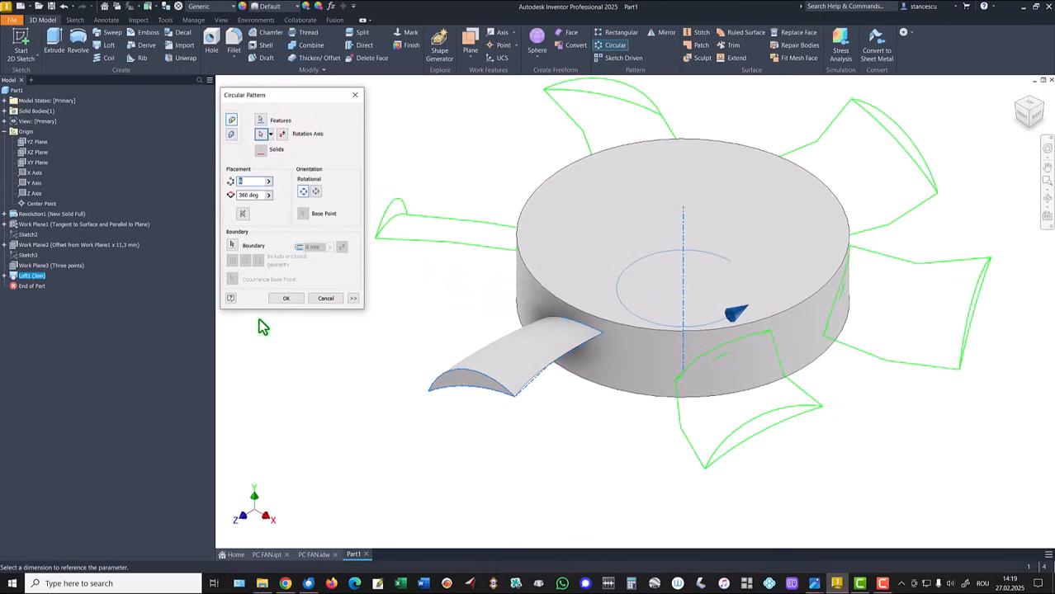
type("9")
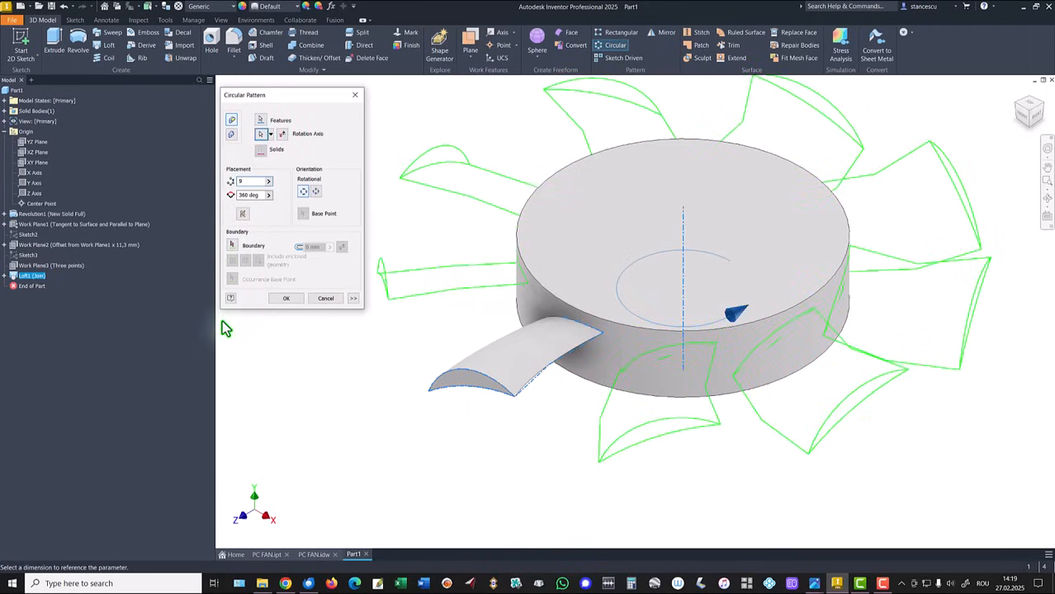
left_click(286, 298)
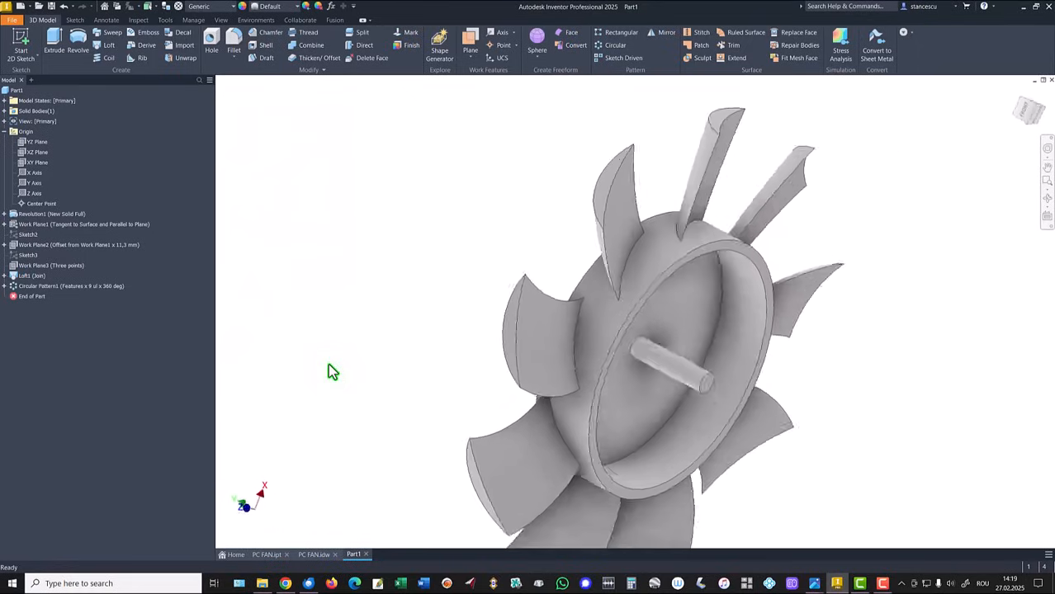
key("f6")
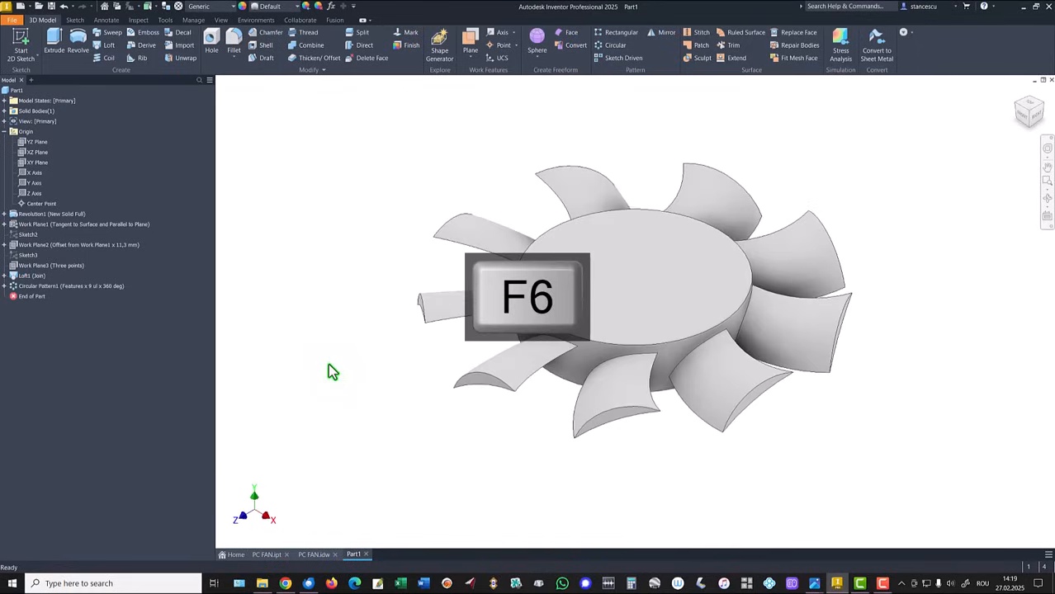
key("f6")
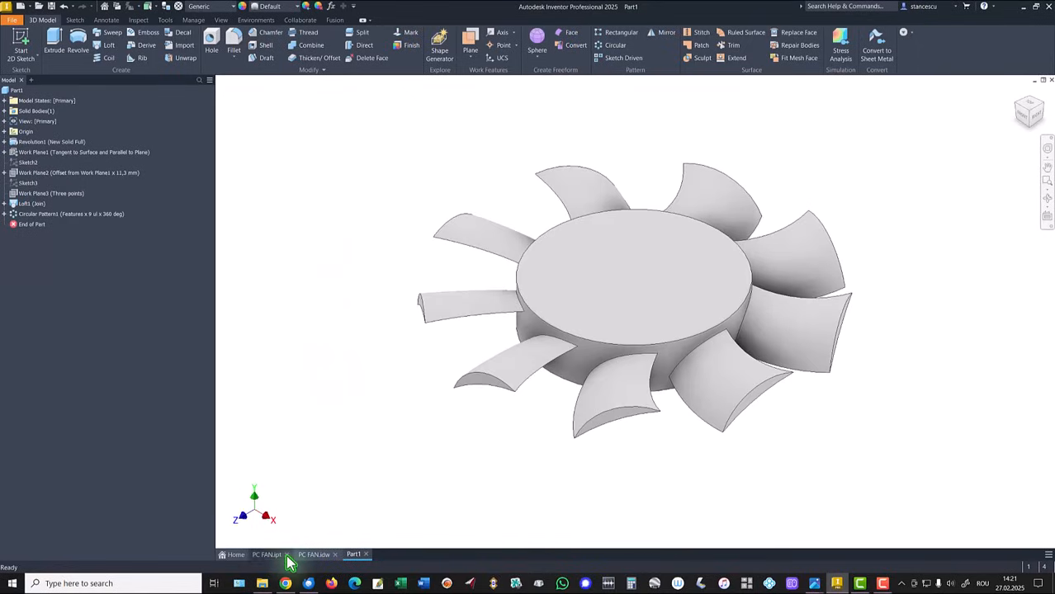
- Round the shaft's end edge with a 0.2 mm fillet after checking the reference drawing
left_click(313, 555)
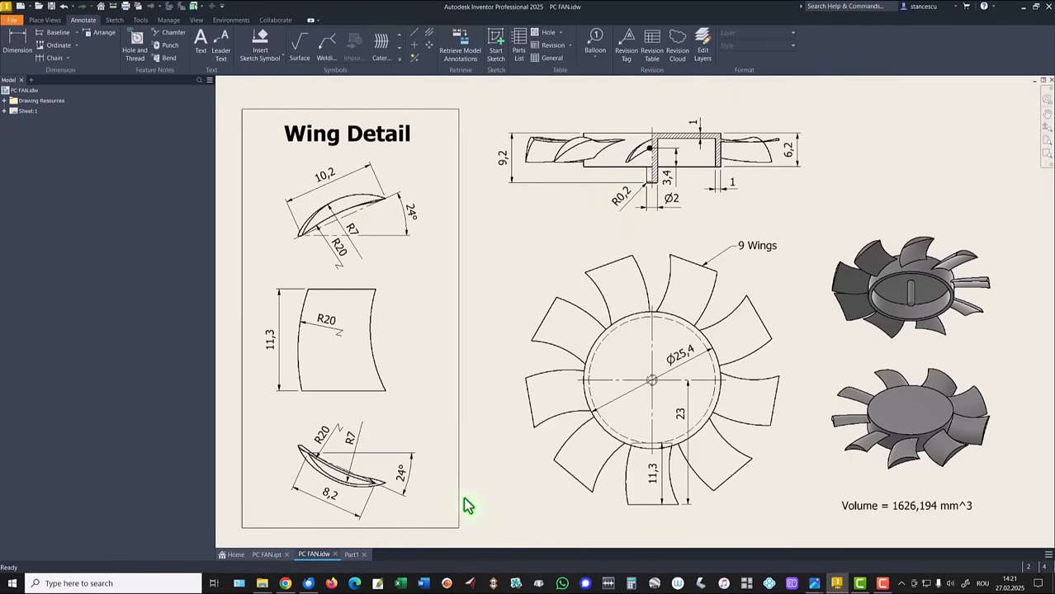
left_click(353, 555)
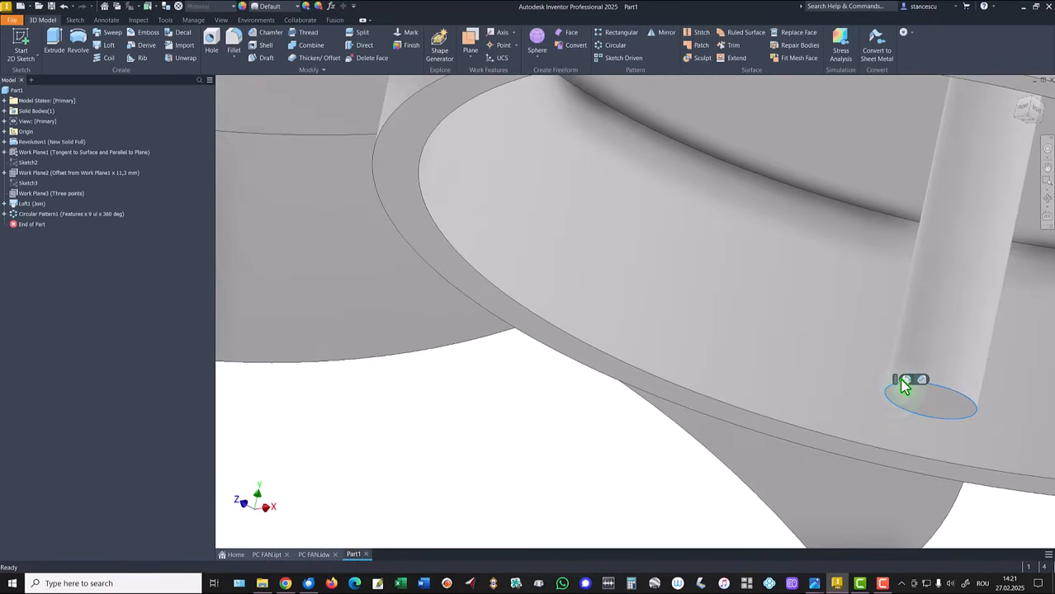
left_click(235, 41)
type(",2")
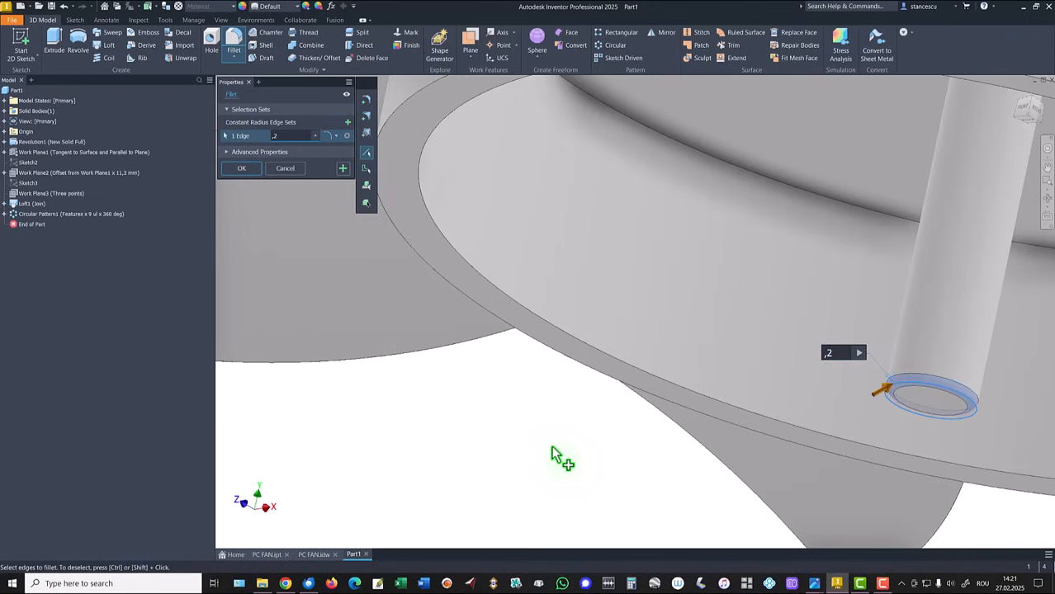
left_click(241, 168)
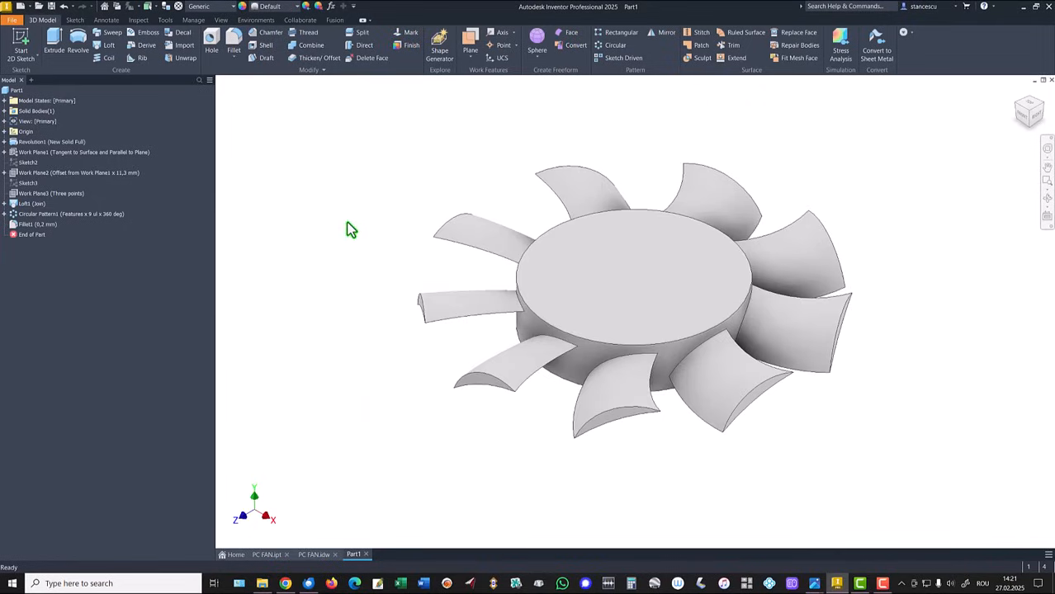
mouse_move(159, 137)
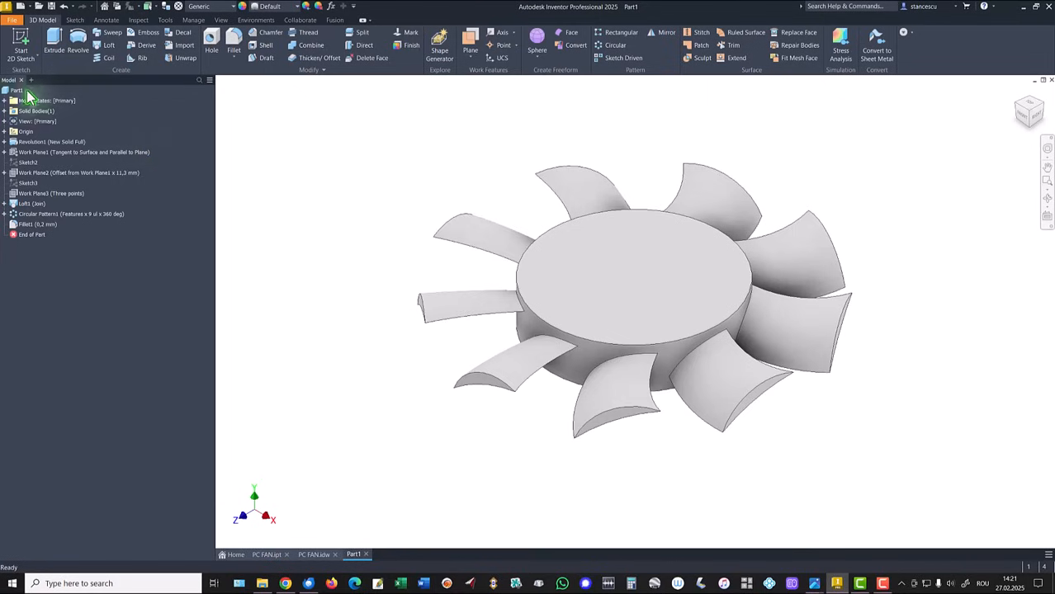
right_click(16, 91)
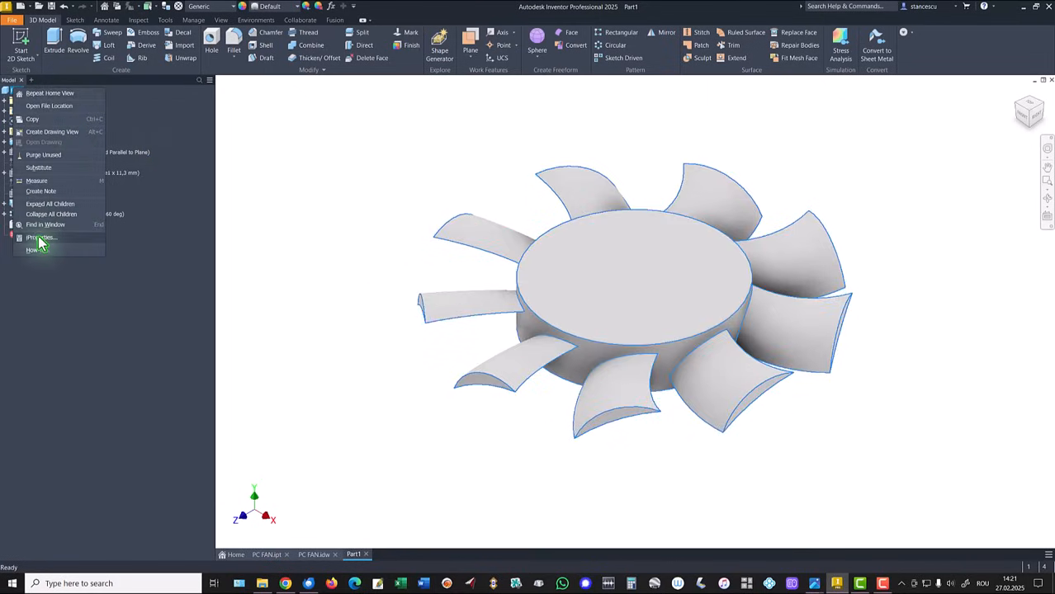
left_click(41, 238)
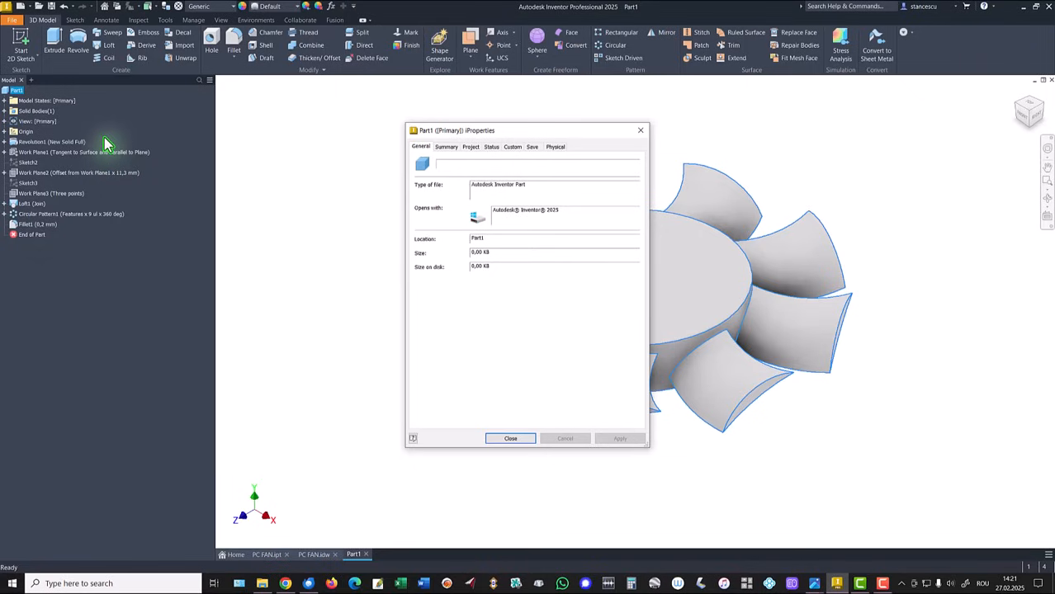
left_click(555, 147)
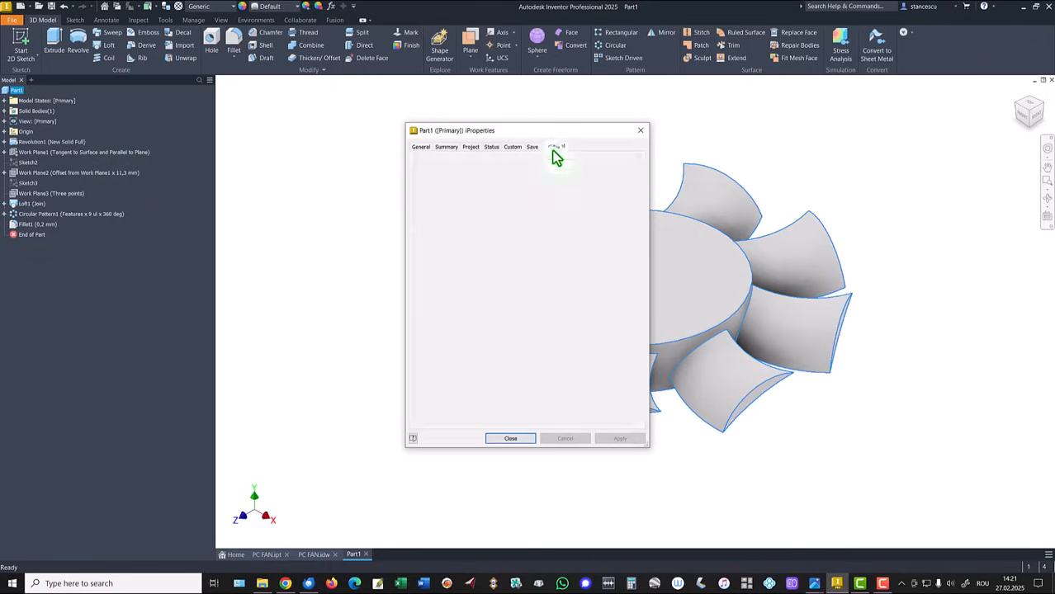
left_click(556, 145)
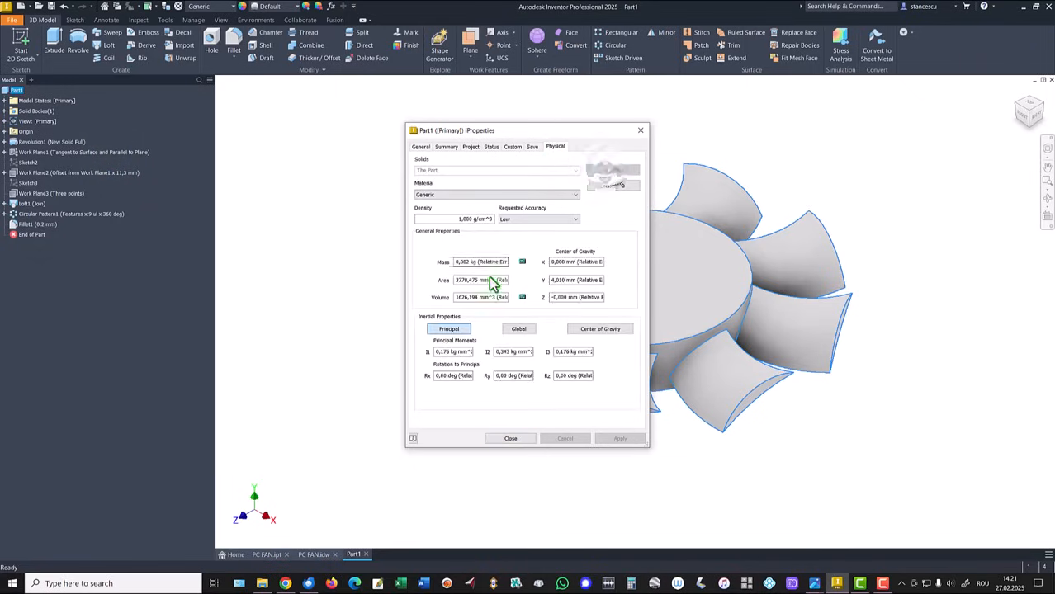
triple_click(479, 297)
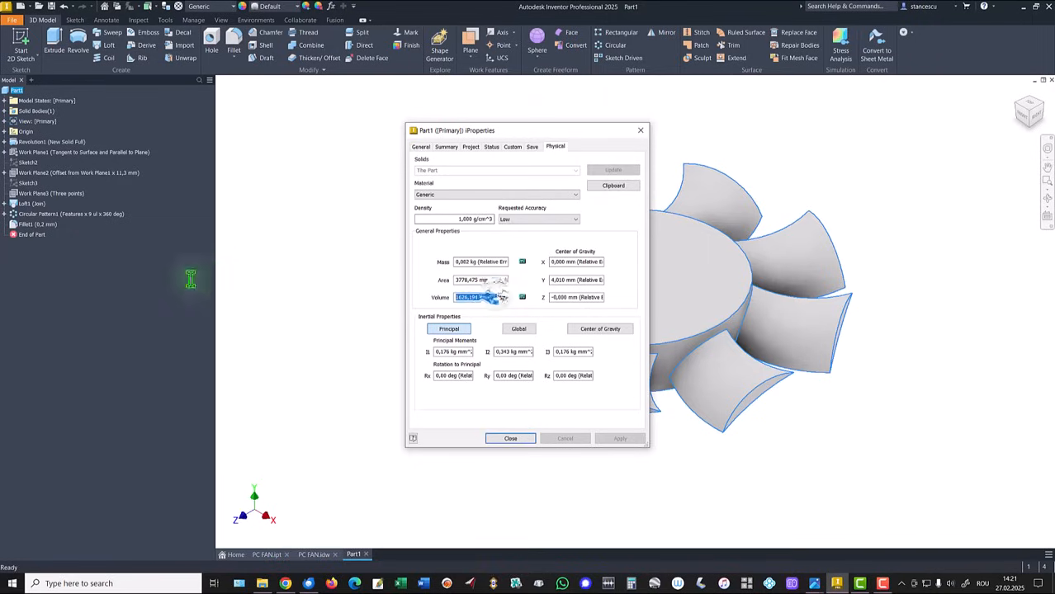
key("ctrl+c")
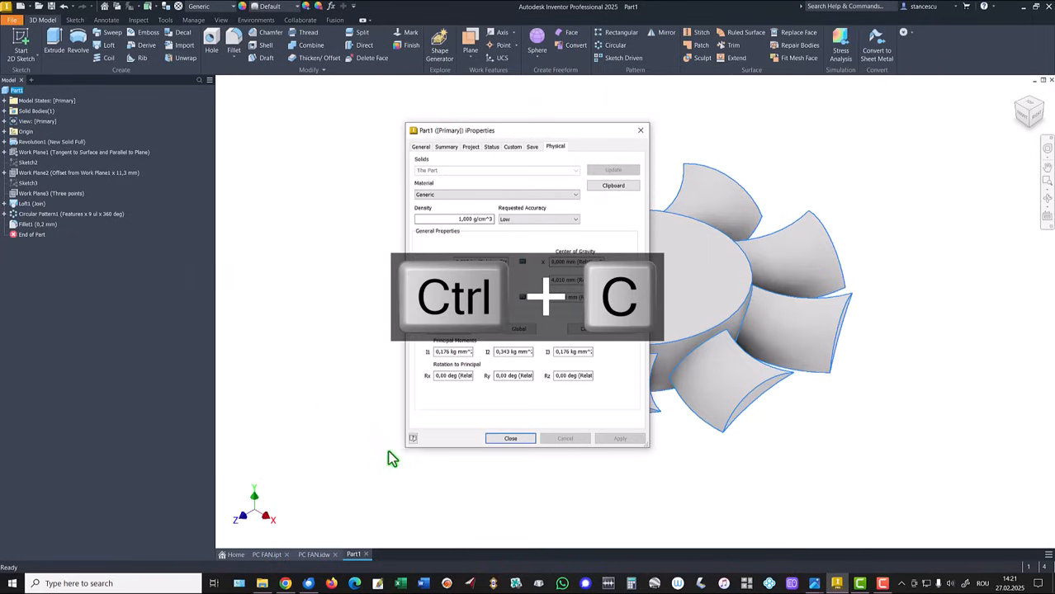
left_click(510, 439)
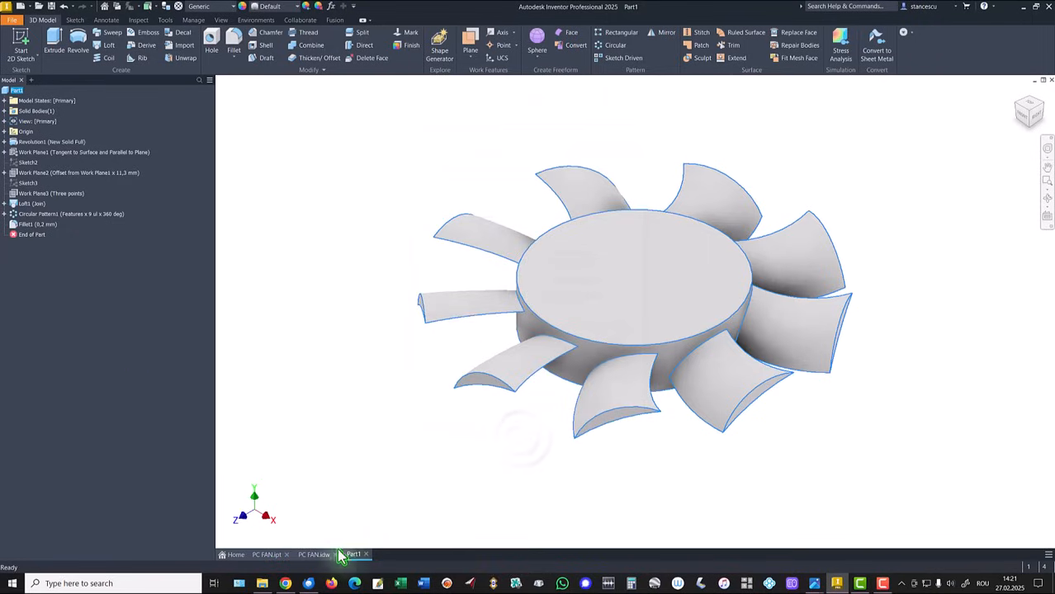
left_click(314, 554)
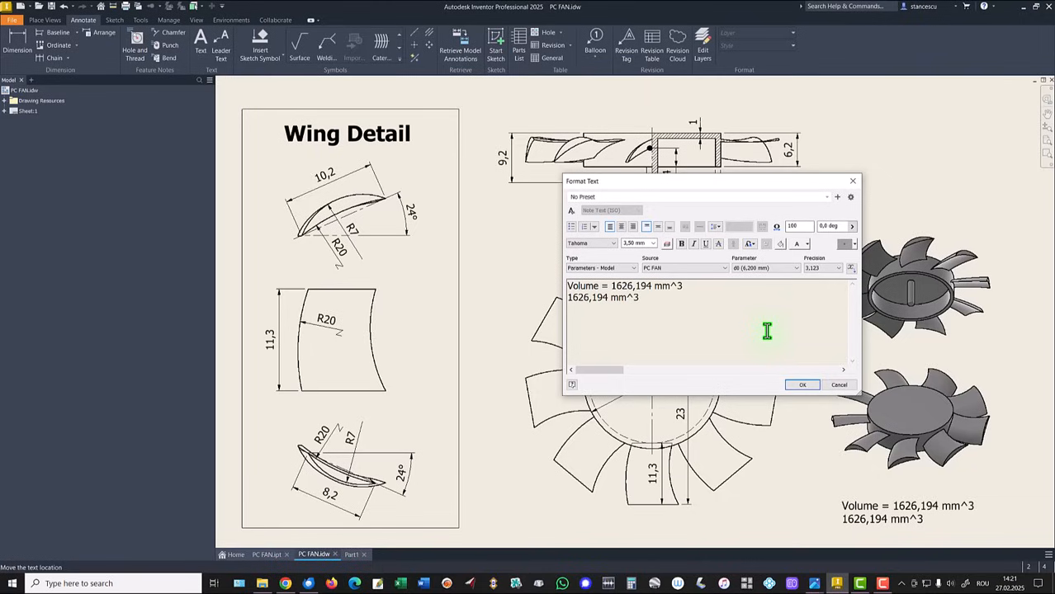
mouse_move(944, 349)
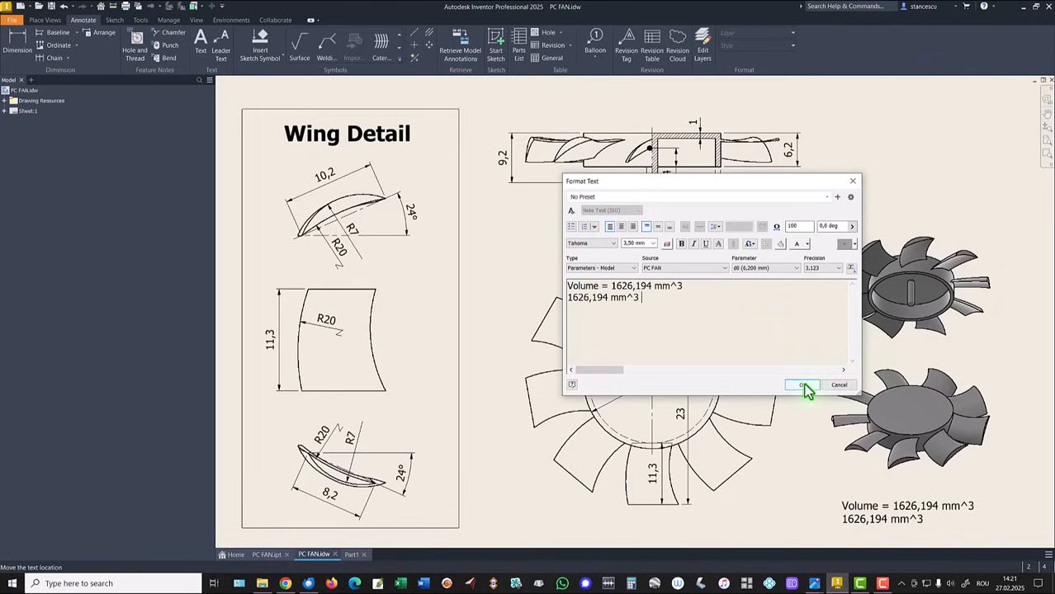
left_click(803, 384)
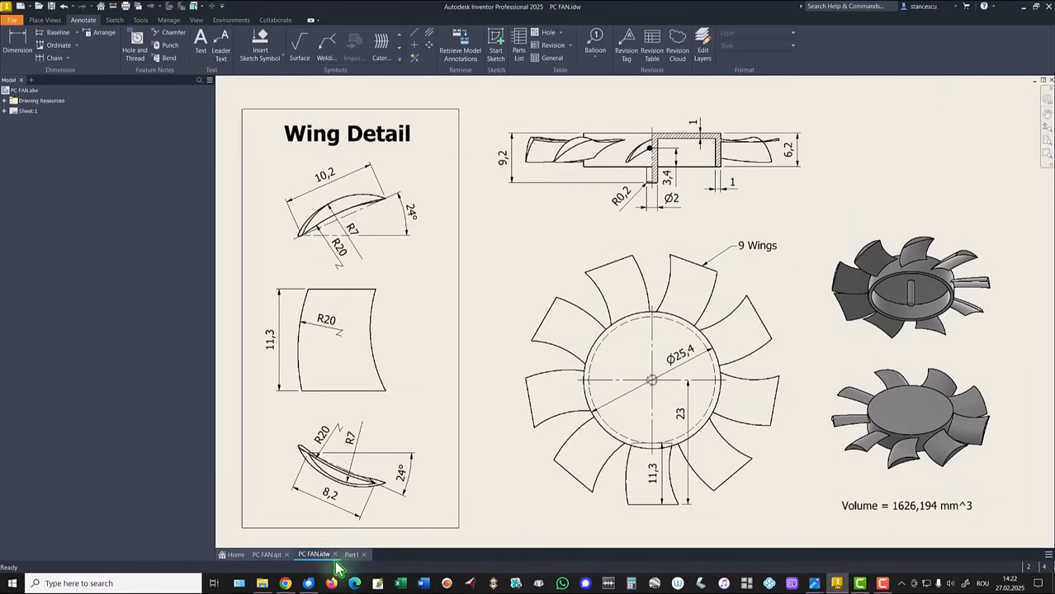
left_click(353, 555)
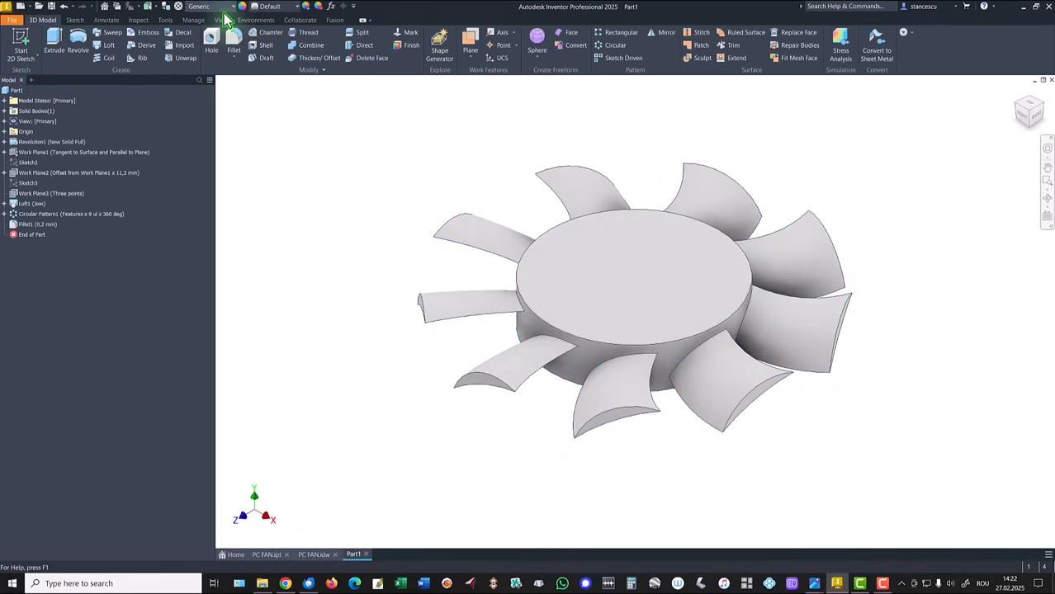
- Assign Acetal Resin, Black to the fan and save it as PC FAN.ipt
left_click(198, 7)
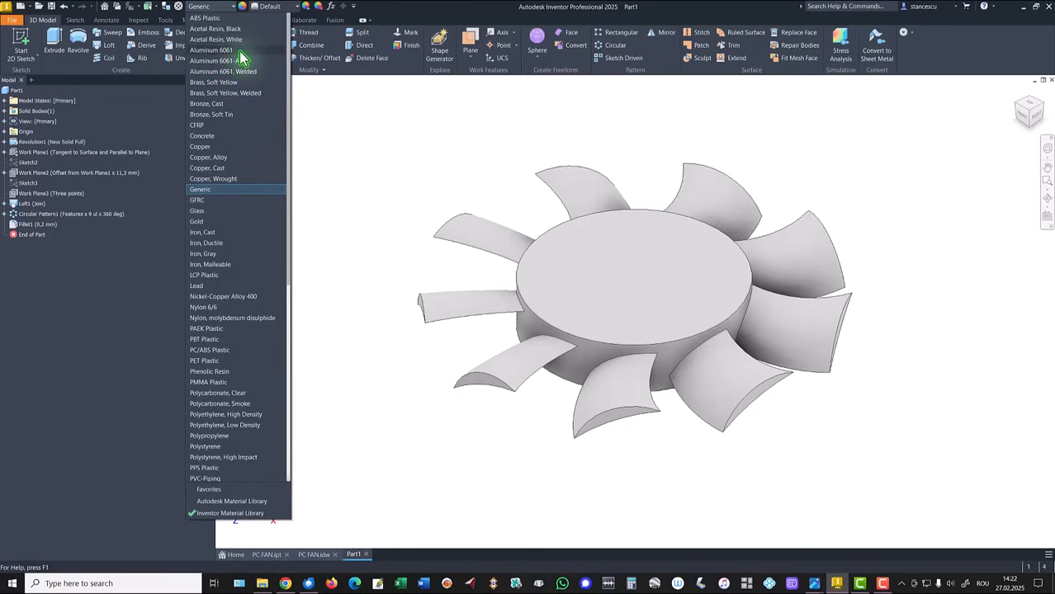
mouse_move(221, 34)
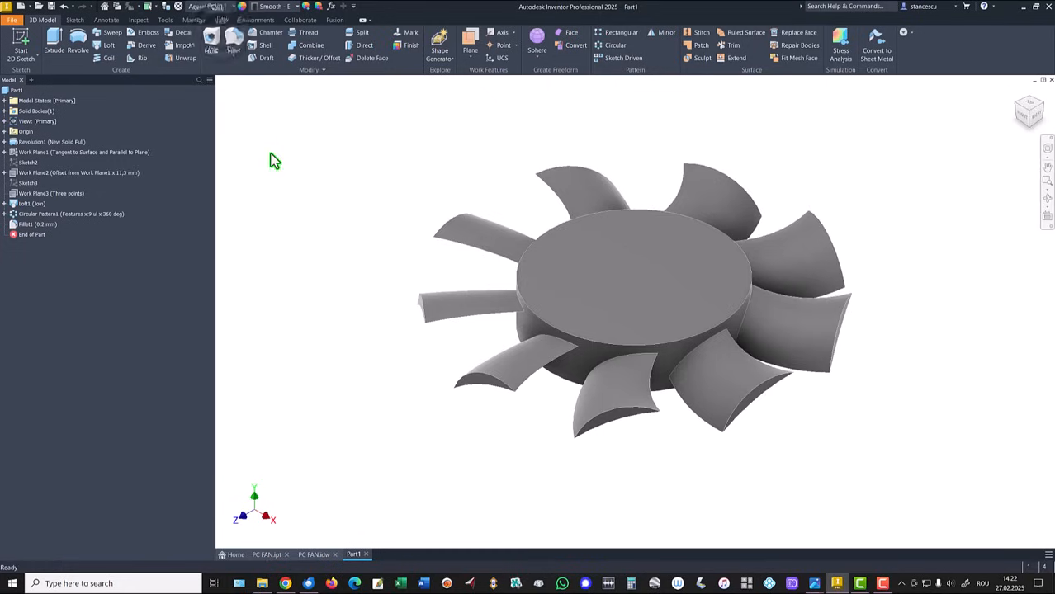
left_click(266, 555)
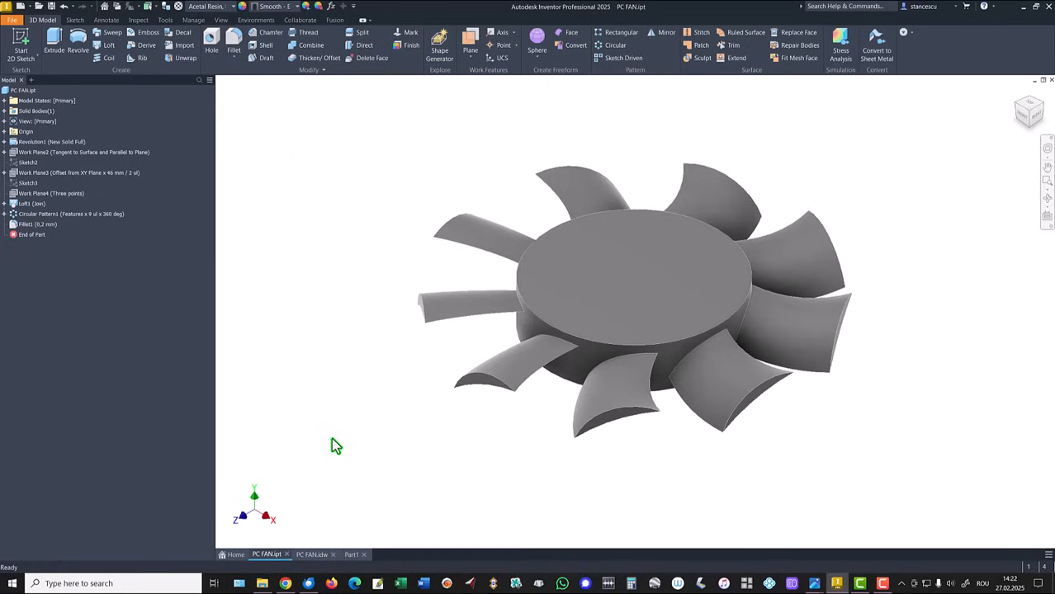
mouse_move(411, 422)
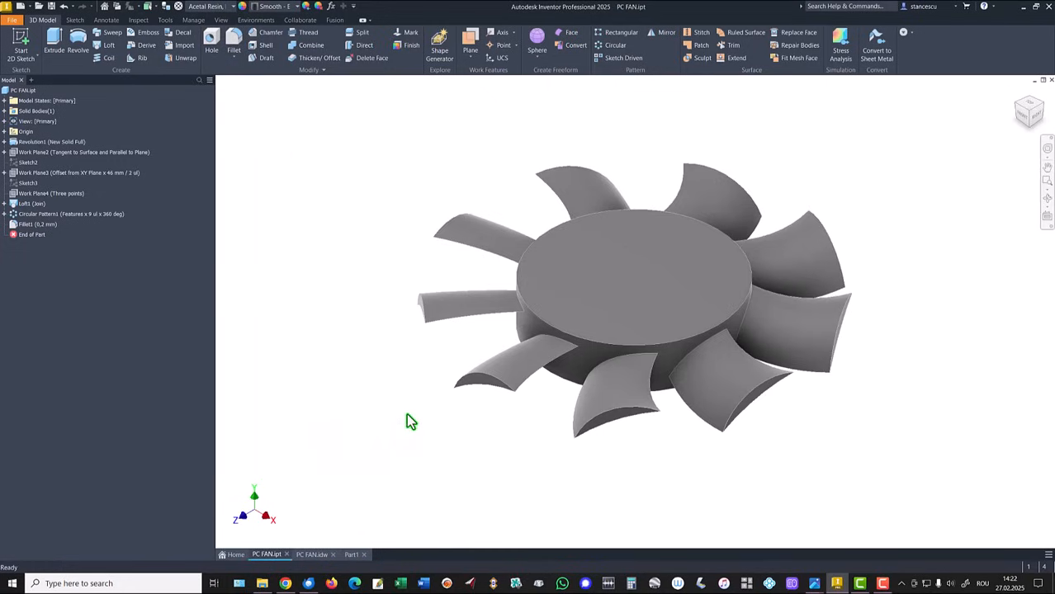